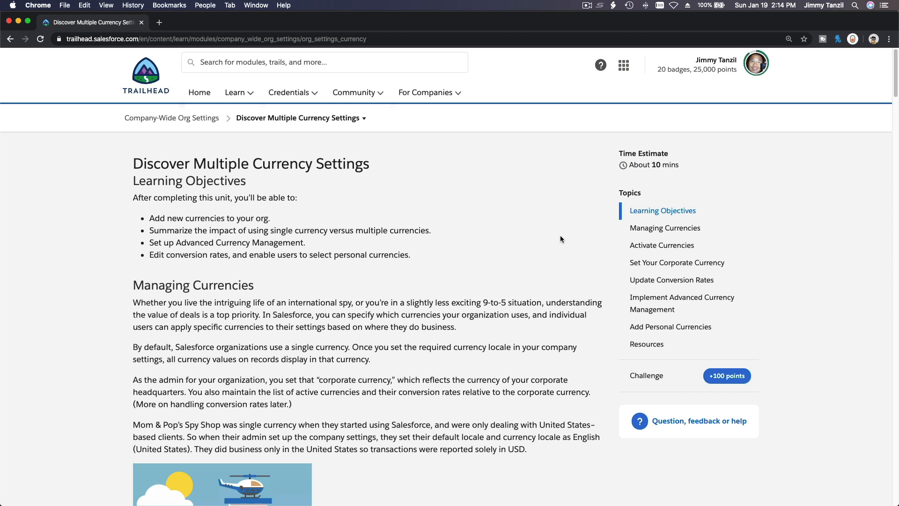
mouse_move(342, 218)
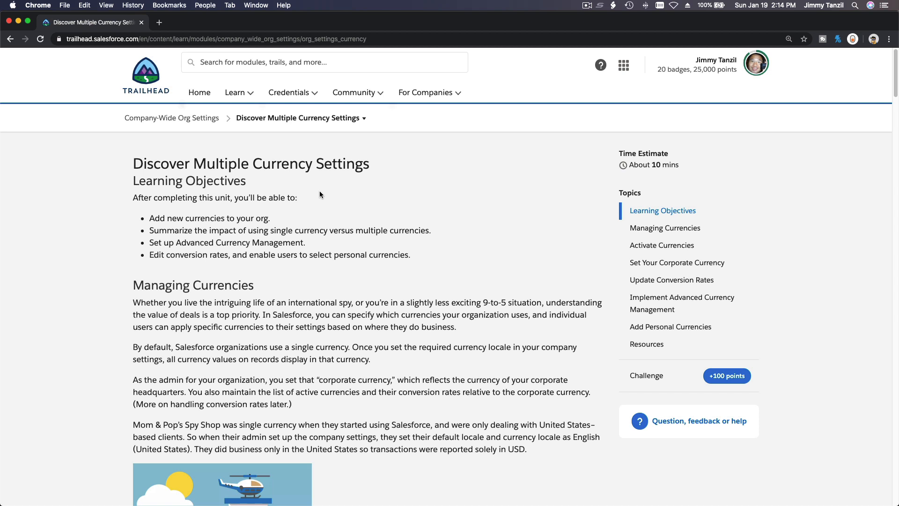
mouse_move(160, 43)
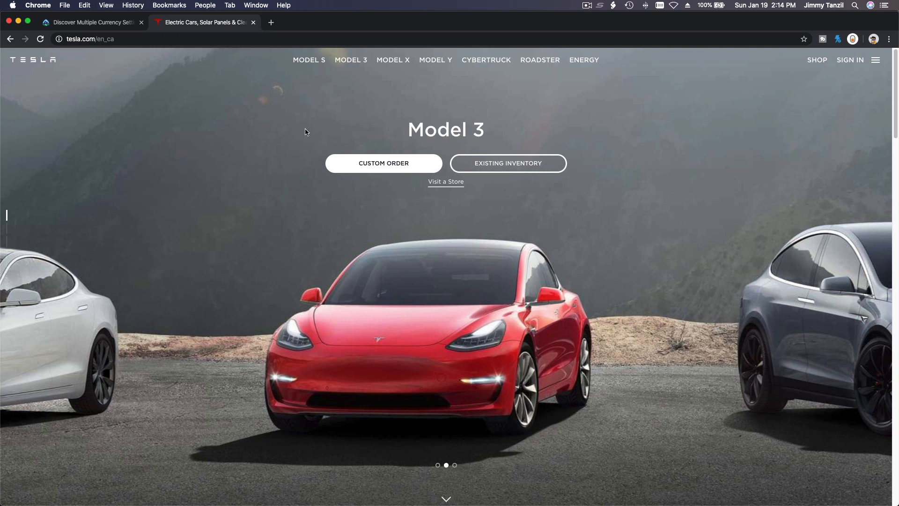
mouse_move(383, 170)
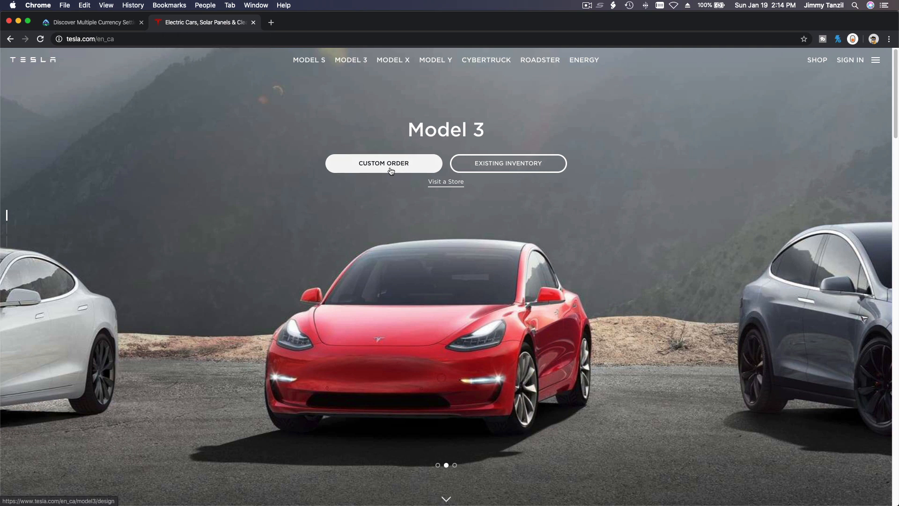
Start a custom Model 3 order to reach its design page.
left_click(382, 163)
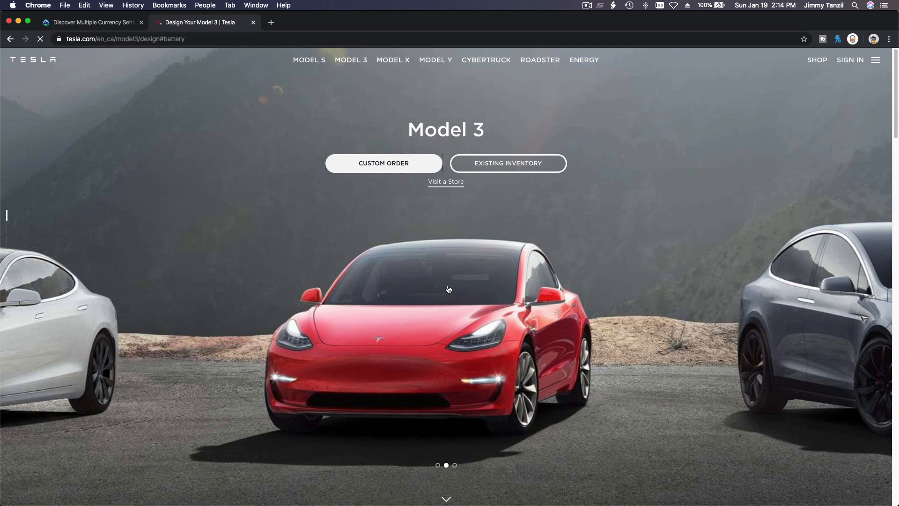
left_click(383, 163)
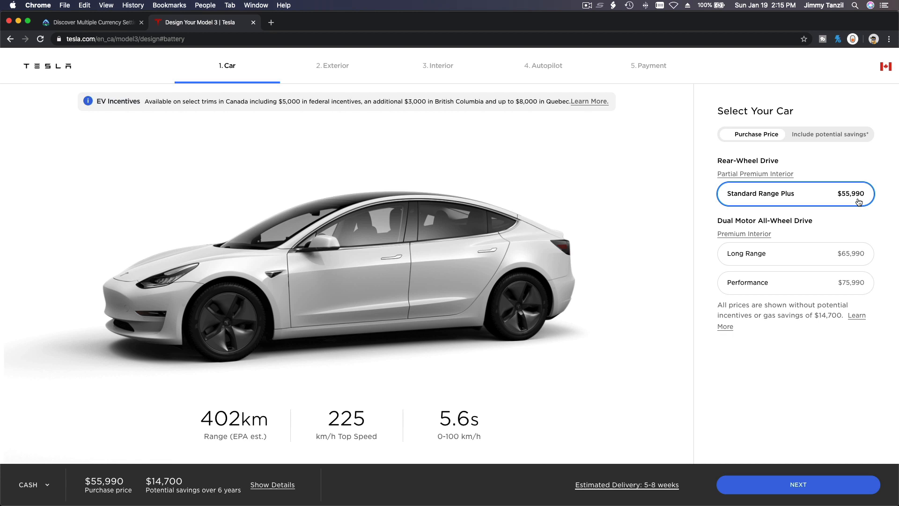
mouse_move(879, 109)
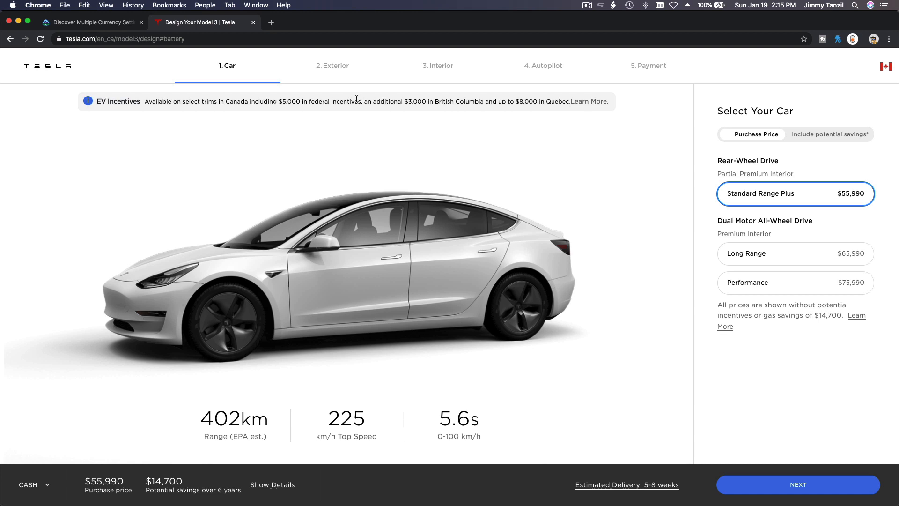
mouse_move(289, 102)
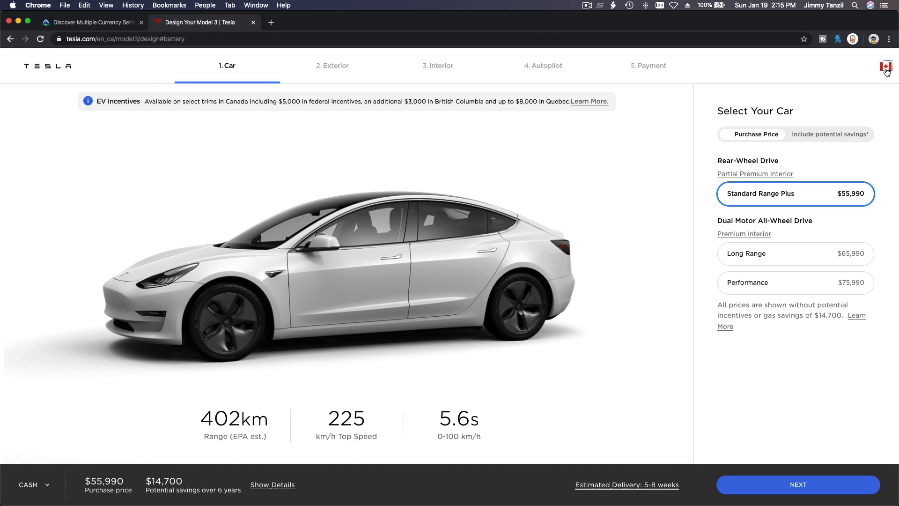
Switch the design page's region from Canada to United States for USD pricing.
left_click(884, 67)
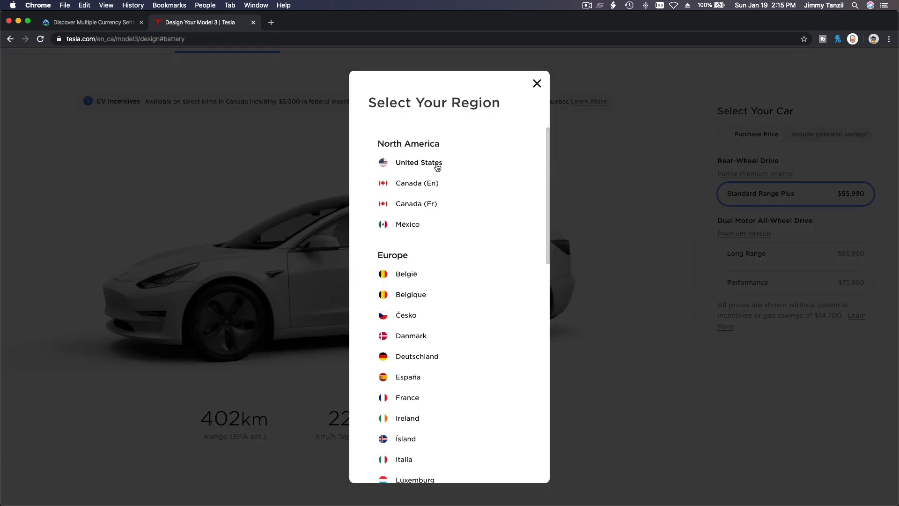
scroll("down", 3)
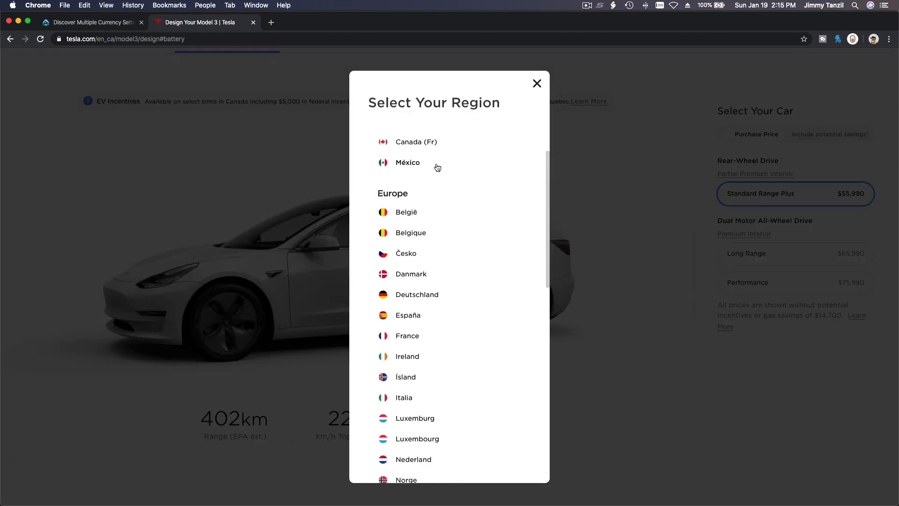
scroll("down", 3)
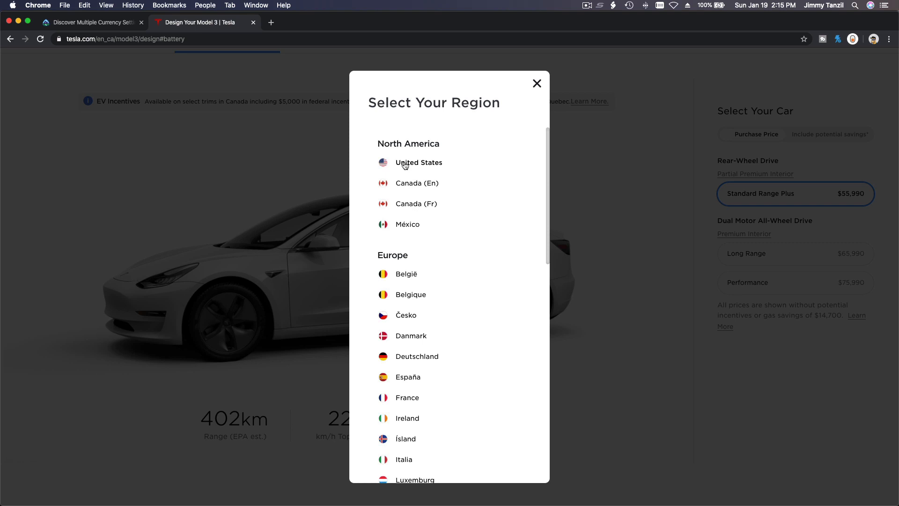
left_click(418, 162)
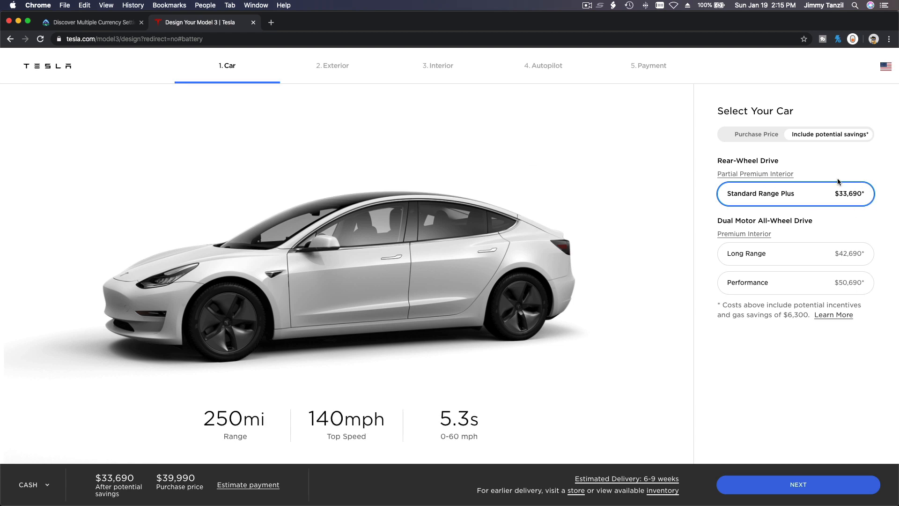
mouse_move(887, 78)
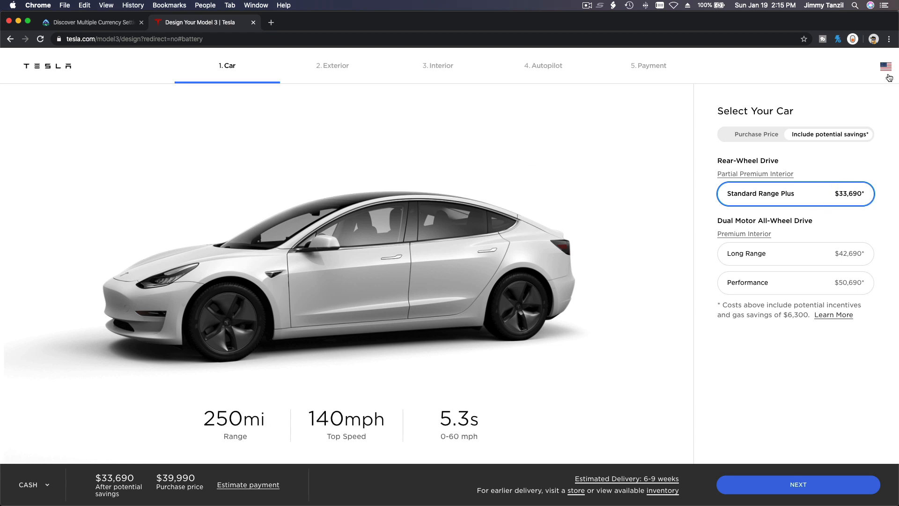
mouse_move(670, 328)
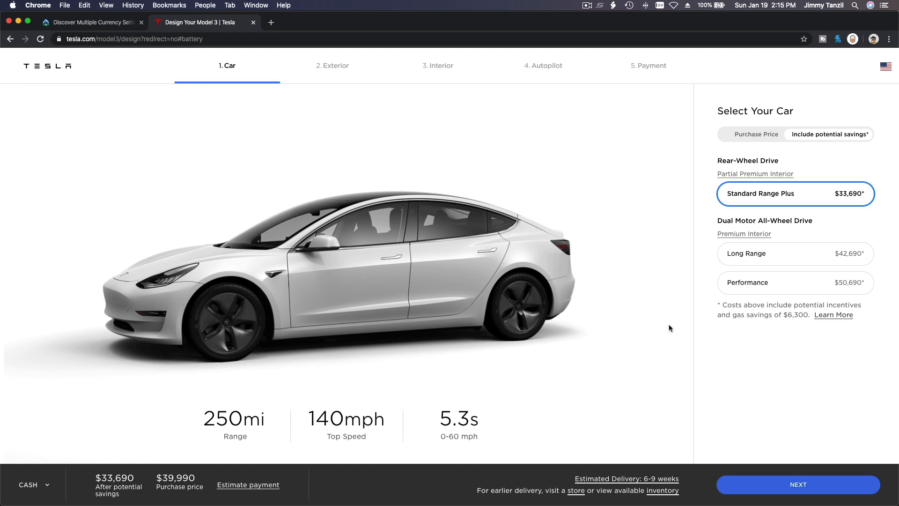
mouse_move(612, 250)
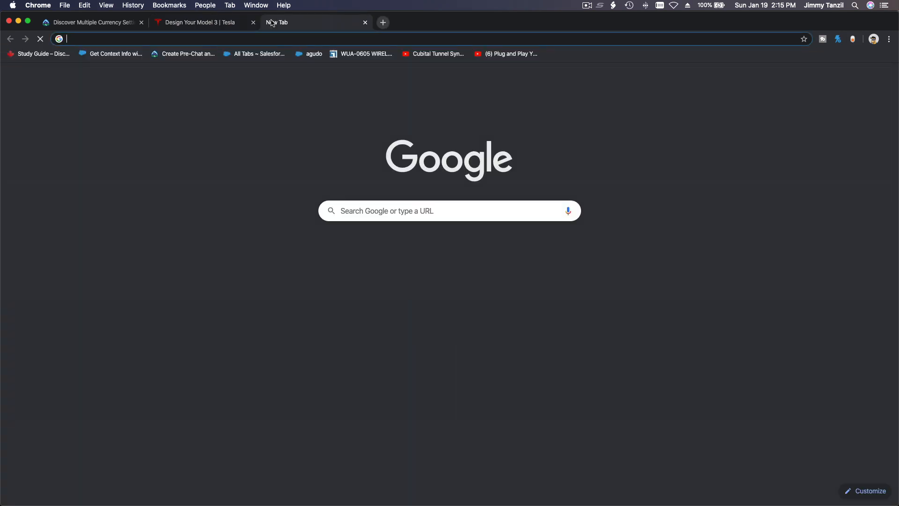
Search Google for 'is tesla using salesforce' and review the results.
type("is tesl")
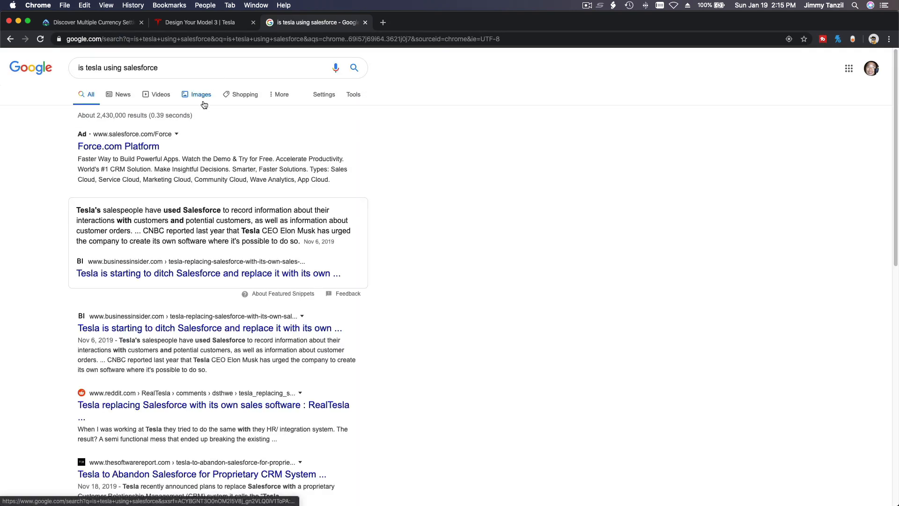
scroll("down", 3)
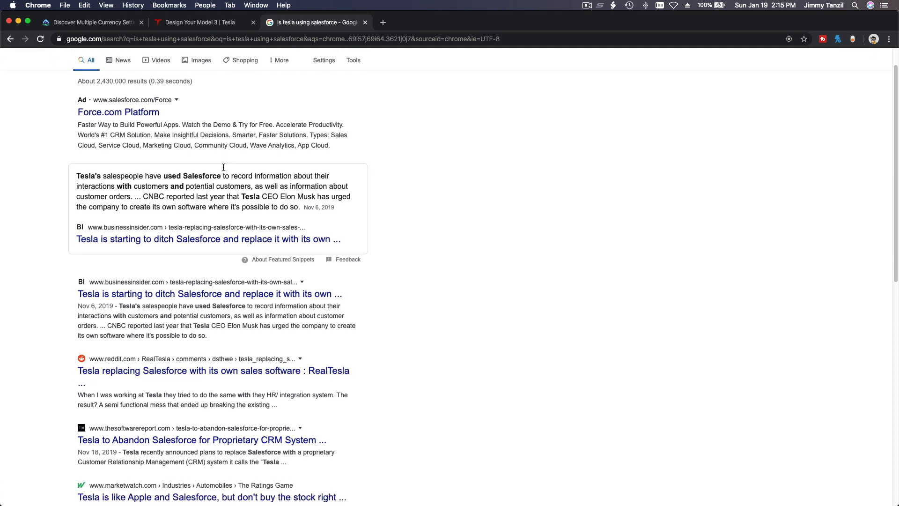
scroll("down", 3)
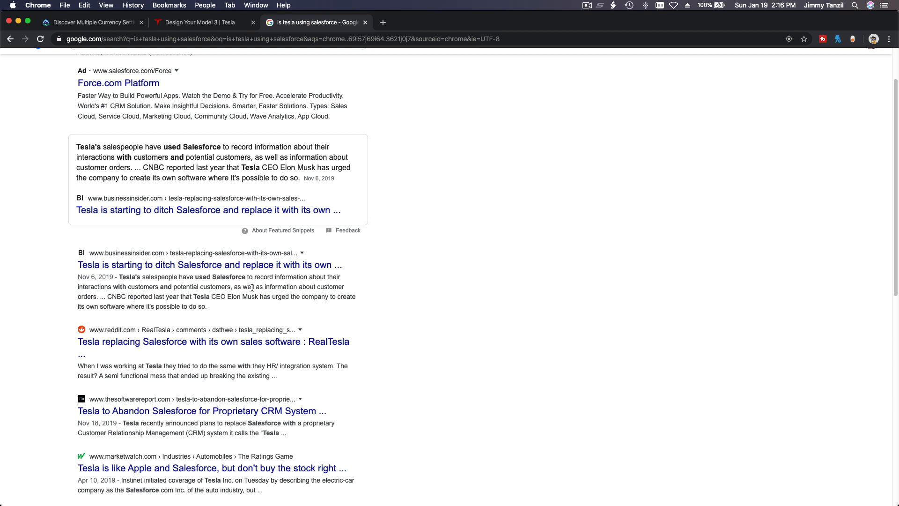
mouse_move(225, 308)
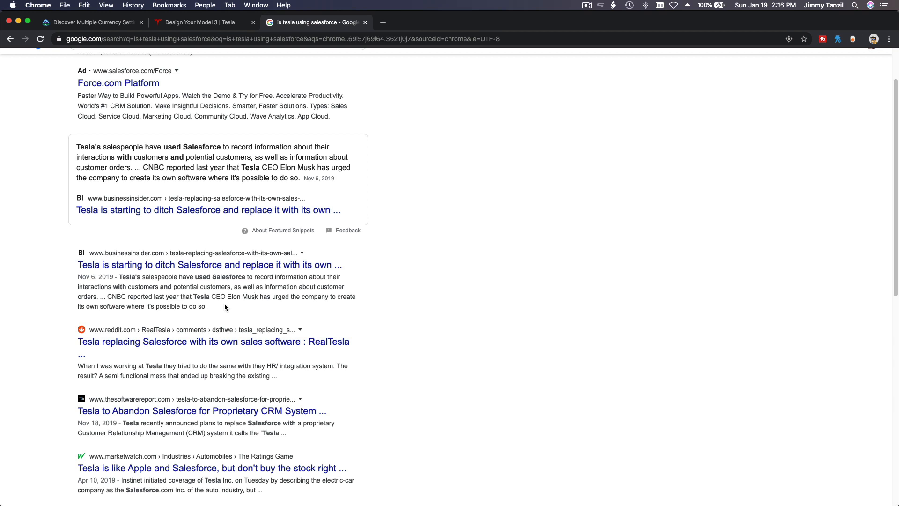
left_click_drag(78, 277, 208, 306)
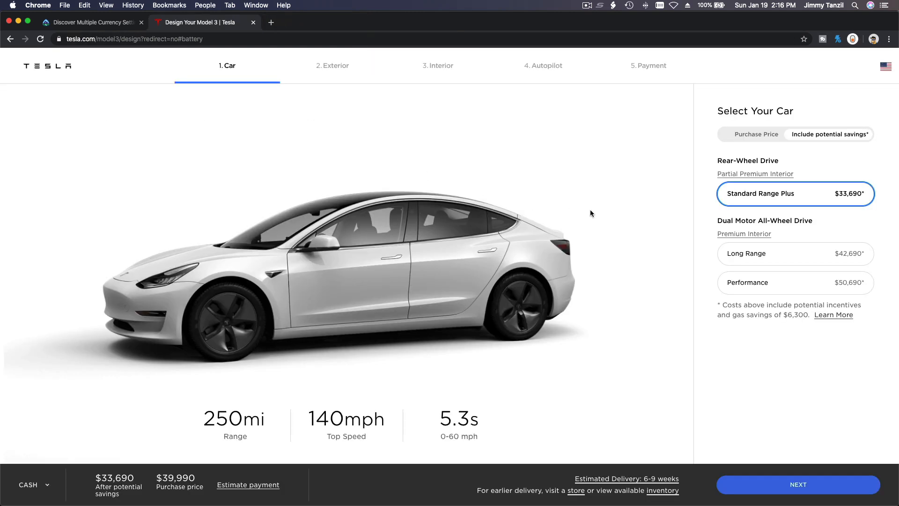
Switch the Model 3 page to the México region showing pesos.
left_click(884, 67)
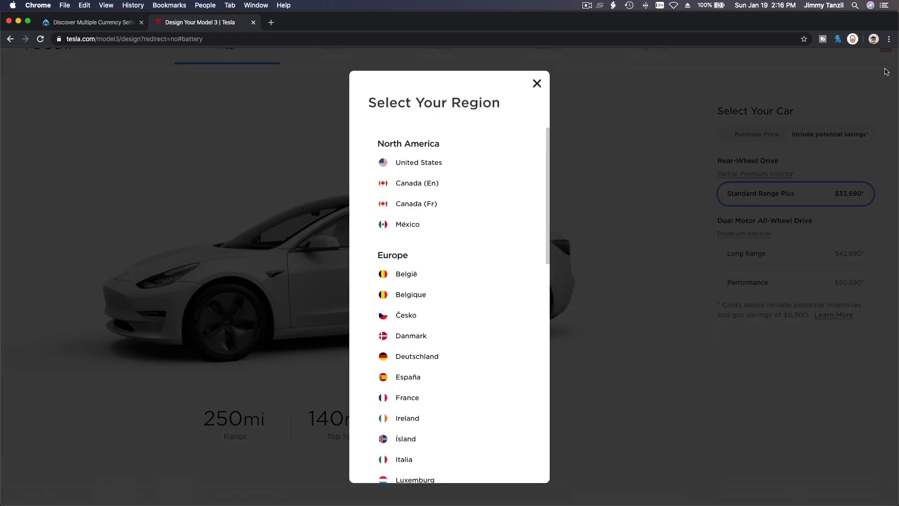
left_click(407, 224)
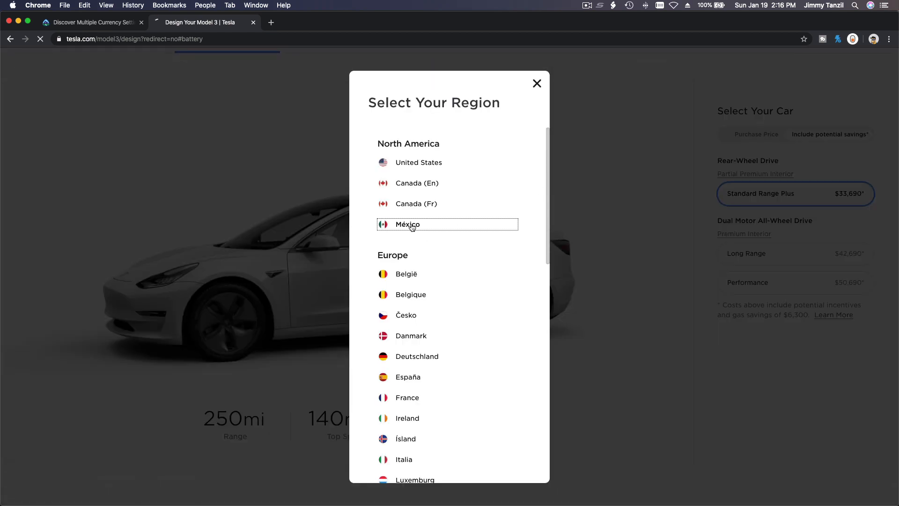
left_click(407, 224)
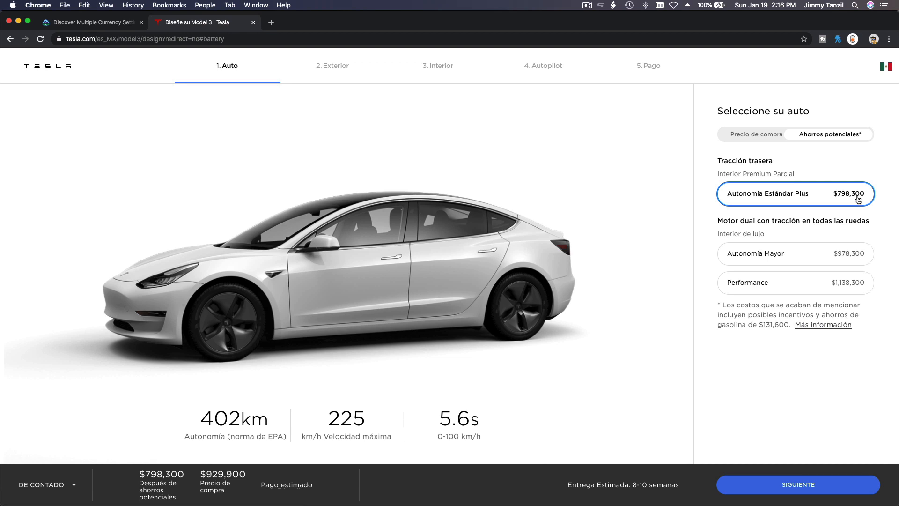
mouse_move(852, 237)
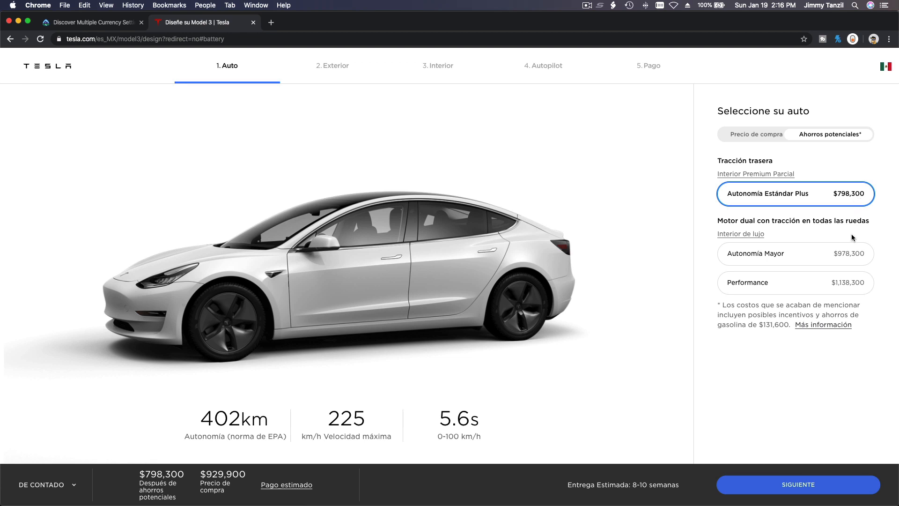
mouse_move(836, 209)
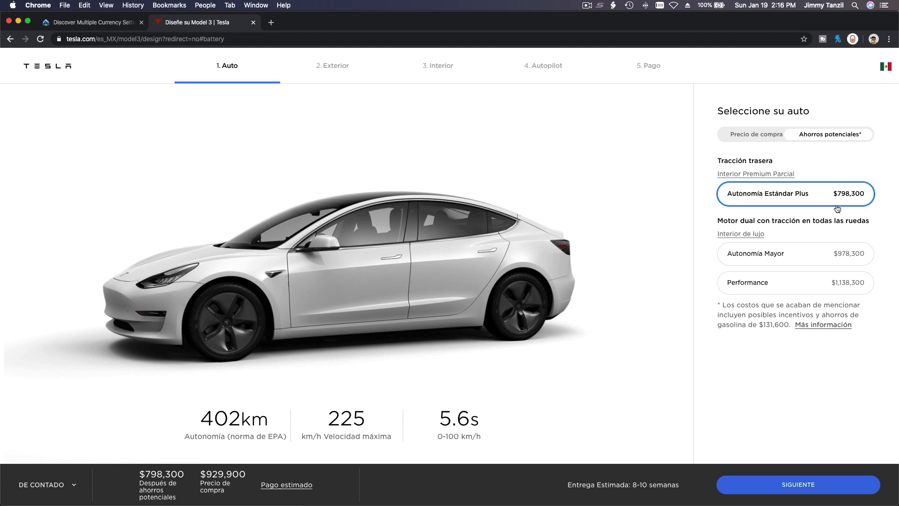
mouse_move(469, 174)
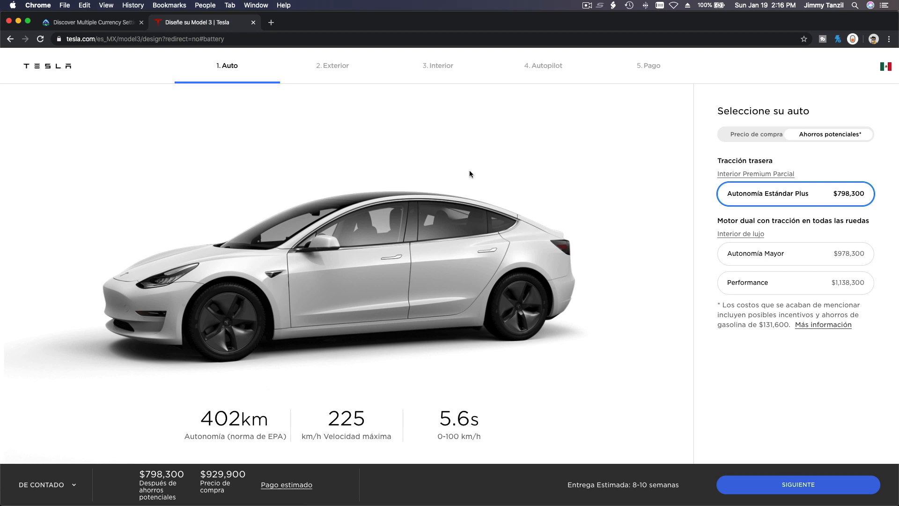
mouse_move(785, 120)
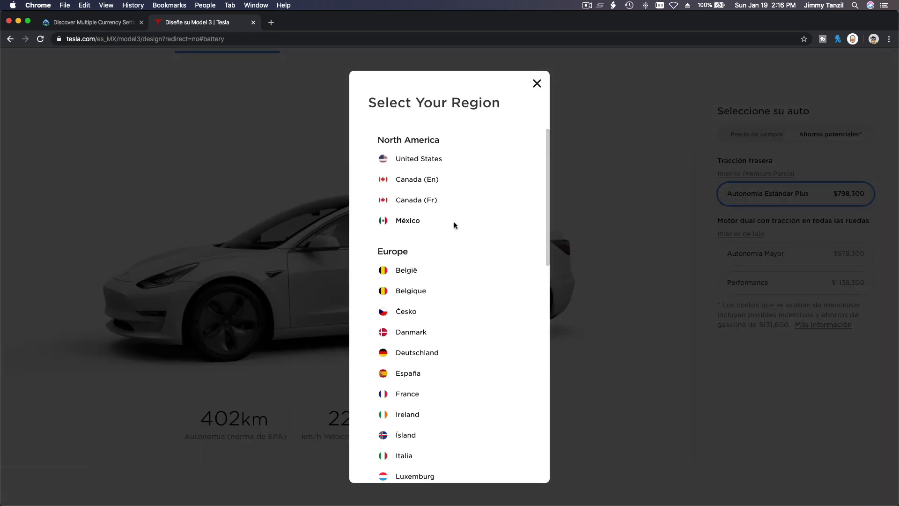
Switch the region to Italia for euro pricing, dismiss translation, and return to the Trailhead unit.
scroll("down", 3)
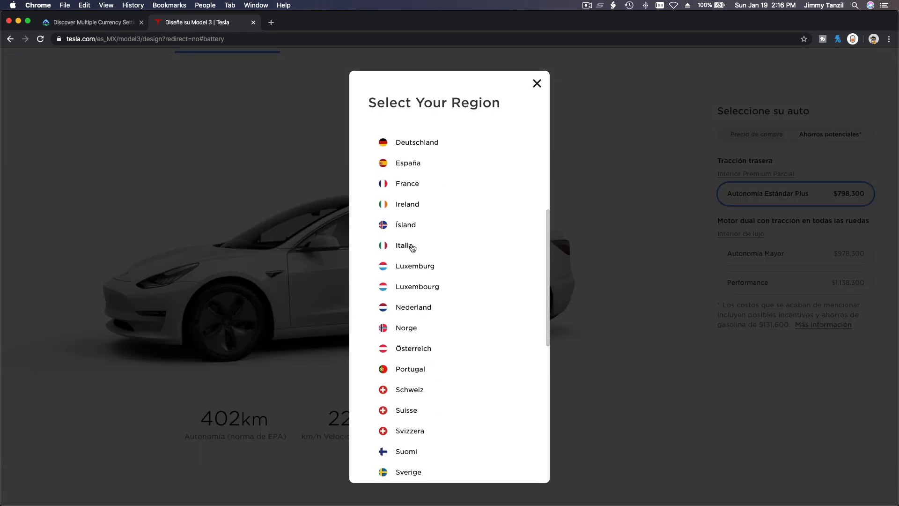
left_click(404, 246)
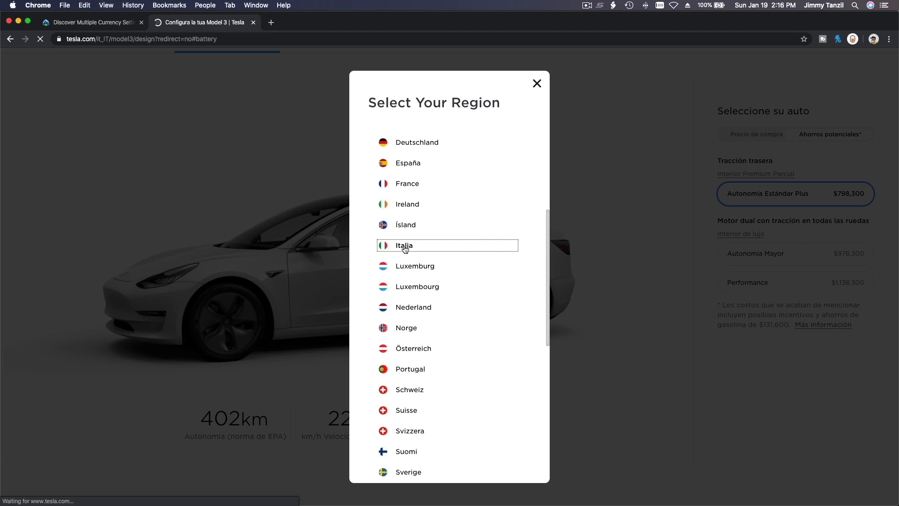
left_click(402, 245)
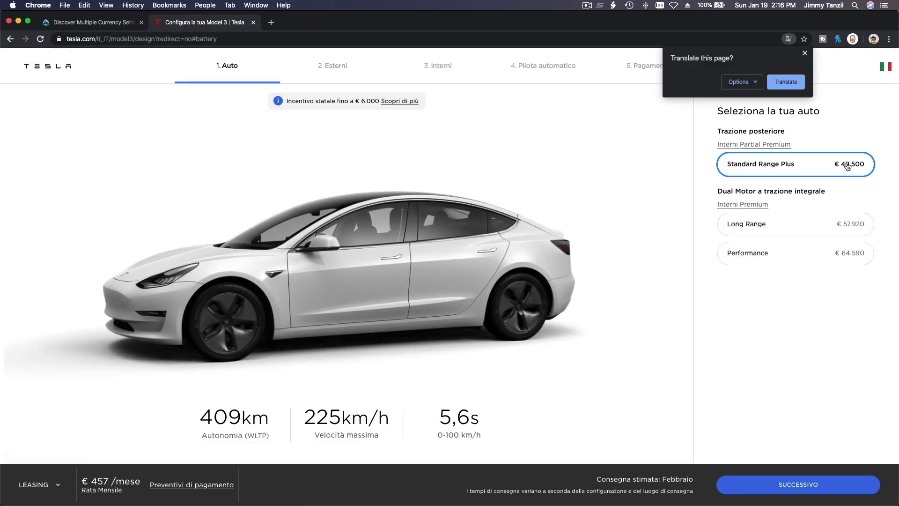
left_click(804, 52)
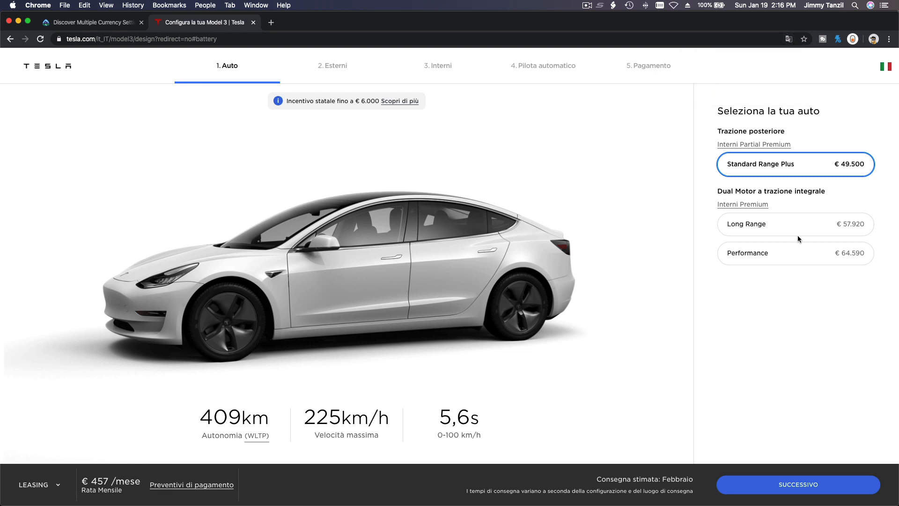
mouse_move(84, 86)
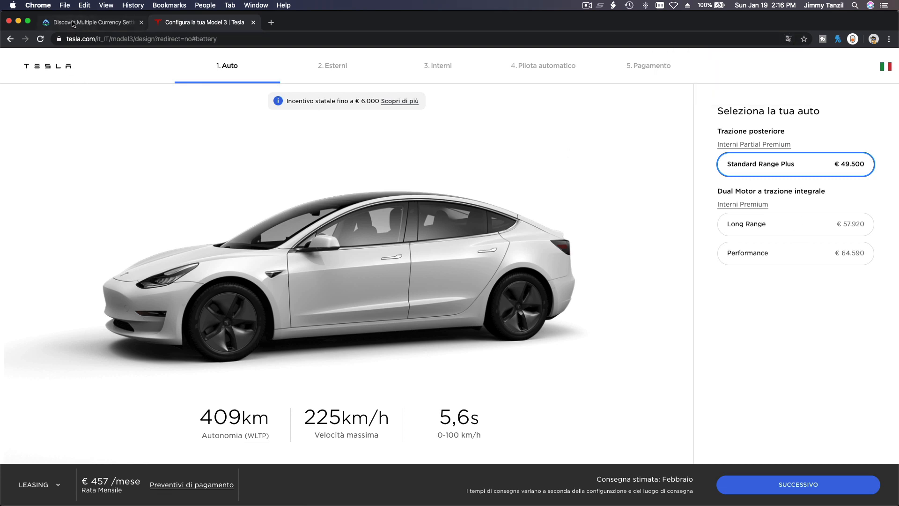
left_click(92, 21)
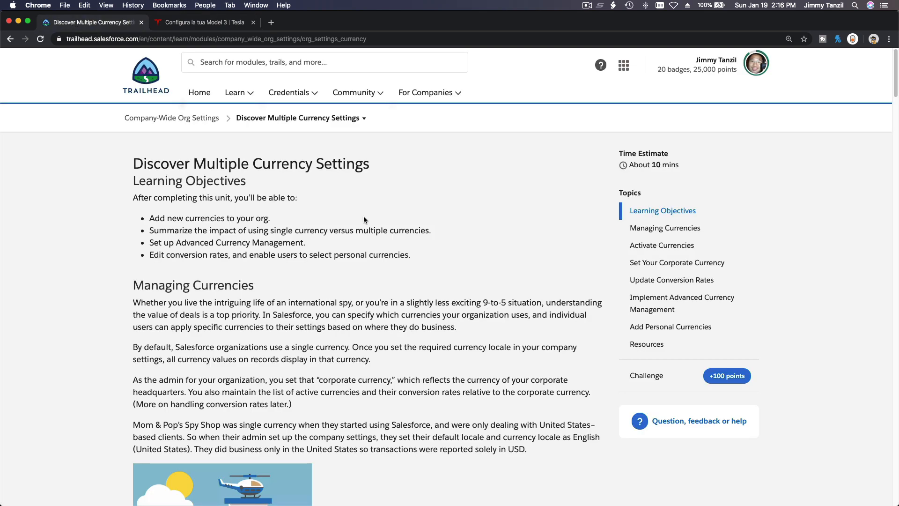
Launch the hands-on playground org from Hands-on Orgs and scroll to the multiple-currencies steps.
scroll("down", 3)
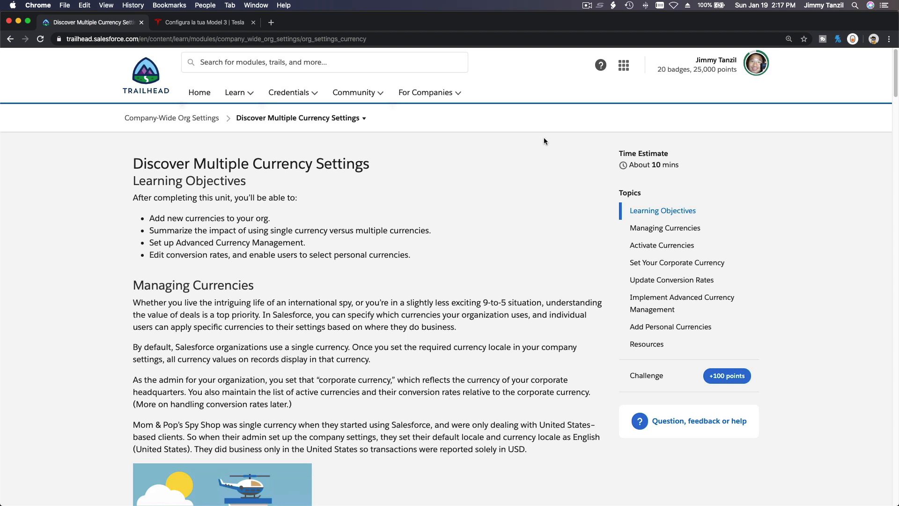
left_click(756, 63)
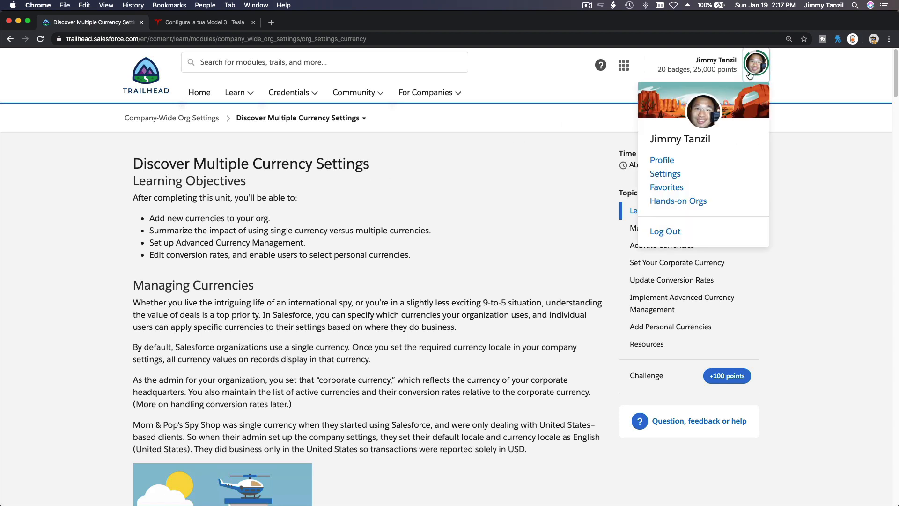
left_click(677, 201)
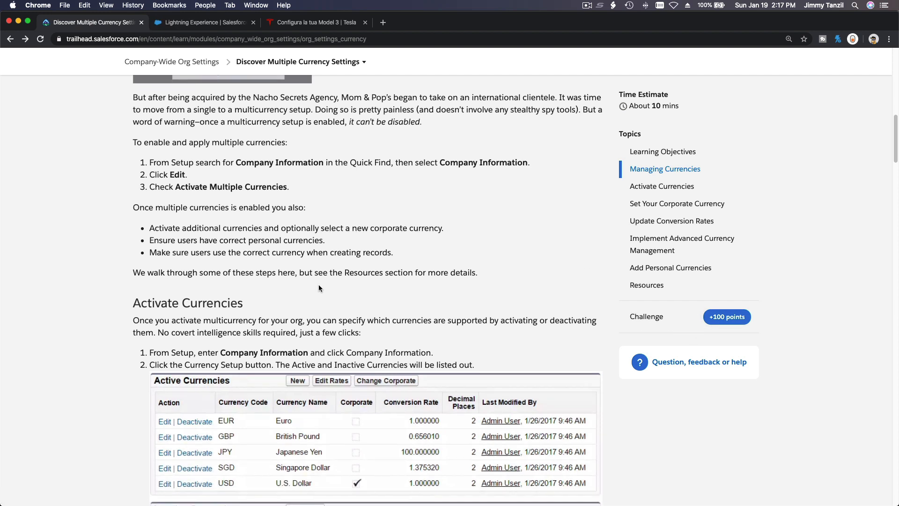
scroll("down", 3)
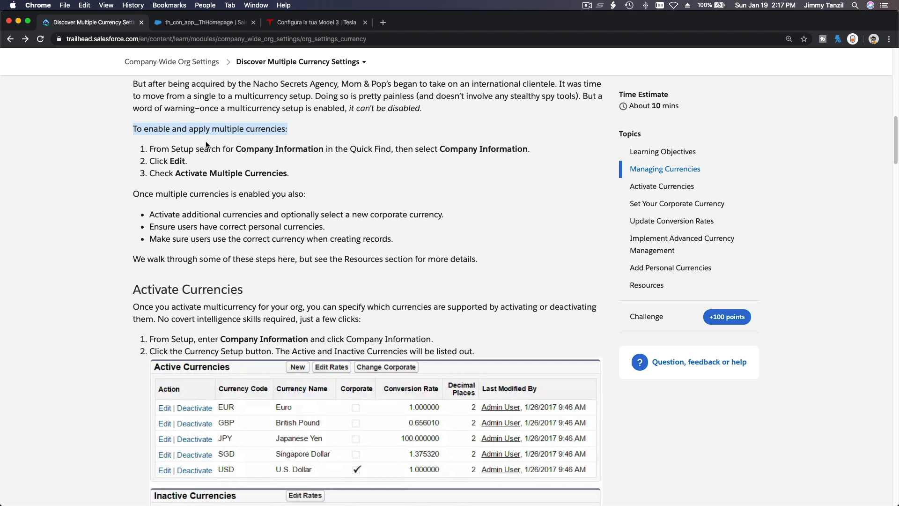
mouse_move(295, 160)
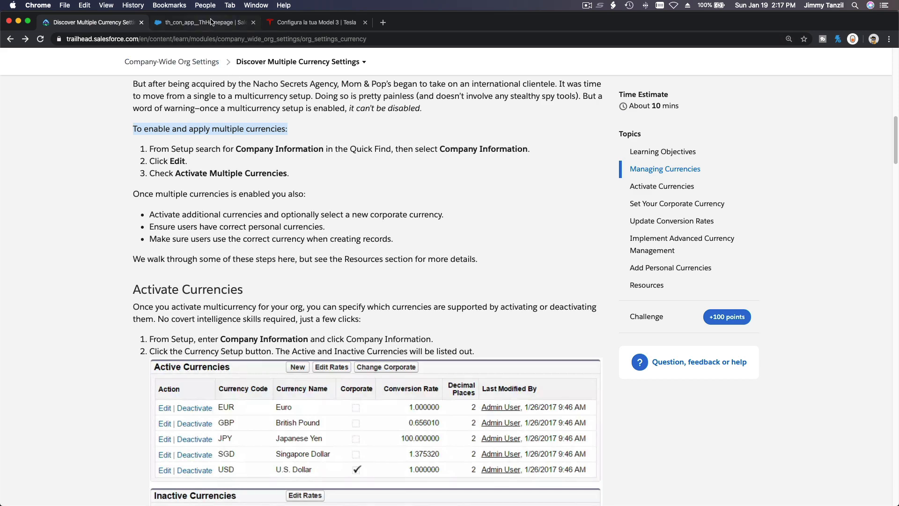
Go to the playground org's Setup home and search Quick Find for 'company'.
left_click(201, 22)
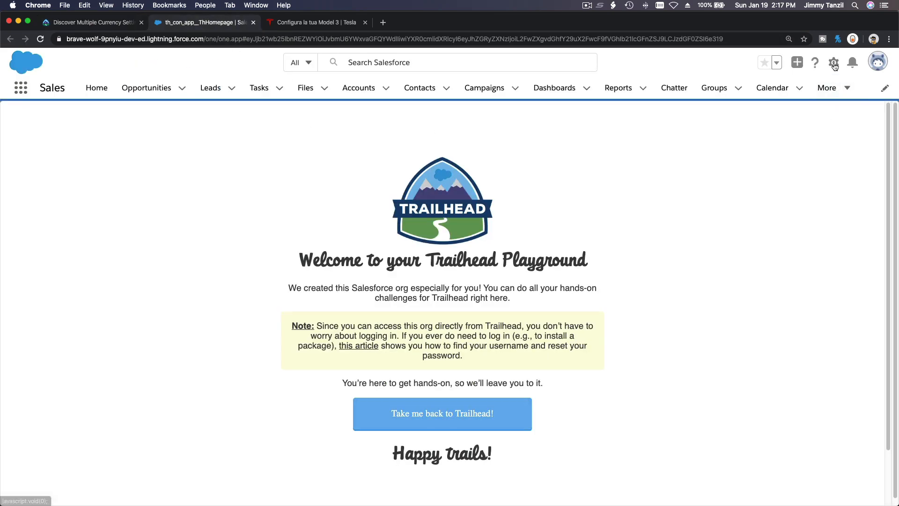
left_click(833, 63)
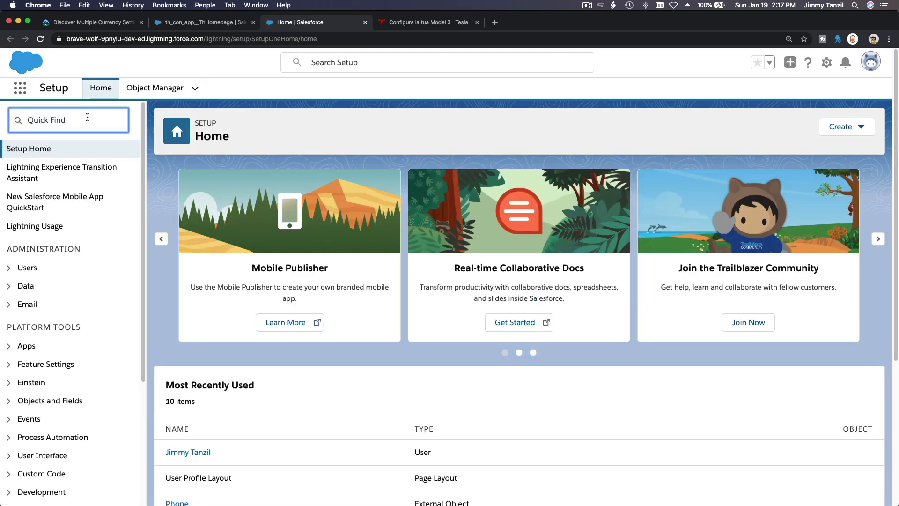
type("company")
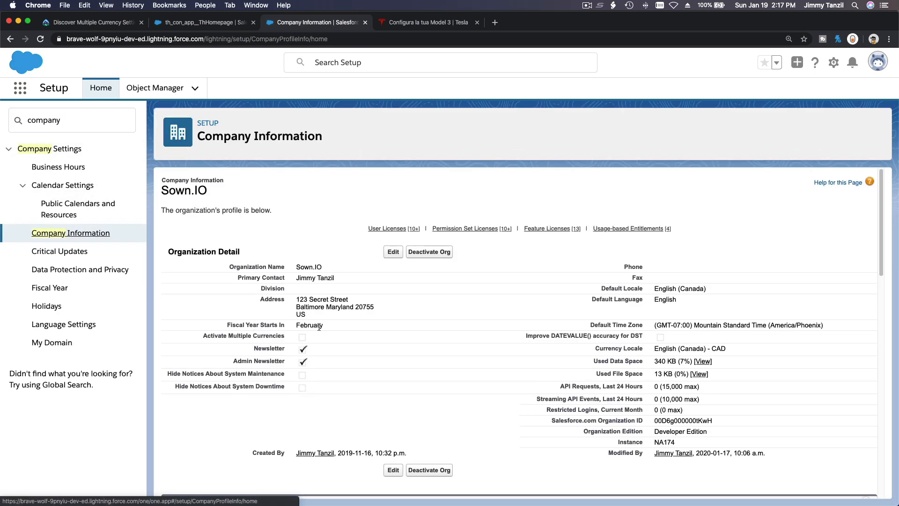
Bring up the Company Information page for Sown.IO.
scroll("down", 3)
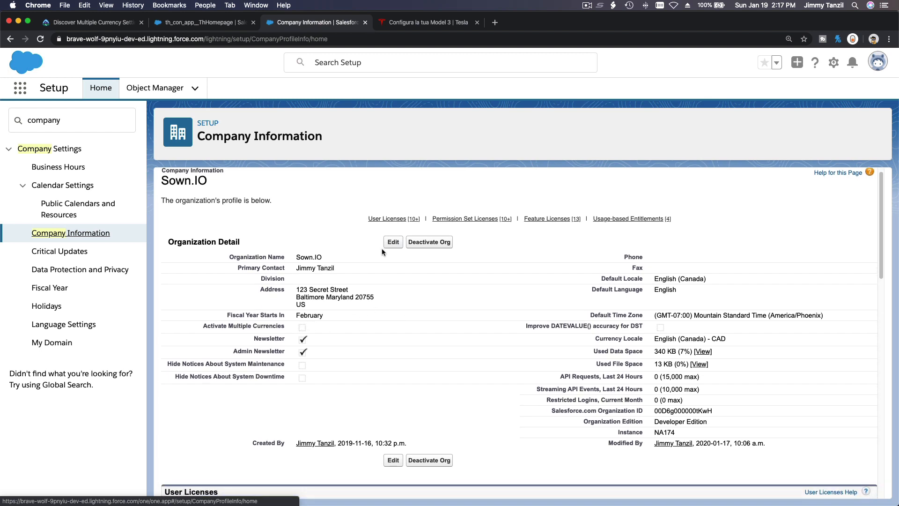
Edit Company Information, check Activate Multiple Currencies, and save the profile.
left_click(392, 242)
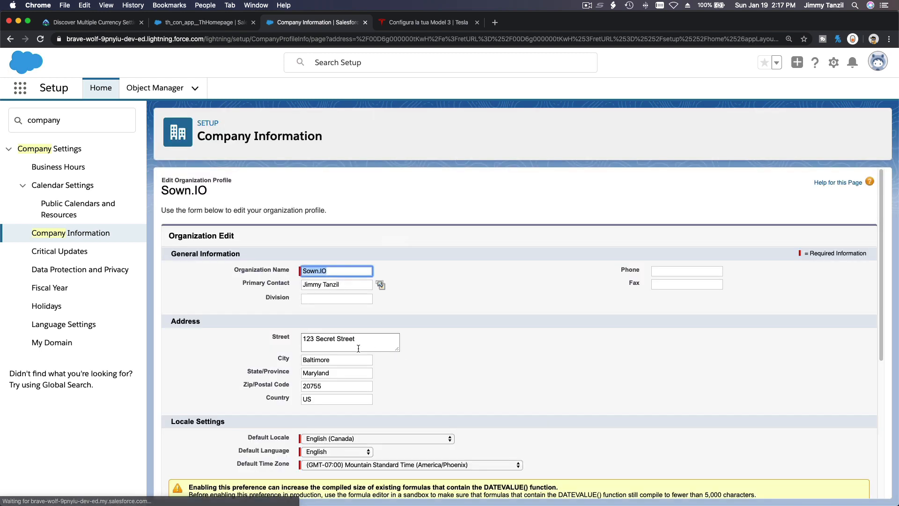
scroll("down", 3)
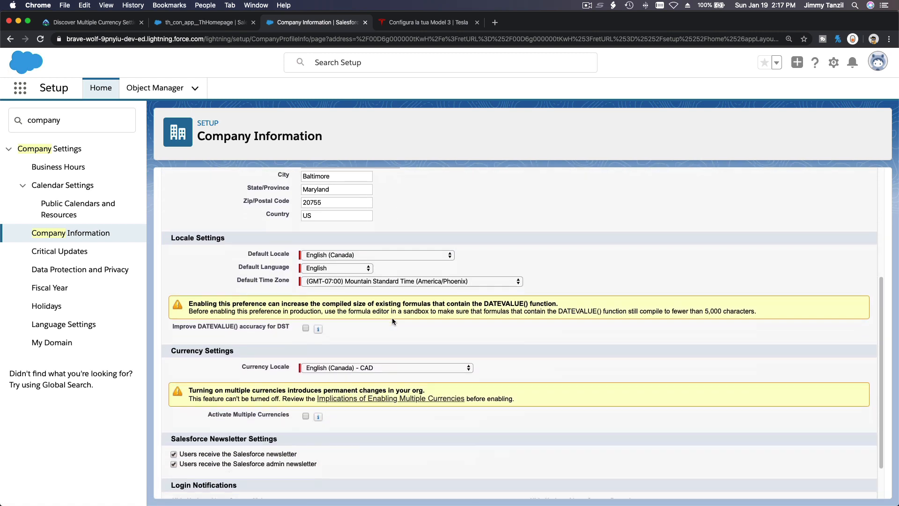
scroll("down", 3)
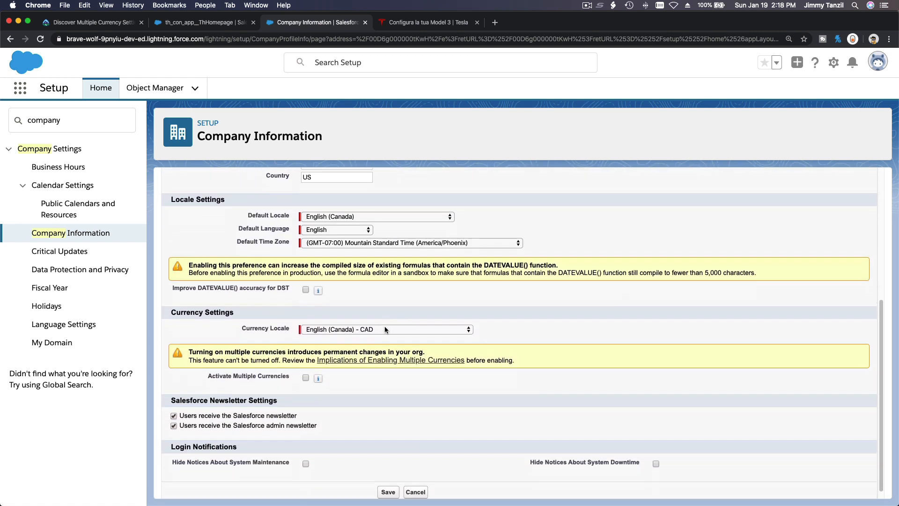
left_click(305, 367)
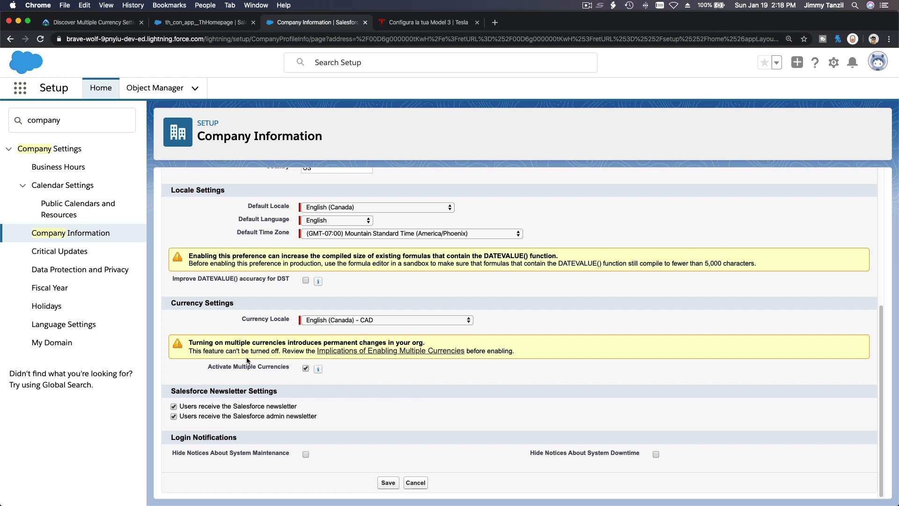
mouse_move(272, 365)
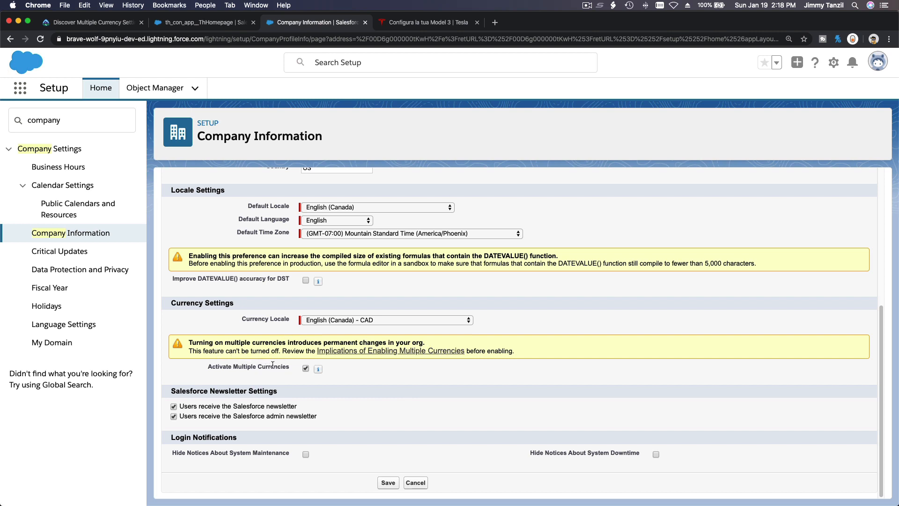
mouse_move(329, 381)
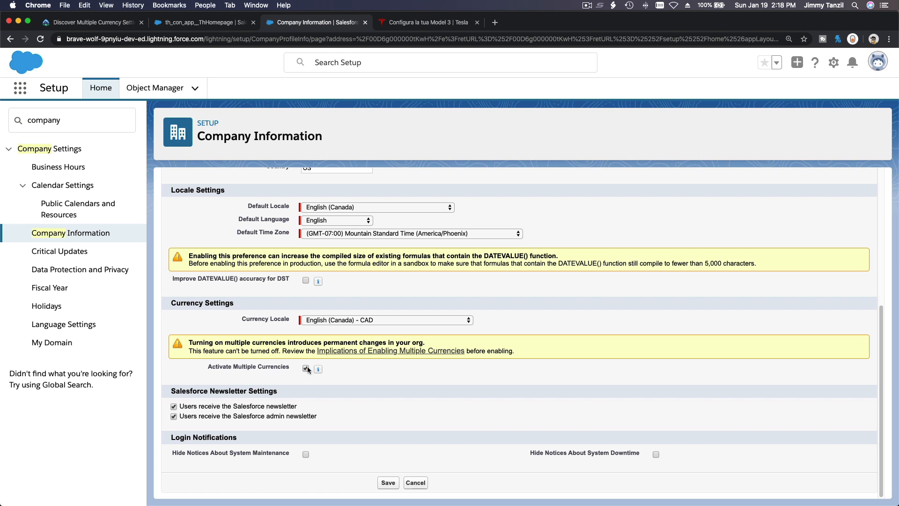
mouse_move(392, 287)
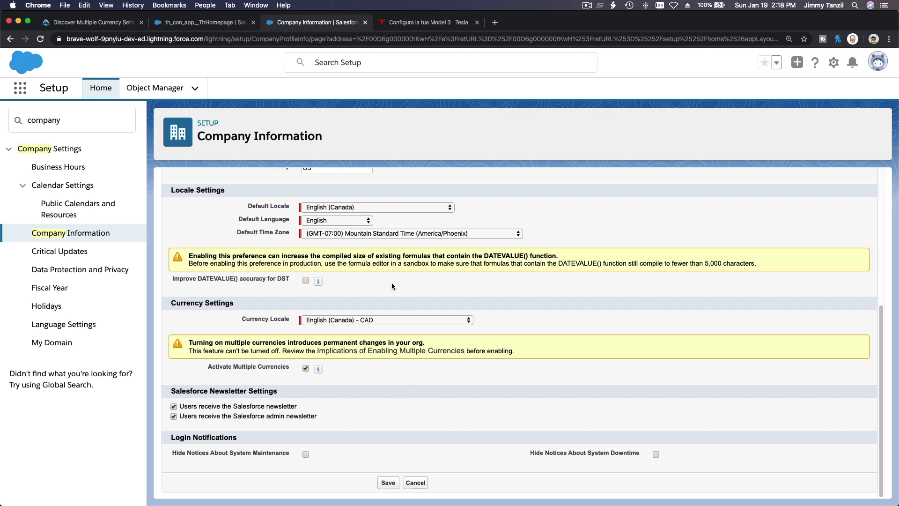
mouse_move(372, 448)
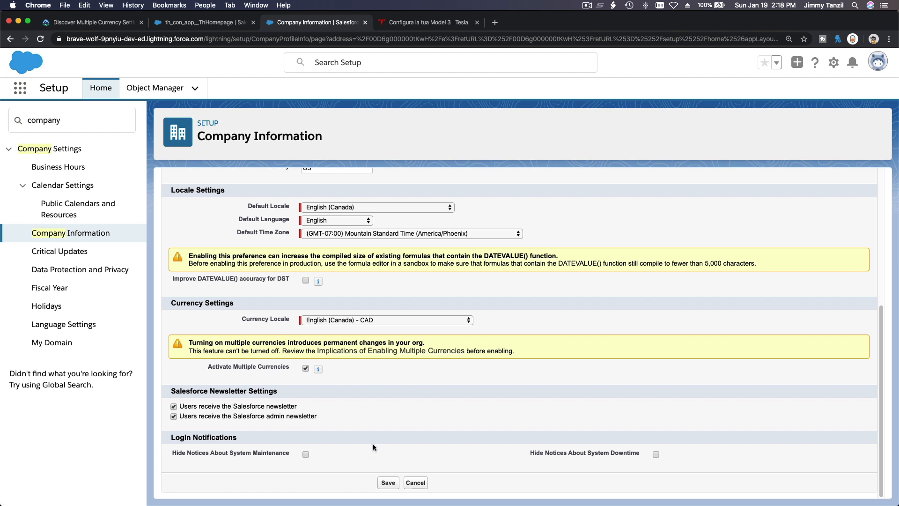
mouse_move(394, 474)
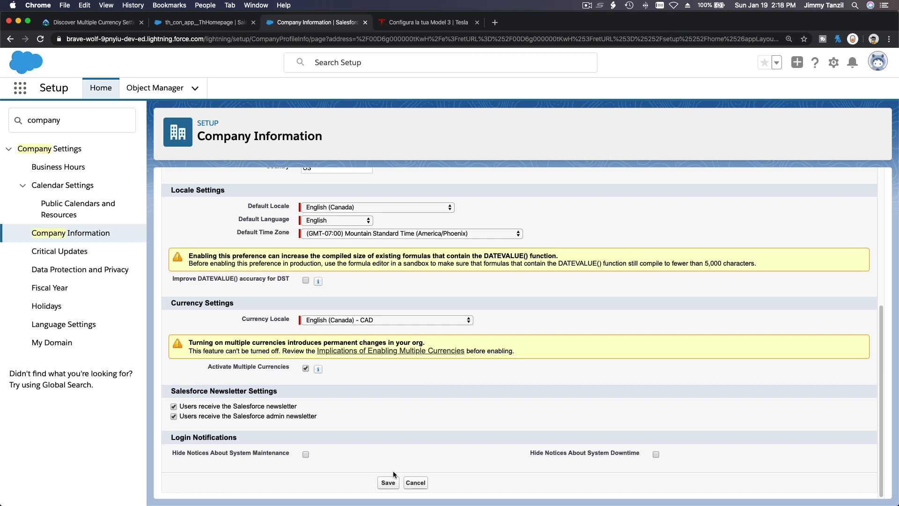
mouse_move(314, 369)
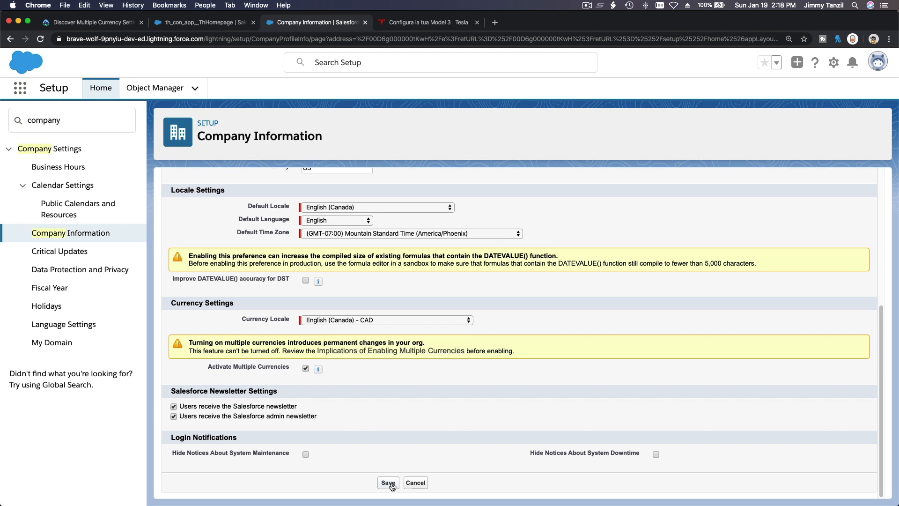
left_click(388, 482)
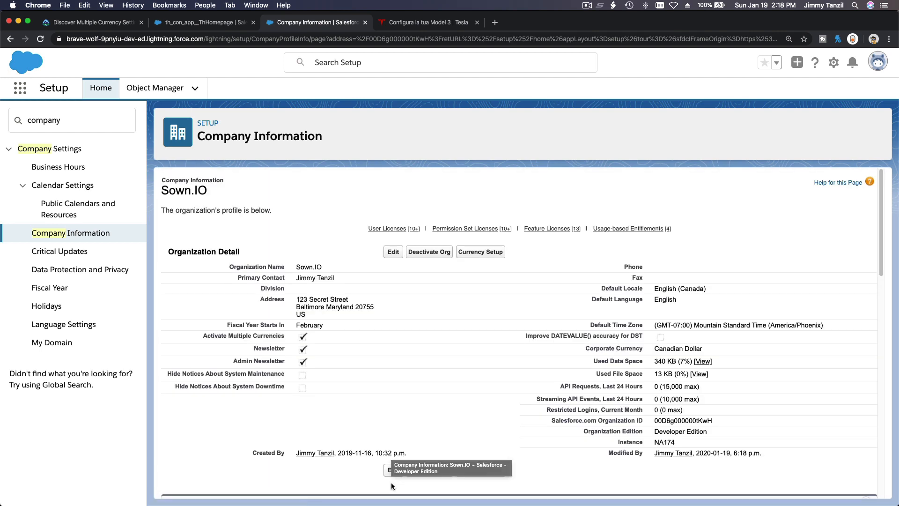
scroll("down", 3)
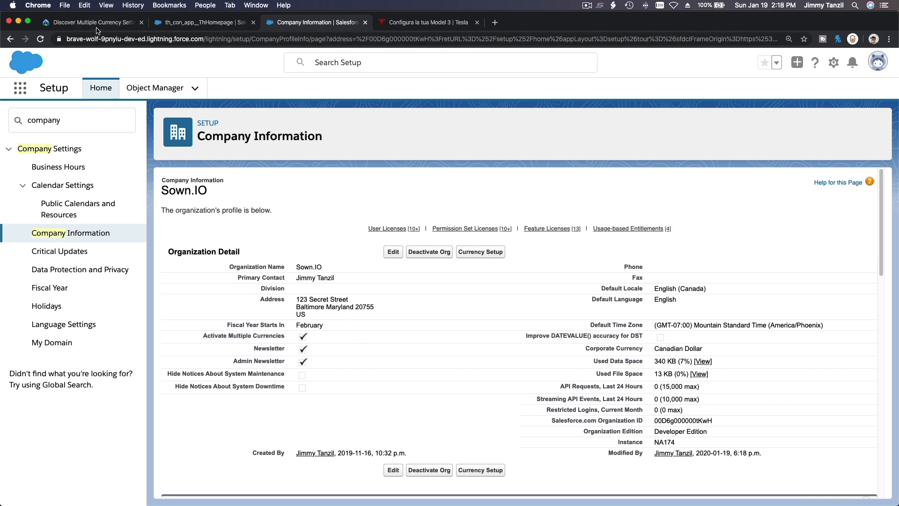
Return to the Trailhead currency unit and scroll to the Activate Currencies steps.
left_click(89, 23)
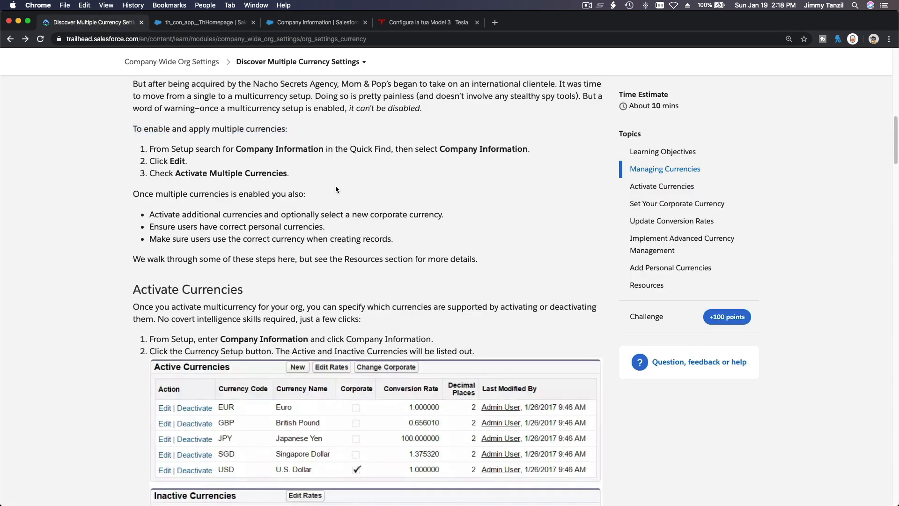
mouse_move(257, 175)
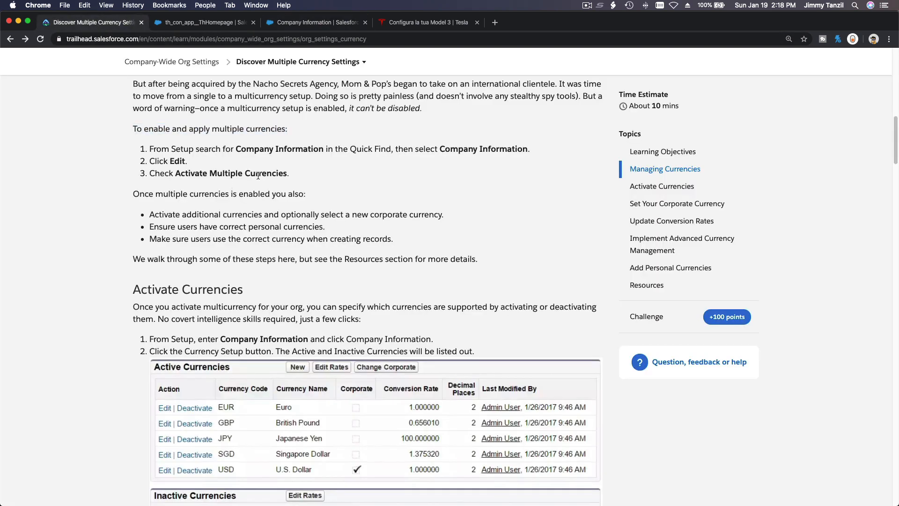
scroll("down", 3)
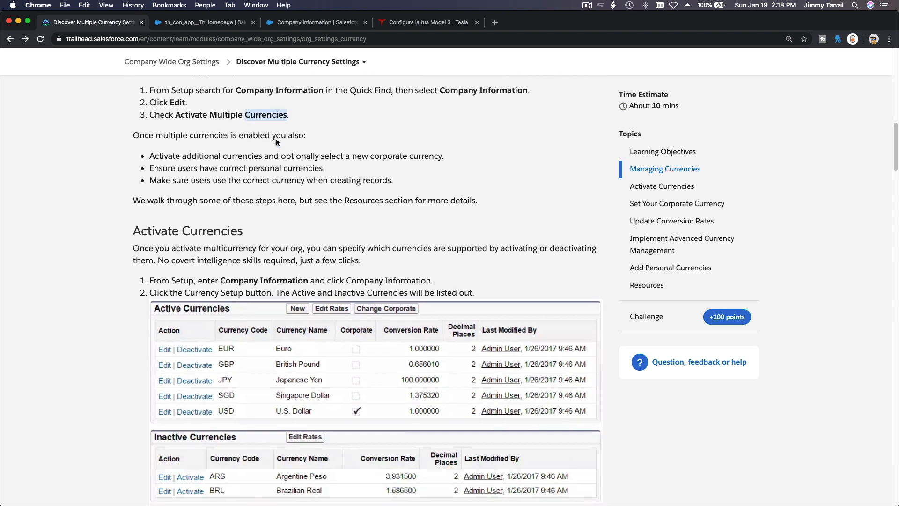
mouse_move(281, 148)
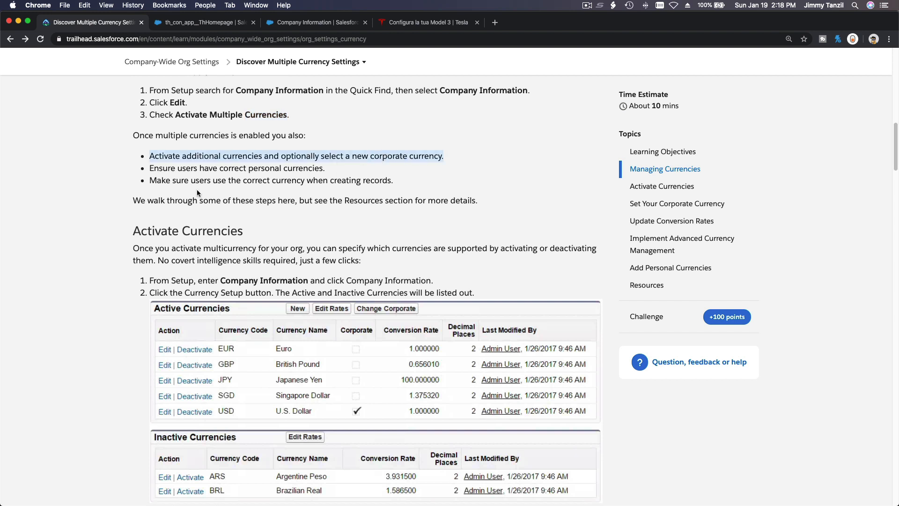
mouse_move(210, 177)
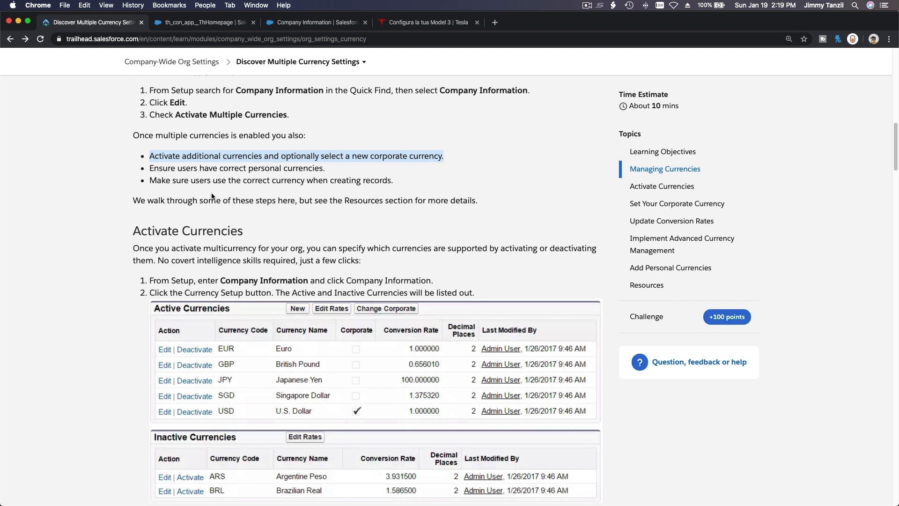
mouse_move(381, 180)
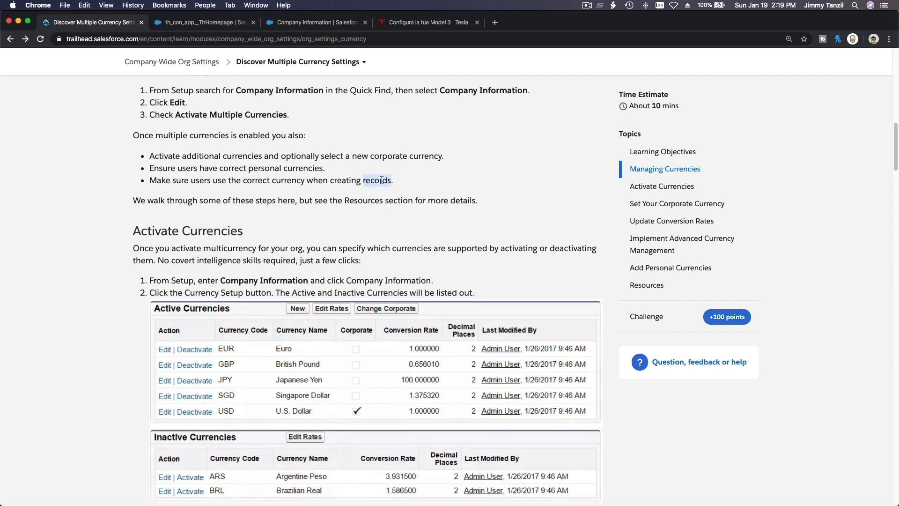
mouse_move(361, 189)
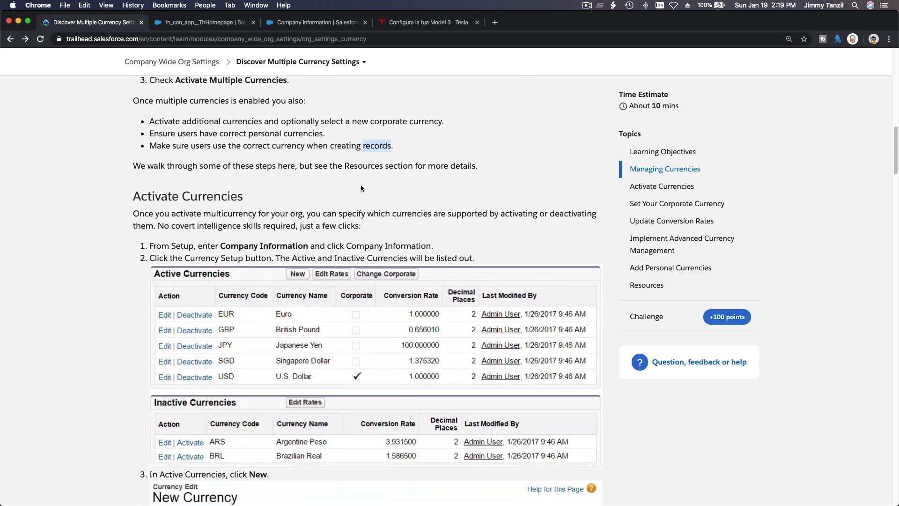
scroll("down", 3)
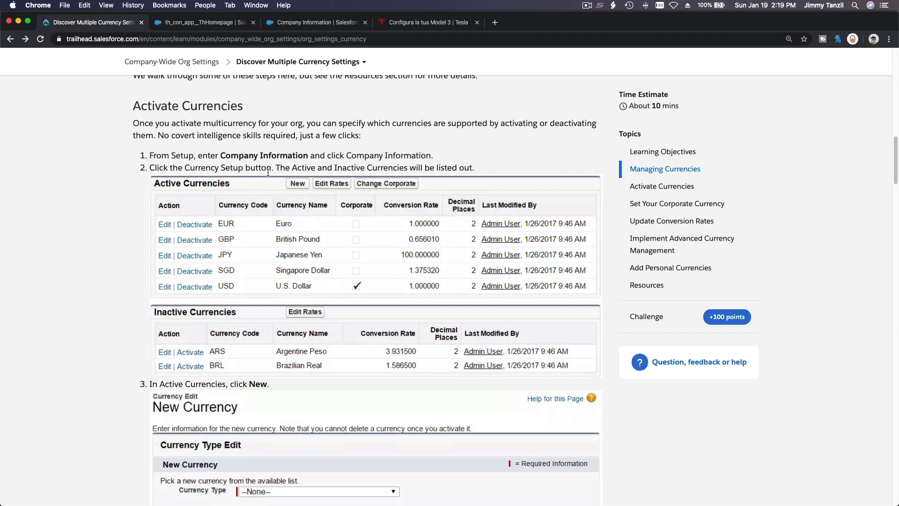
mouse_move(360, 168)
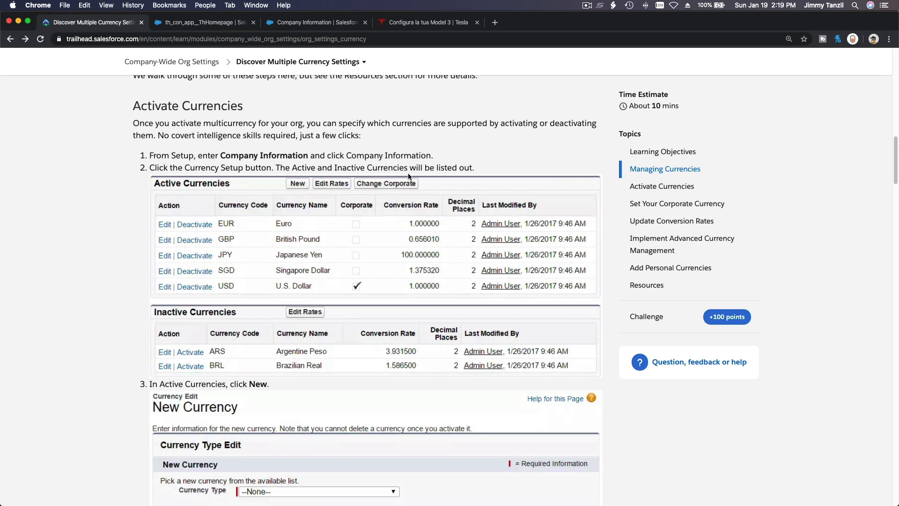
left_click(314, 23)
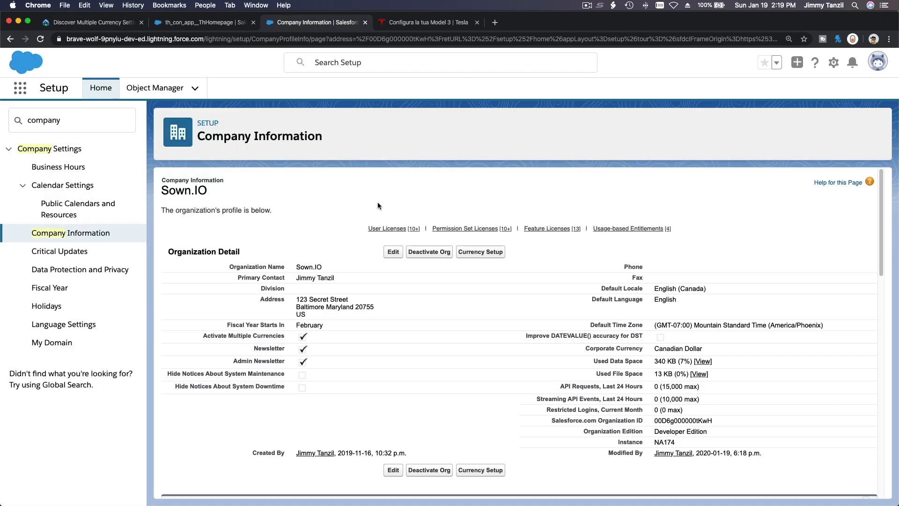
scroll("down", 3)
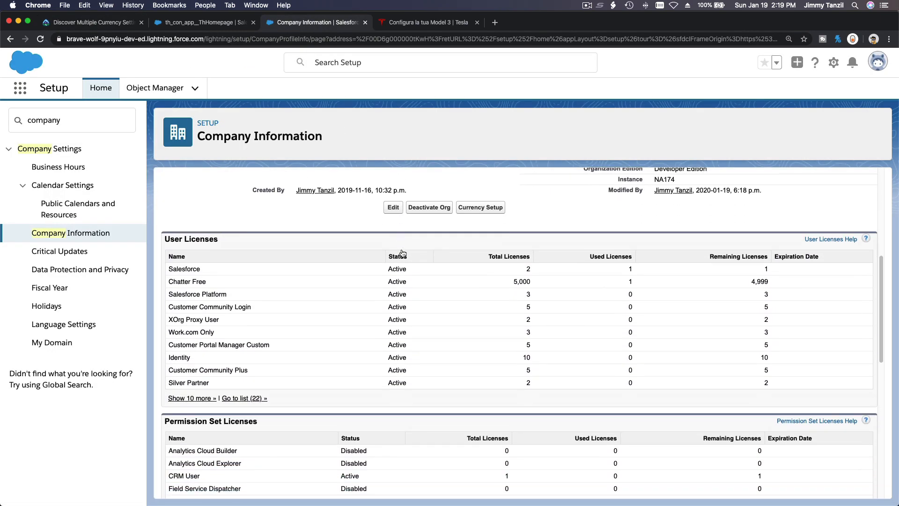
scroll("down", 3)
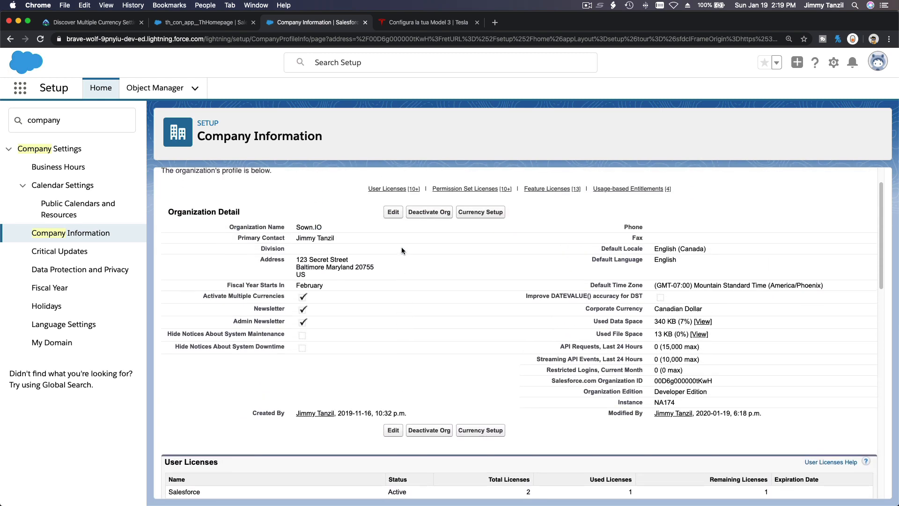
scroll("down", 3)
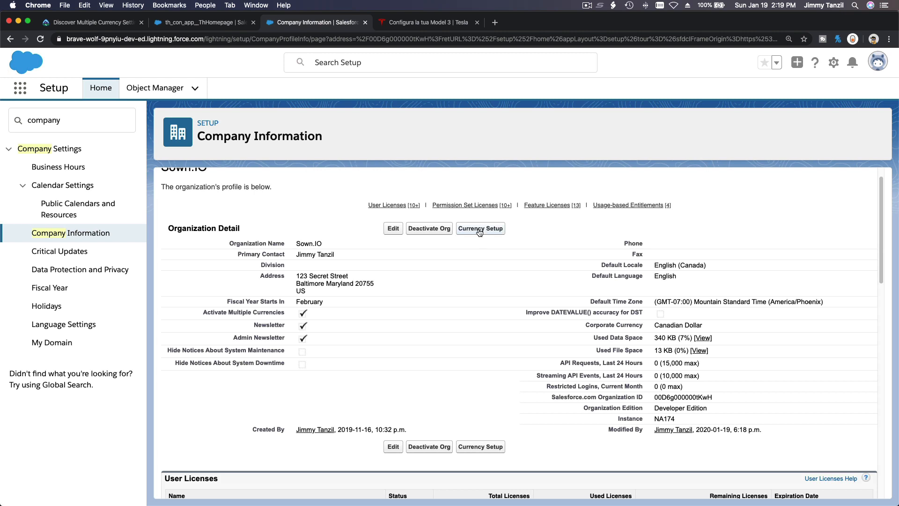
Go to Currency Setup listing Canadian Dollar as the corporate currency.
left_click(480, 228)
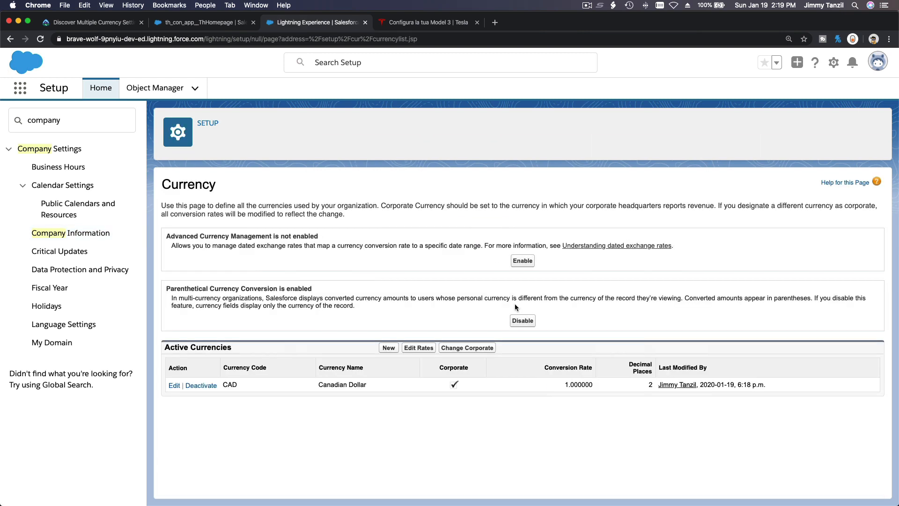
mouse_move(344, 393)
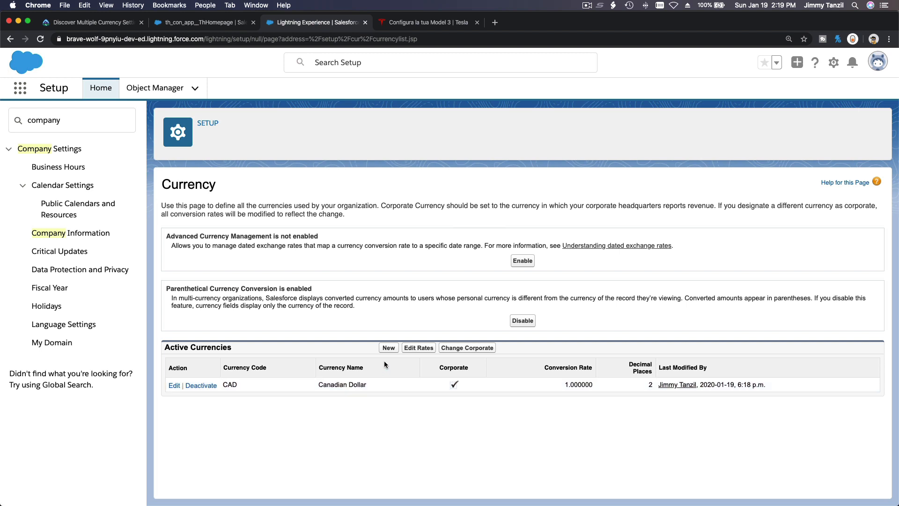
Begin a new currency as USD - U.S. Dollar with 2 decimals, then open a blank tab.
left_click(388, 347)
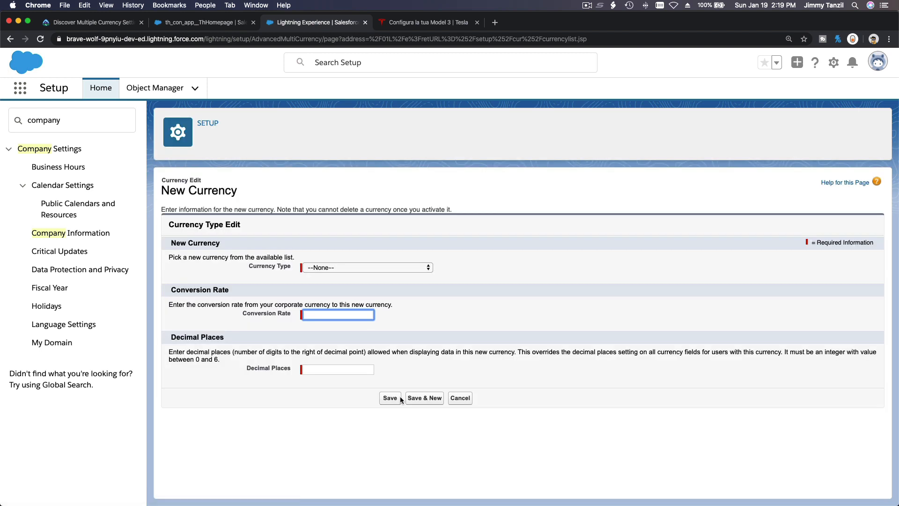
left_click(366, 267)
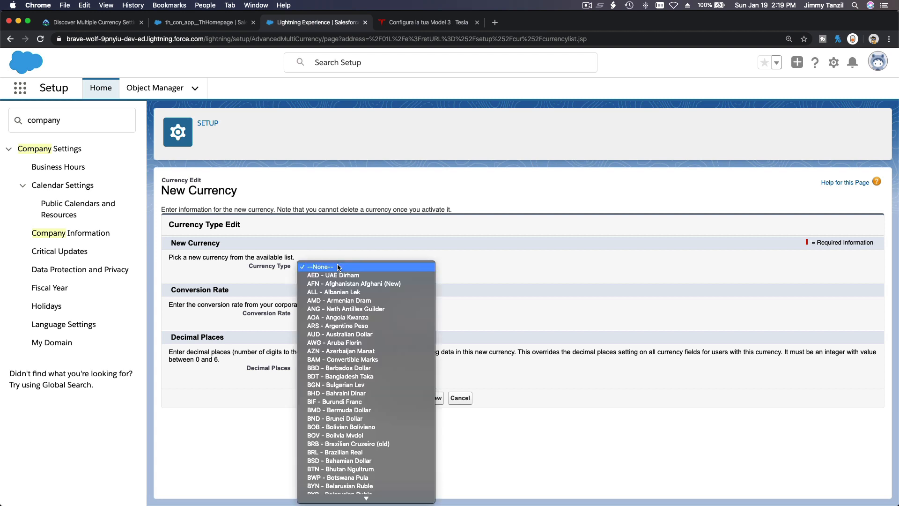
scroll("down", 3)
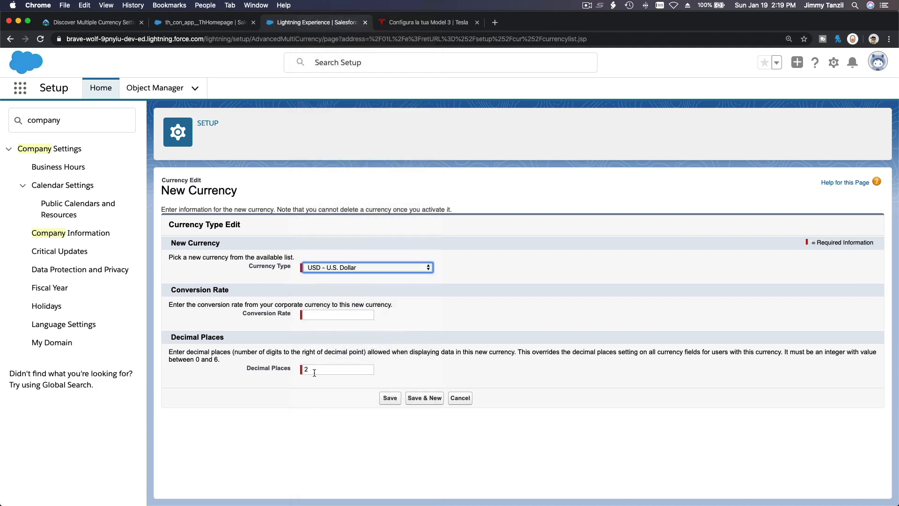
left_click(336, 314)
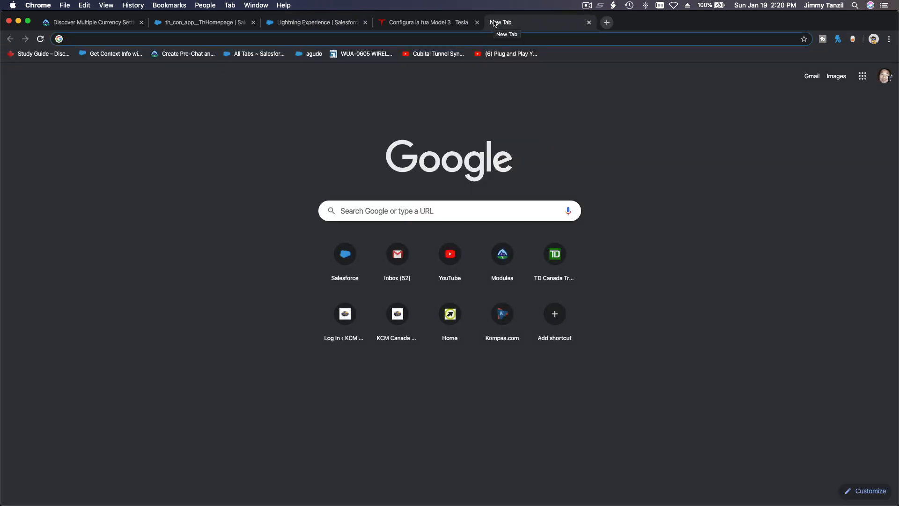
Look up 'cad to usd' in Google (1 CAD = 0.77 USD) and return to the Salesforce tab.
type("CAS")
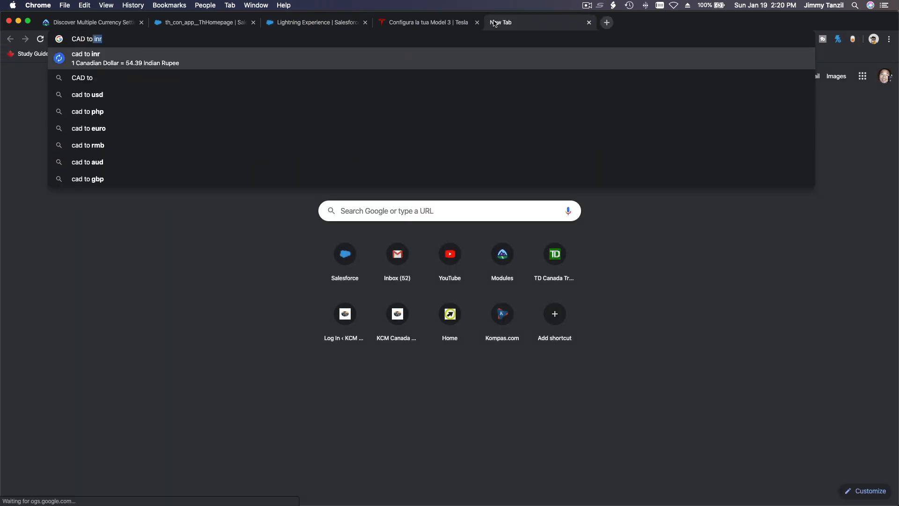
left_click(88, 94)
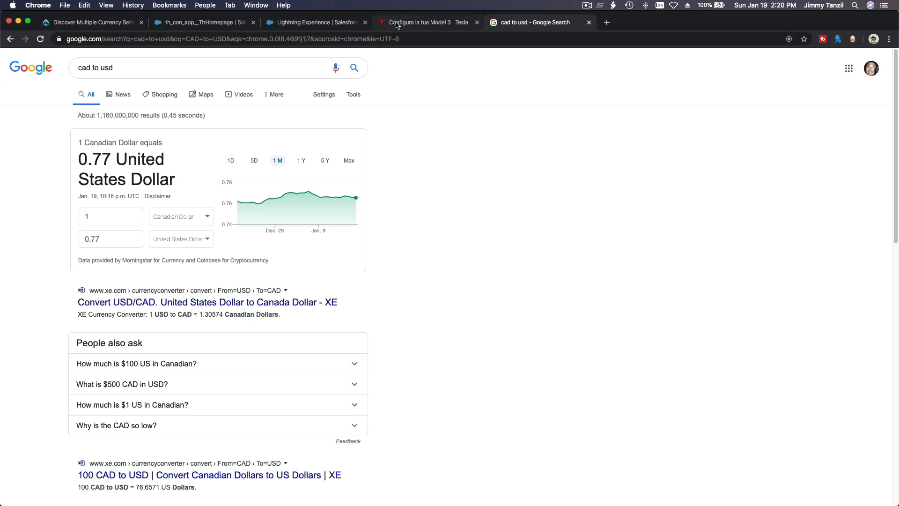
left_click(316, 22)
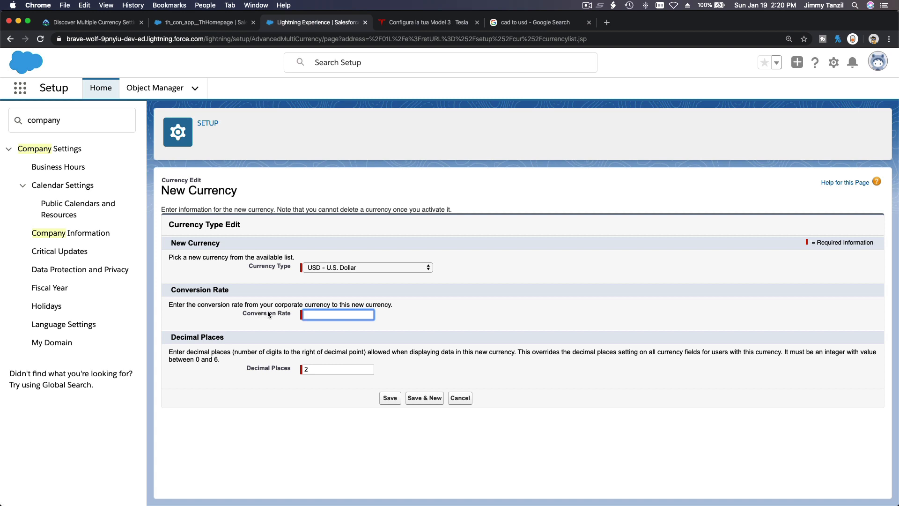
mouse_move(269, 314)
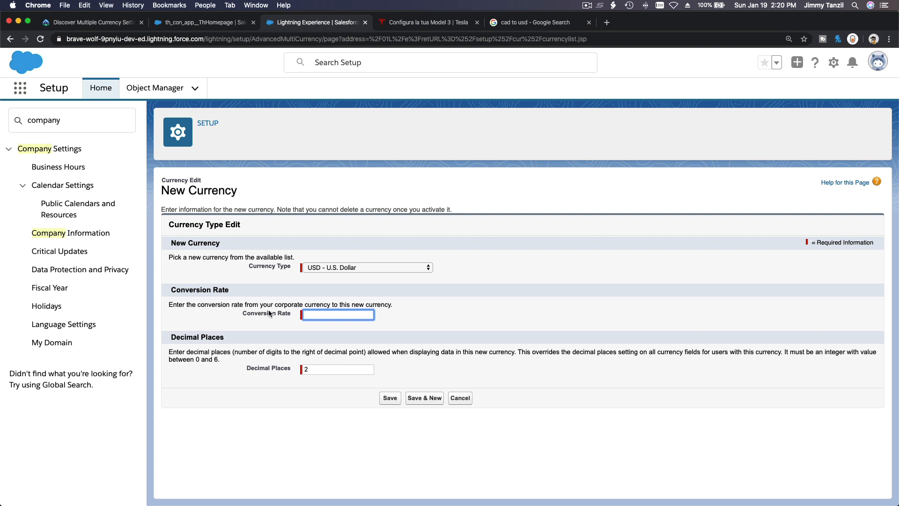
Save U.S. Dollar as an active currency with conversion rate 0.77.
type("0.77")
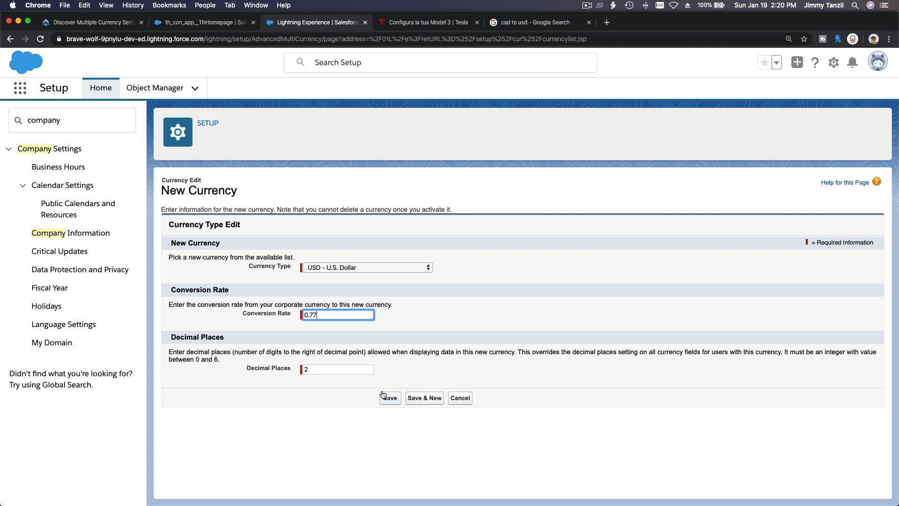
left_click(390, 397)
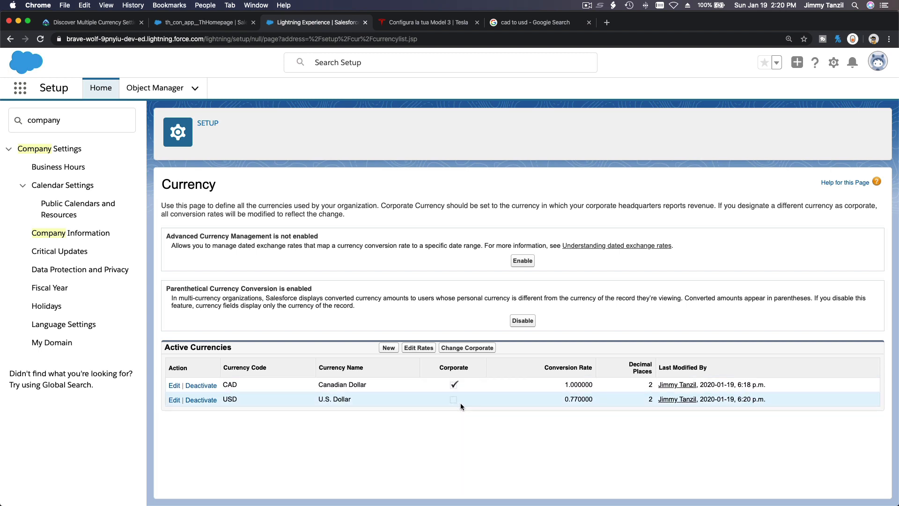
left_click(467, 347)
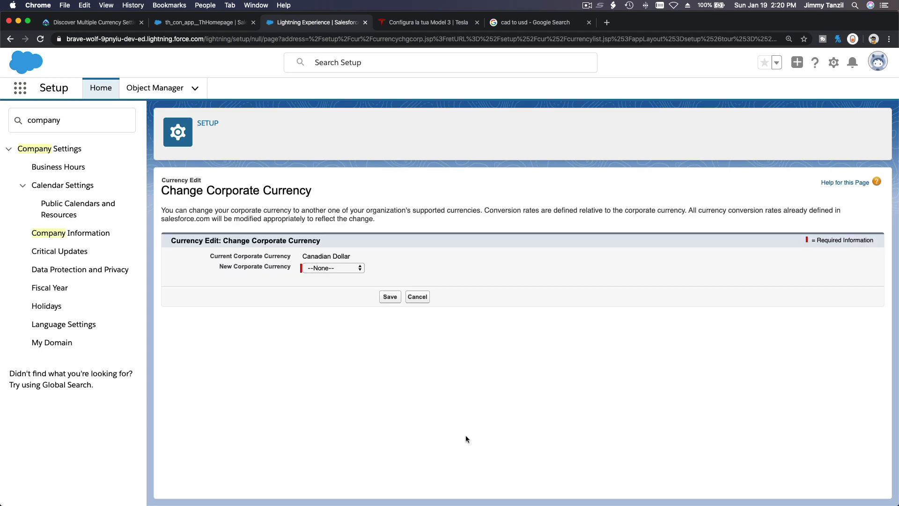
left_click(331, 268)
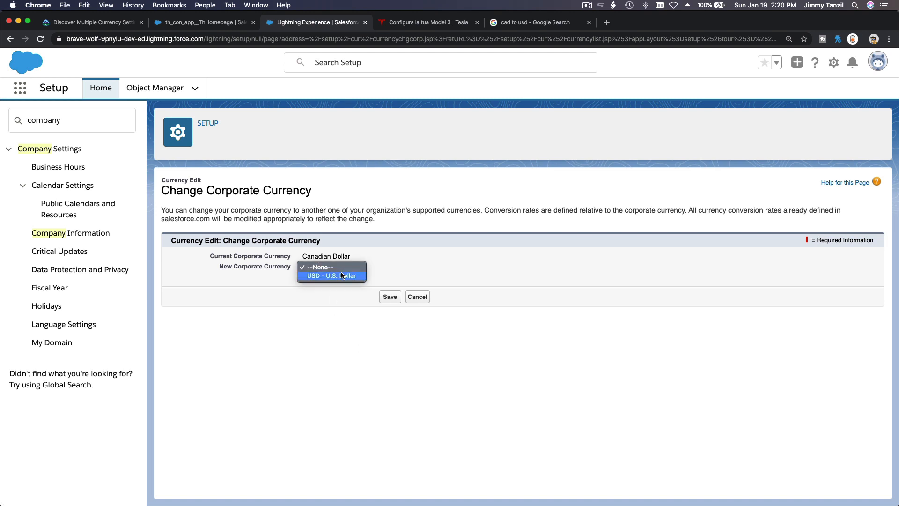
left_click(417, 296)
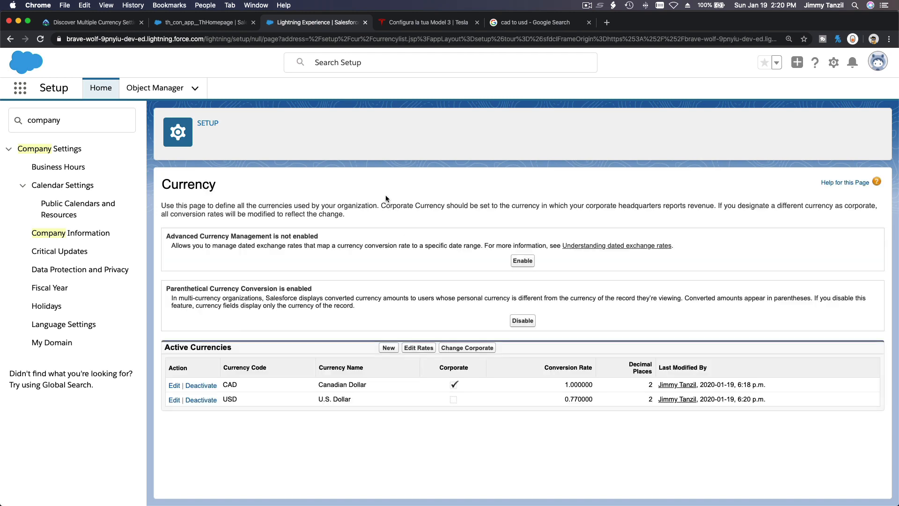
Scroll the Trailhead currency unit down to the Update Conversion Rates steps.
left_click(89, 21)
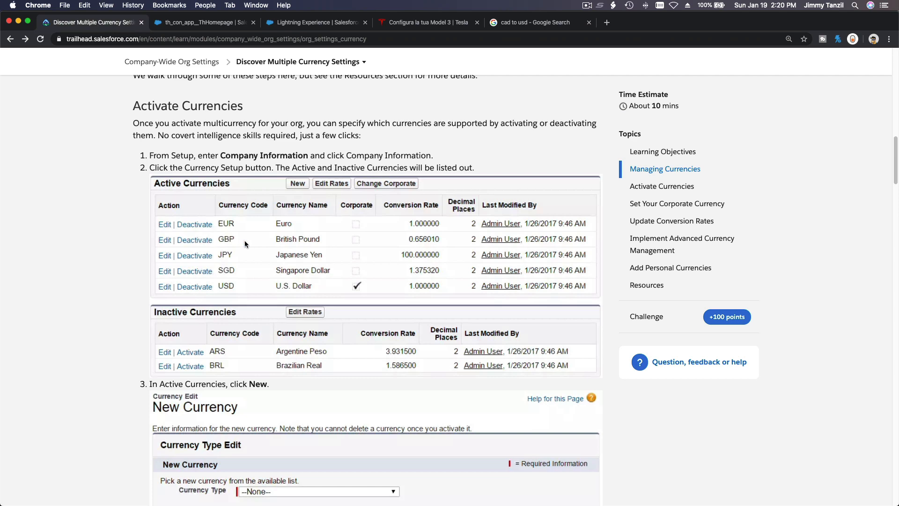
mouse_move(261, 223)
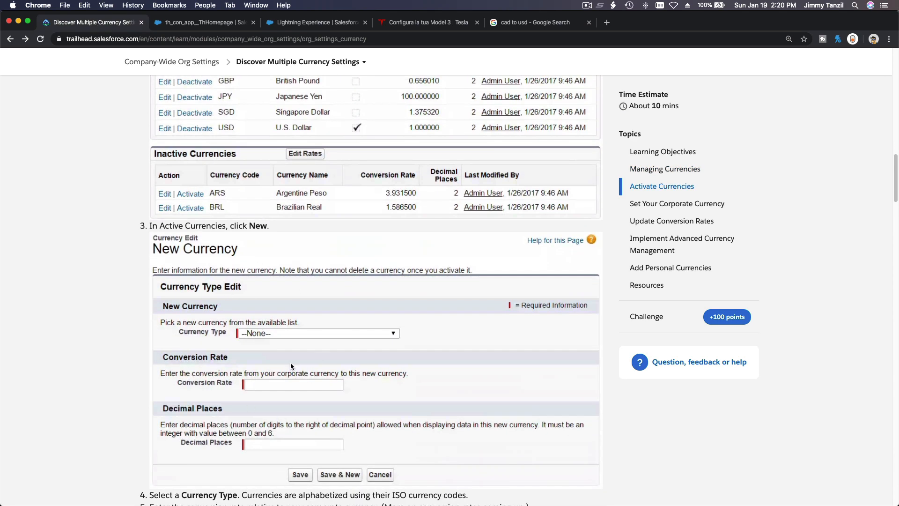
scroll("down", 3)
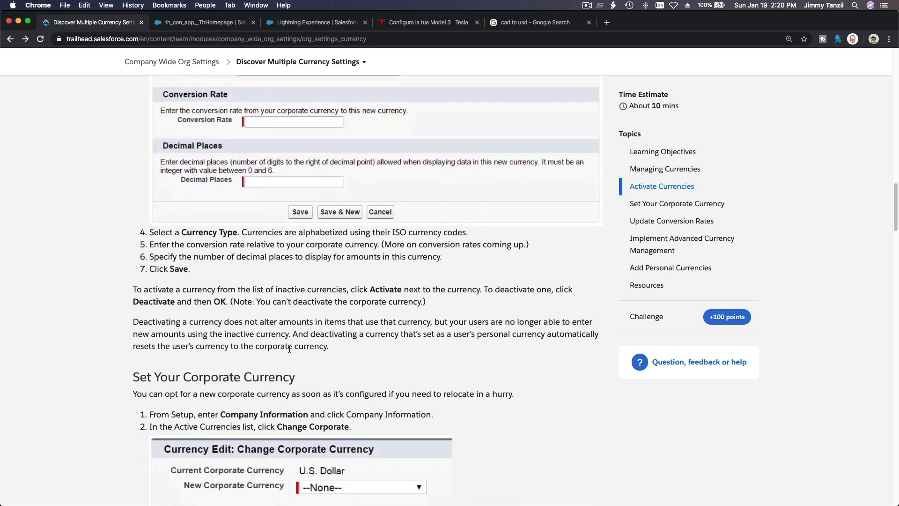
scroll("down", 3)
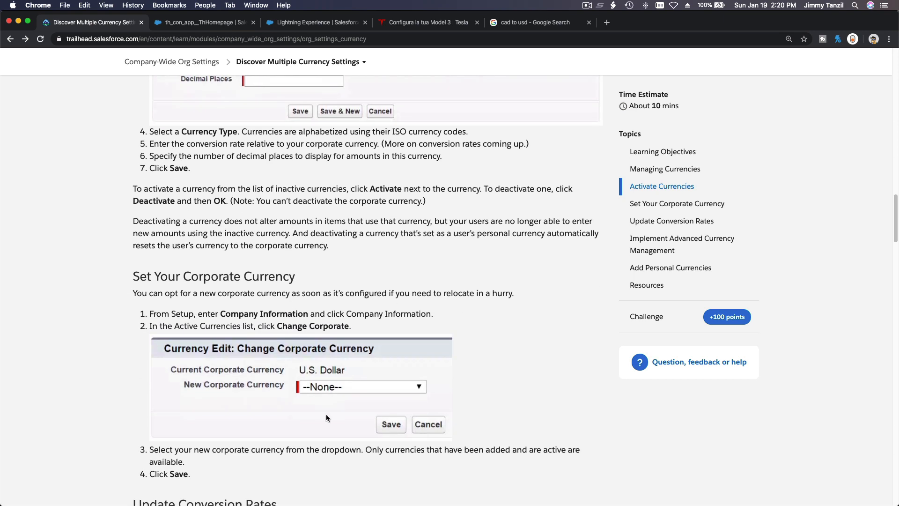
mouse_move(408, 405)
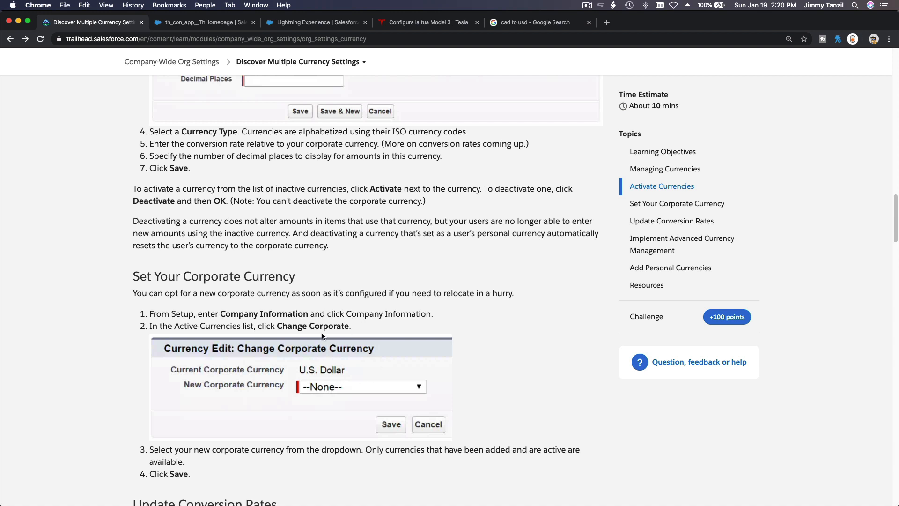
scroll("down", 3)
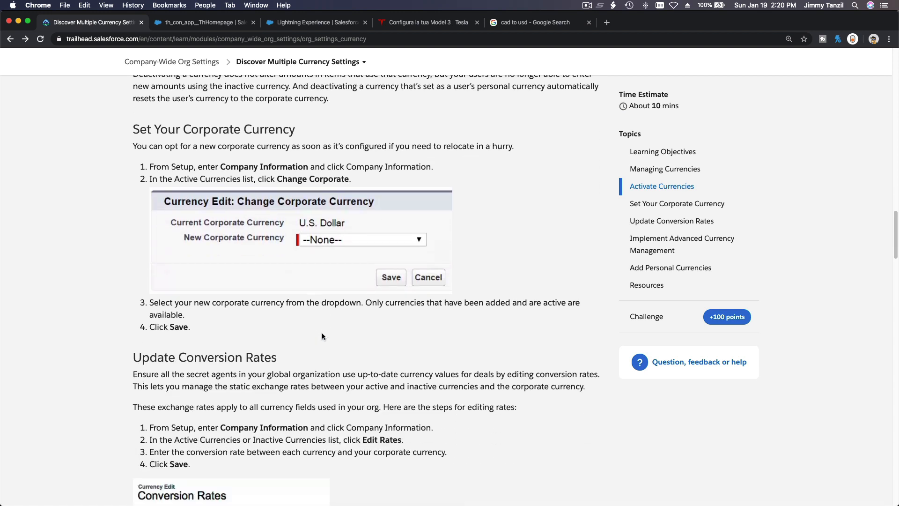
scroll("down", 3)
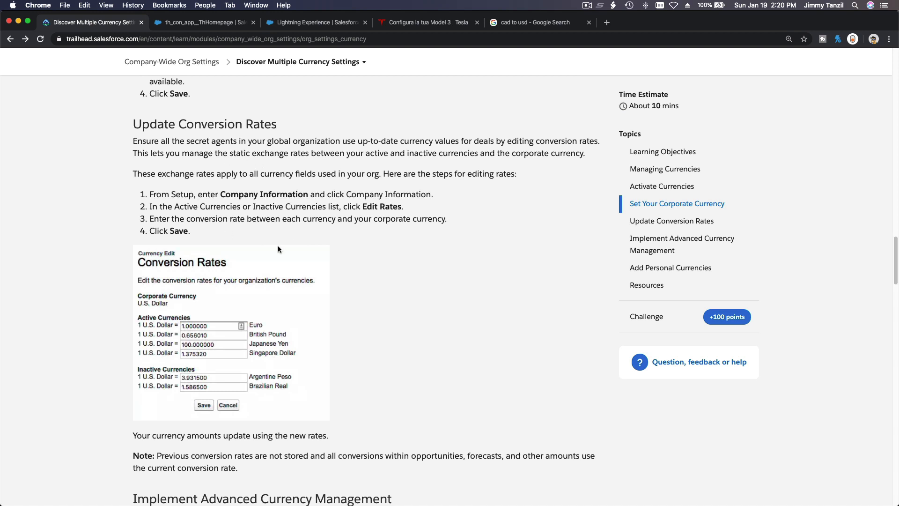
mouse_move(197, 204)
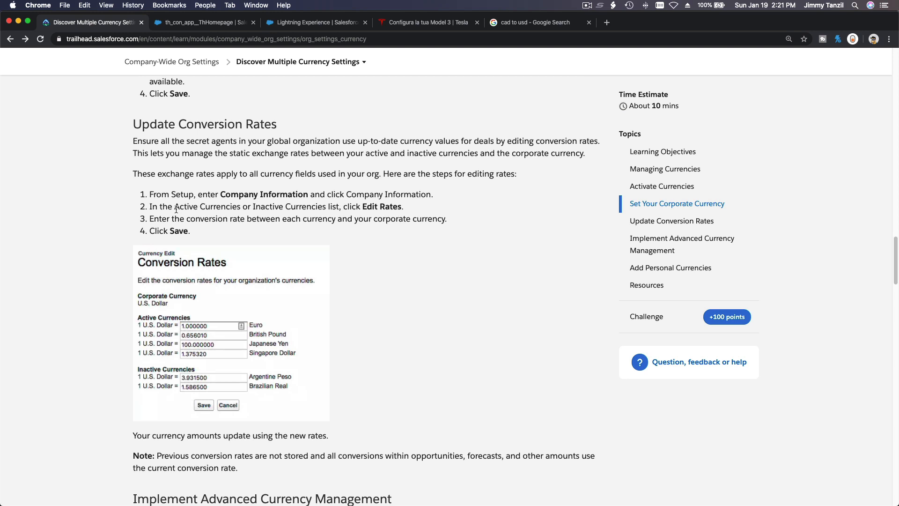
mouse_move(255, 207)
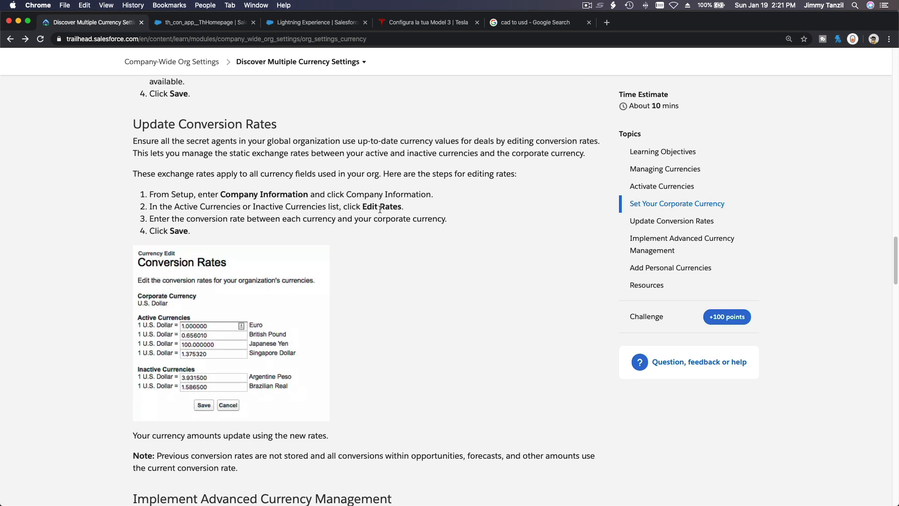
mouse_move(357, 30)
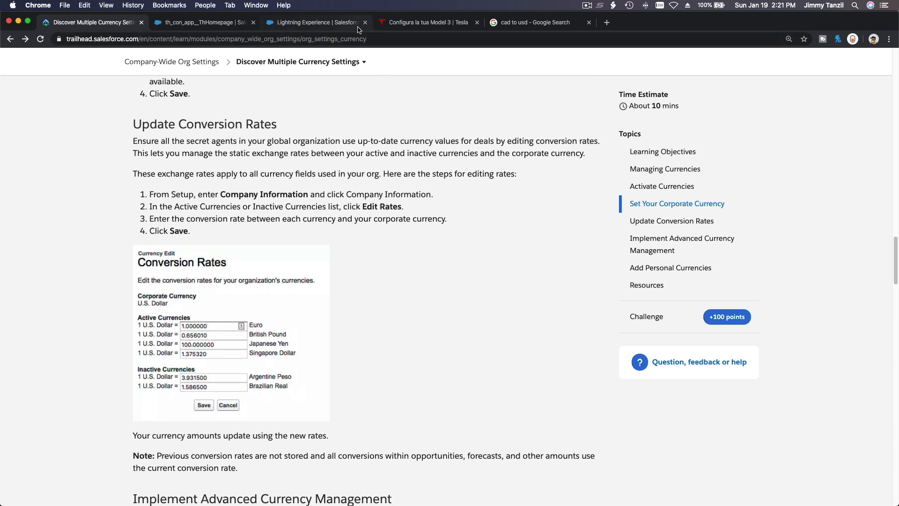
left_click(314, 23)
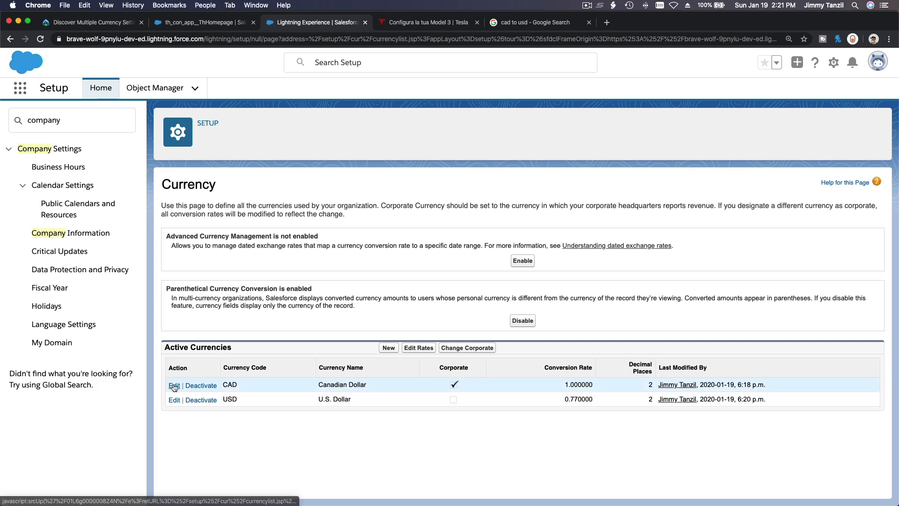
left_click(174, 400)
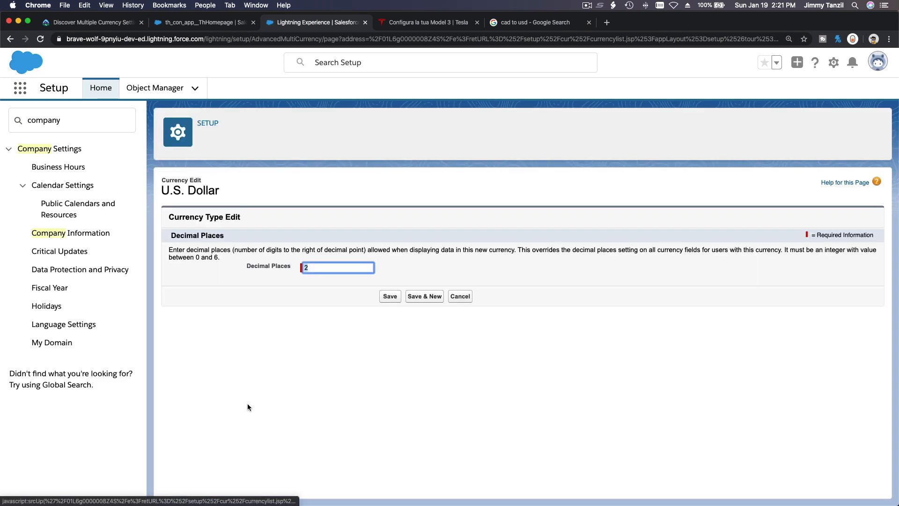
left_click(390, 296)
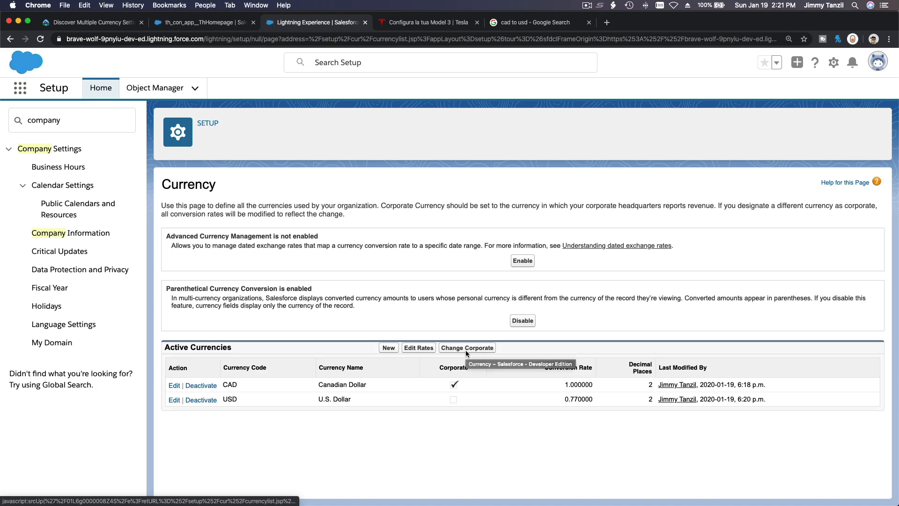
left_click(70, 233)
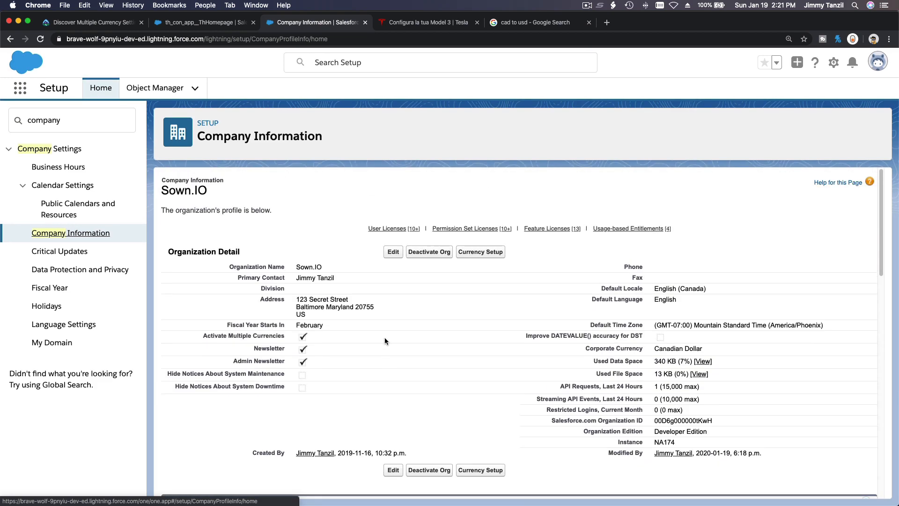
mouse_move(481, 252)
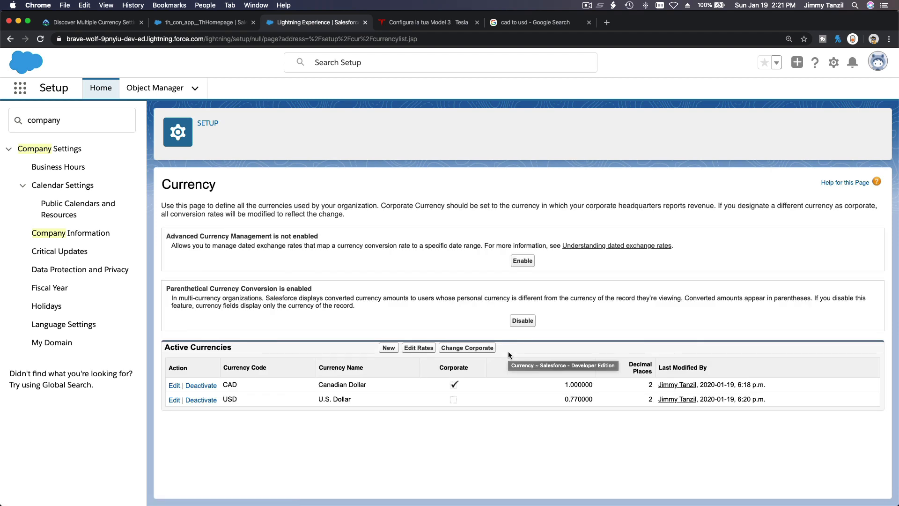
left_click(418, 347)
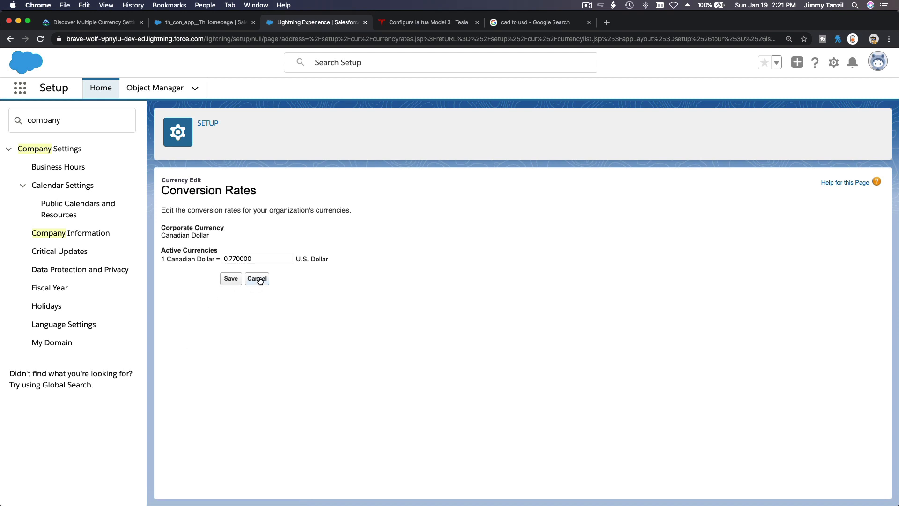
left_click(256, 278)
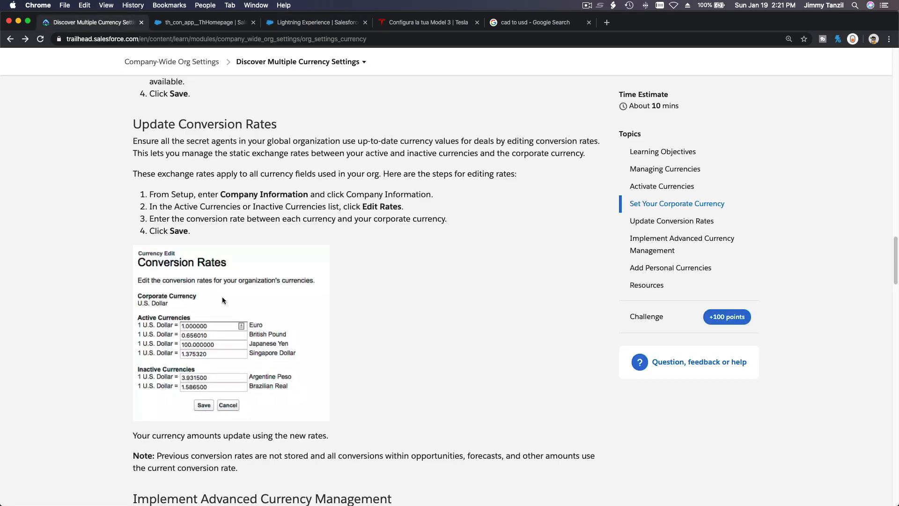
Highlight the February 1 dated-rate example and scroll on to Implement Advanced Currency Management.
scroll("down", 3)
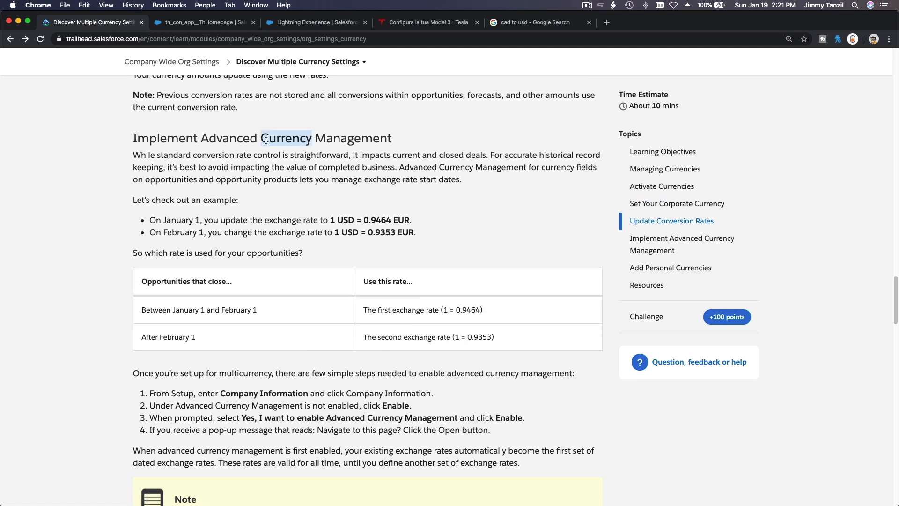
triple_click(261, 139)
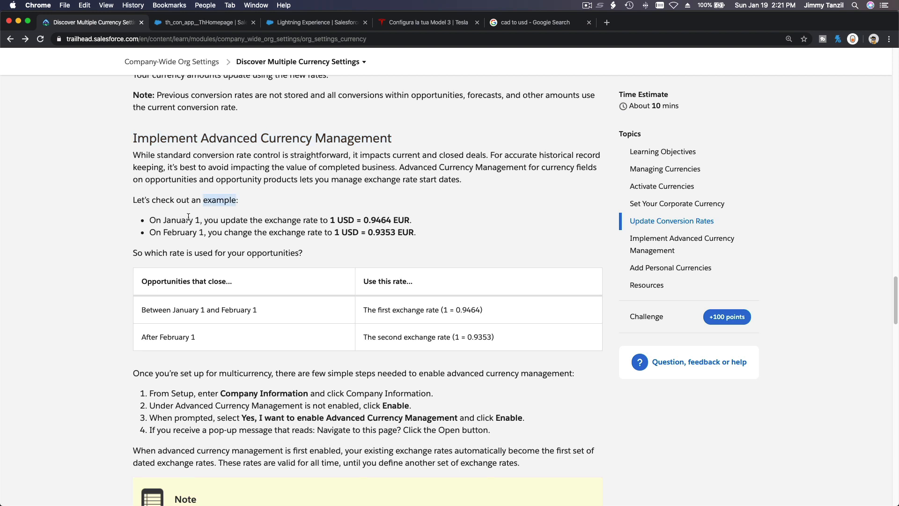
left_click_drag(149, 219, 411, 219)
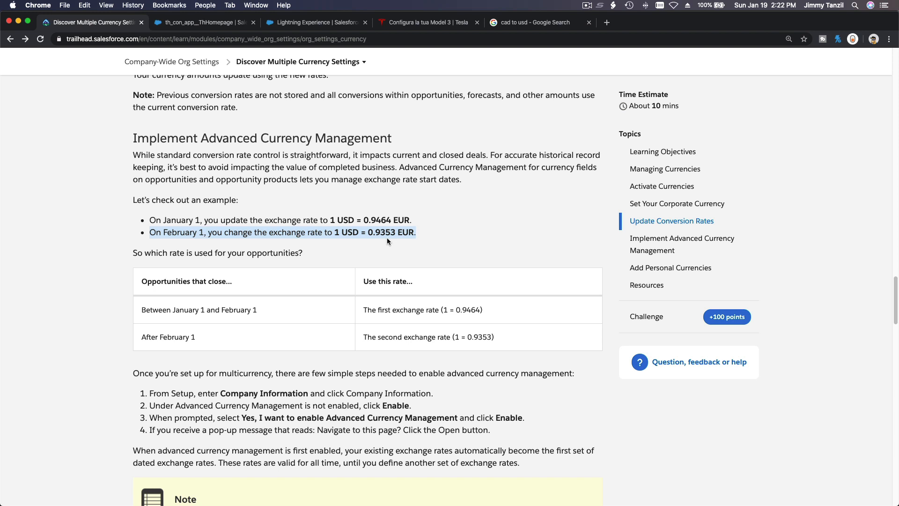
scroll("down", 3)
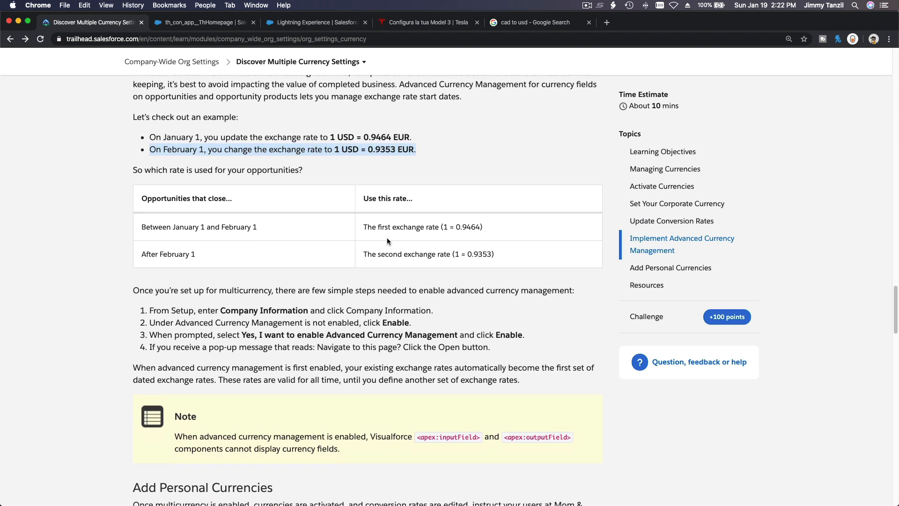
scroll("down", 3)
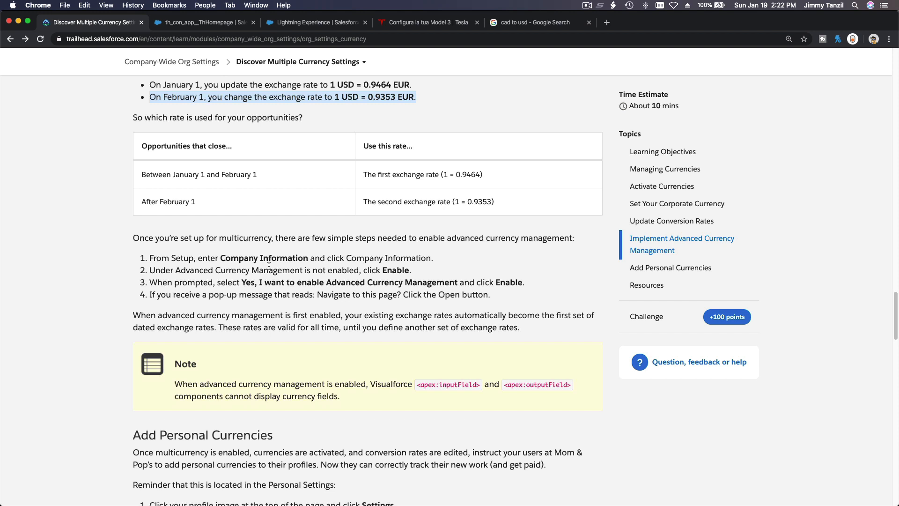
mouse_move(287, 289)
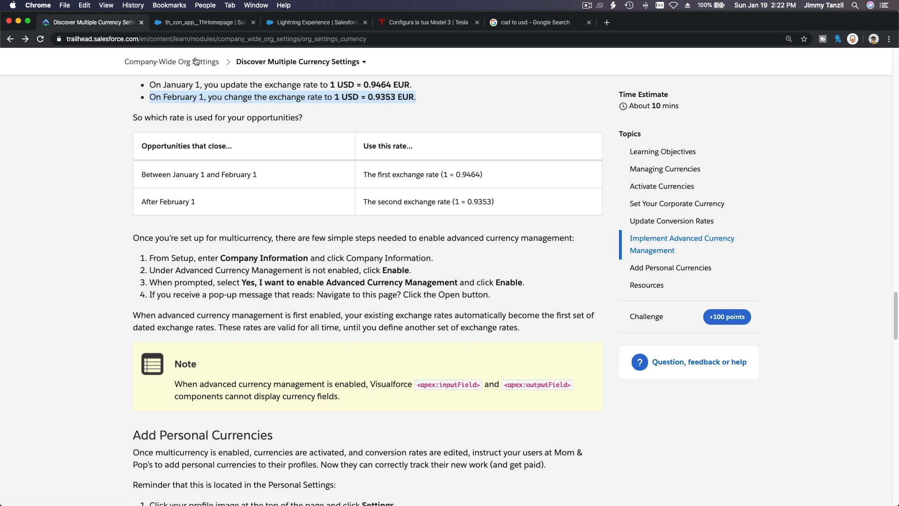
Return to the playground org's Setup and reach Company Information's currency settings.
left_click(313, 23)
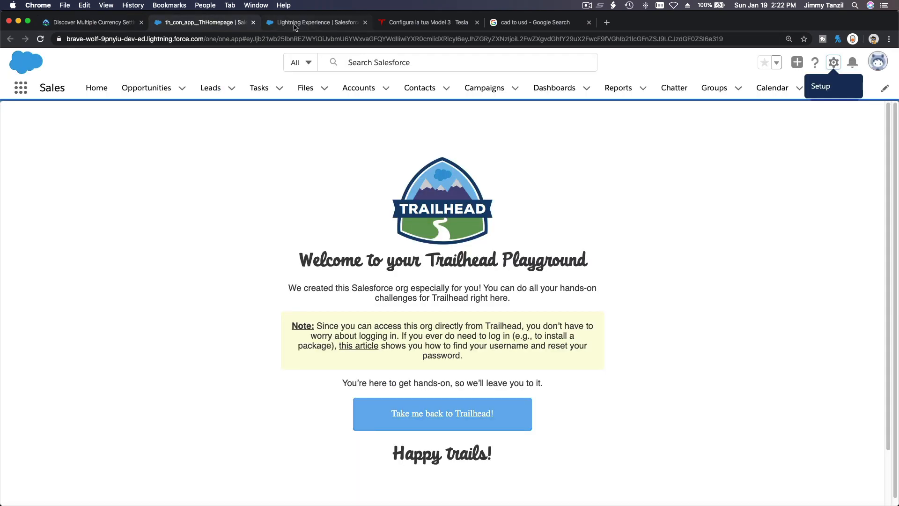
left_click(833, 63)
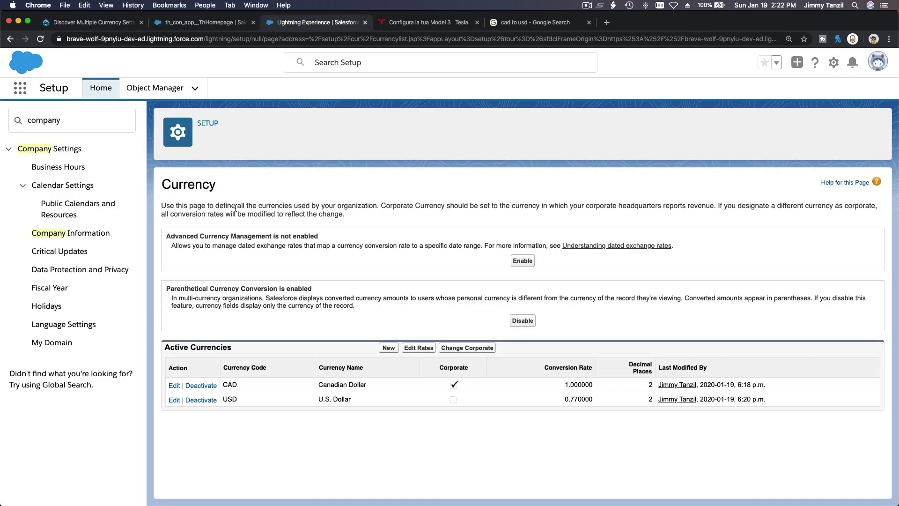
left_click(71, 233)
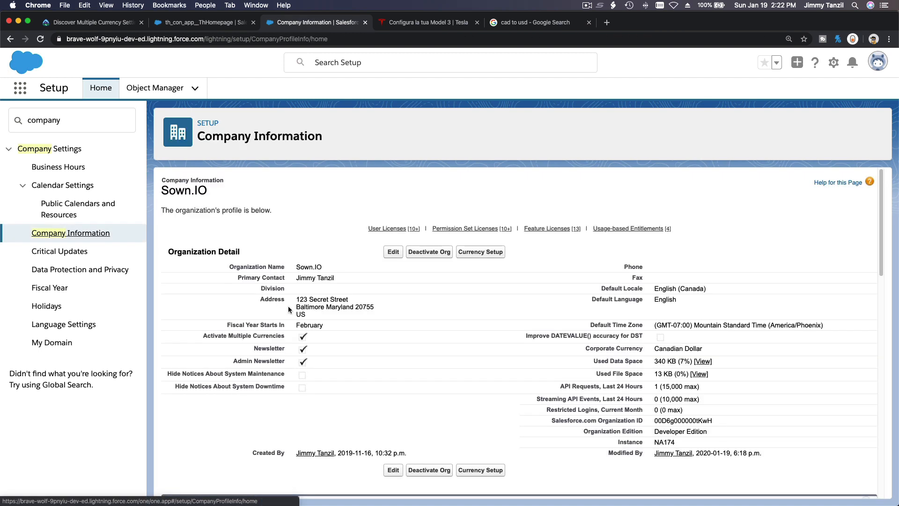
mouse_move(446, 375)
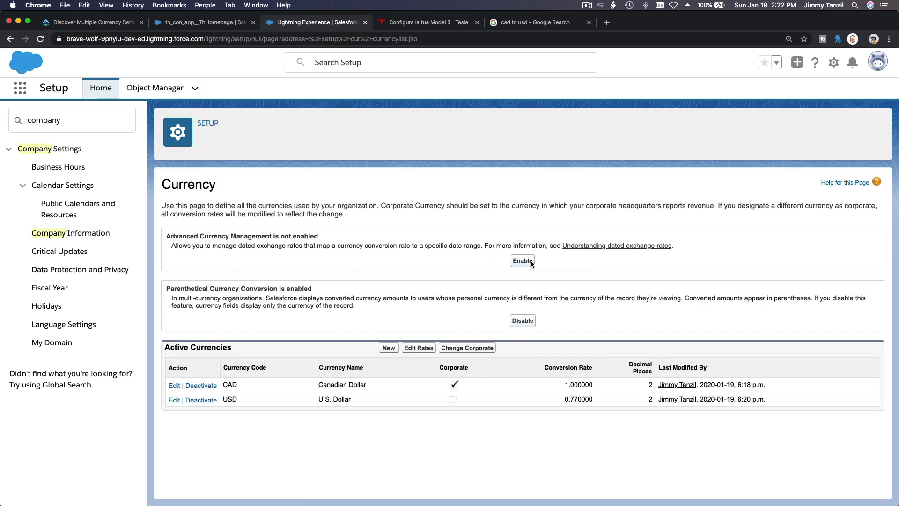
Enable Advanced Currency Management with the confirmation ticked, and dismiss the Lightning banner.
left_click(522, 260)
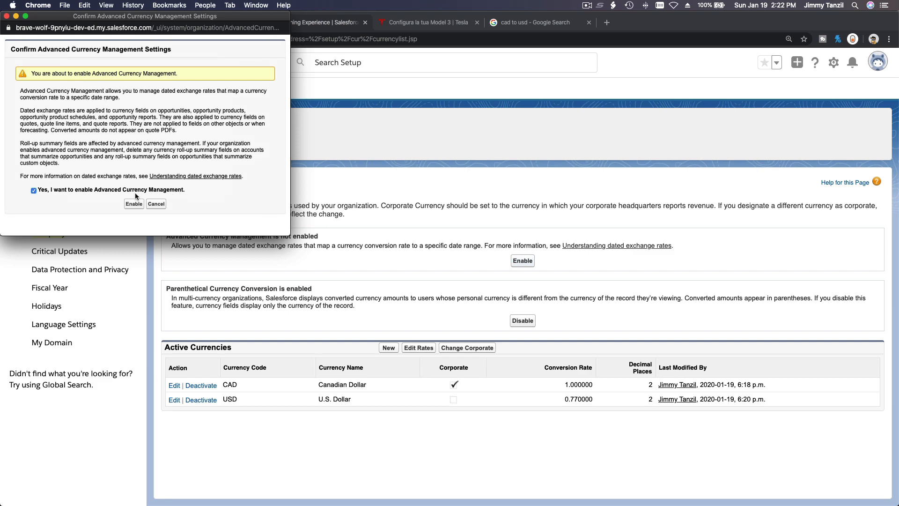
left_click(134, 203)
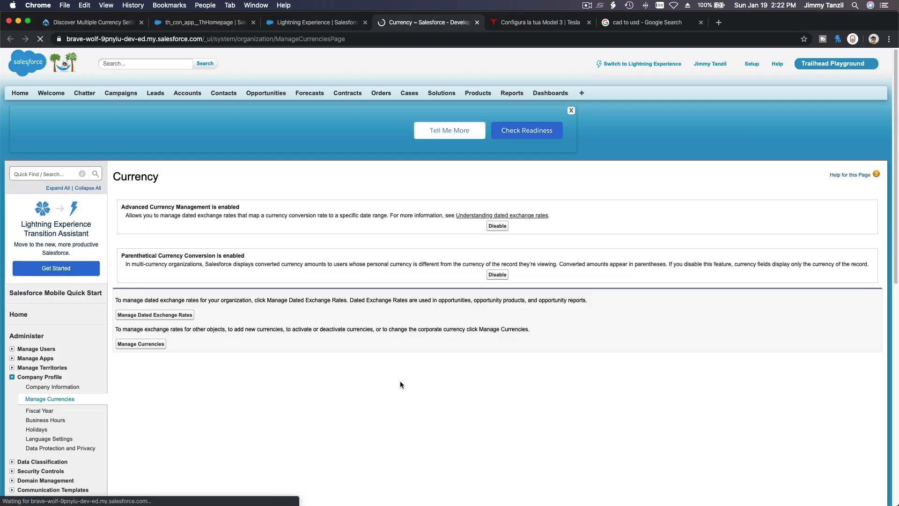
scroll("down", 3)
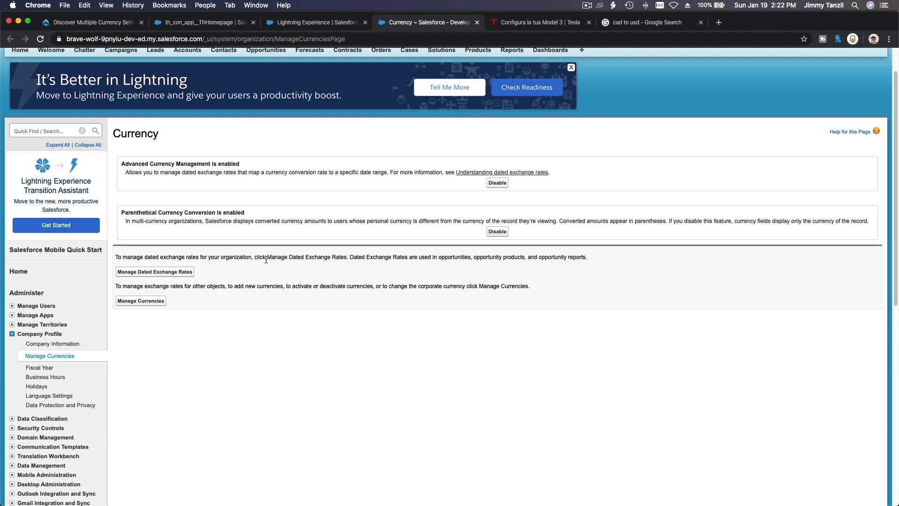
mouse_move(195, 282)
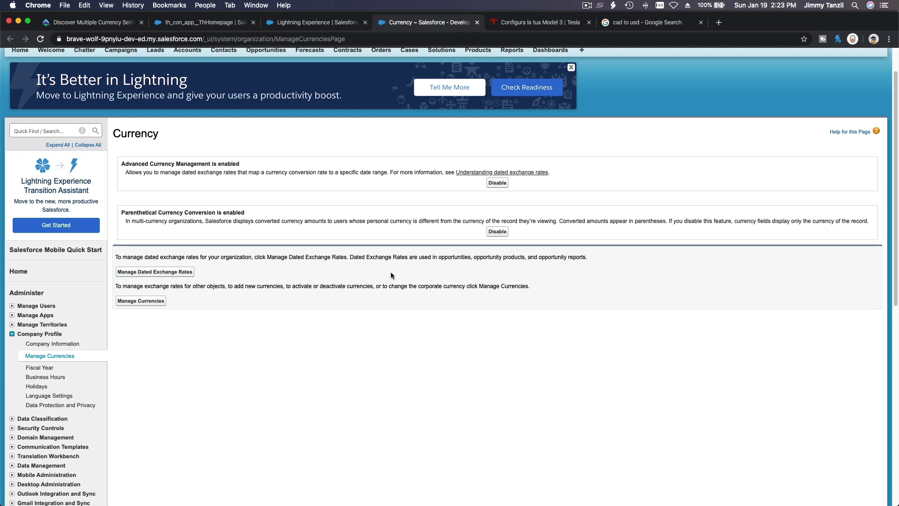
mouse_move(540, 253)
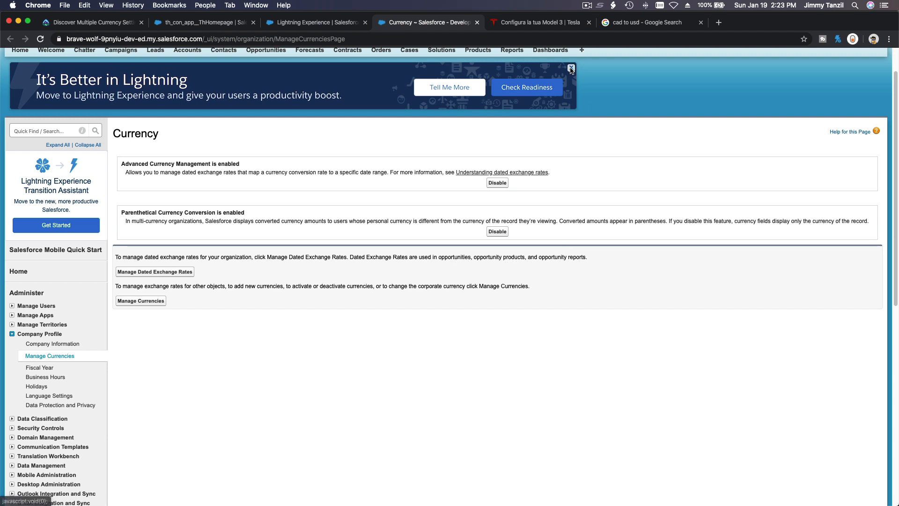
left_click(570, 69)
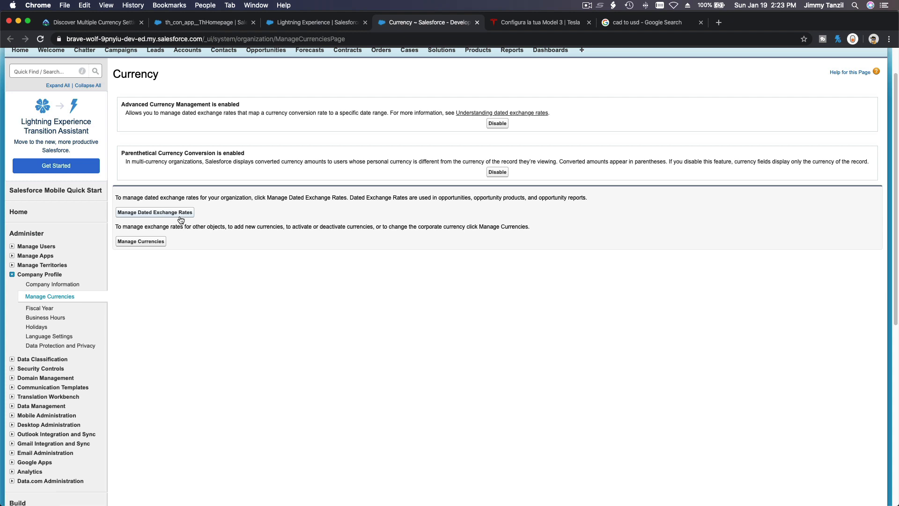
Reach the dated exchange rates list with 'Don't show this page again' ticked and start New Exchange Rates.
left_click(154, 213)
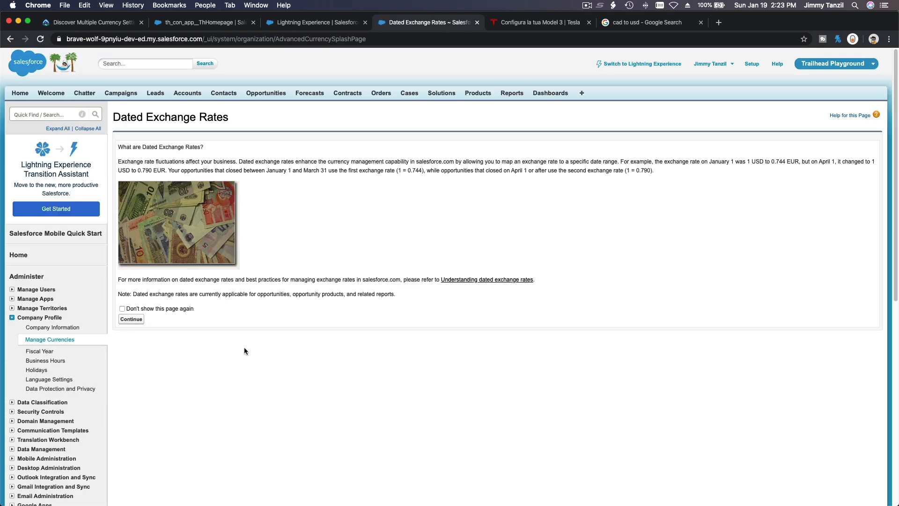
left_click(122, 308)
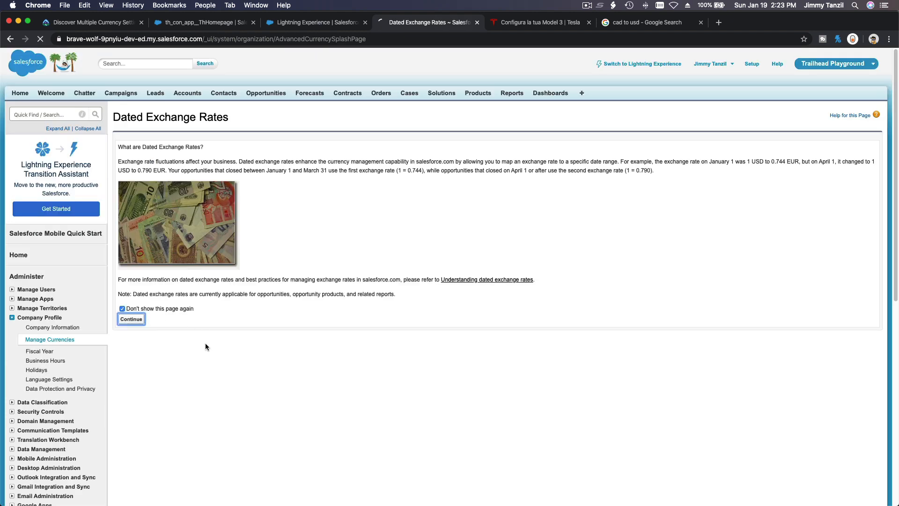
left_click(131, 318)
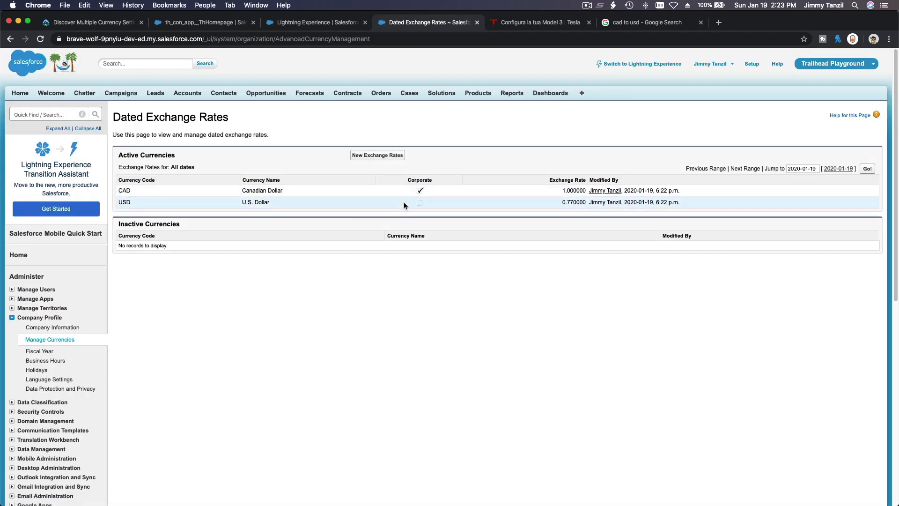
left_click(378, 154)
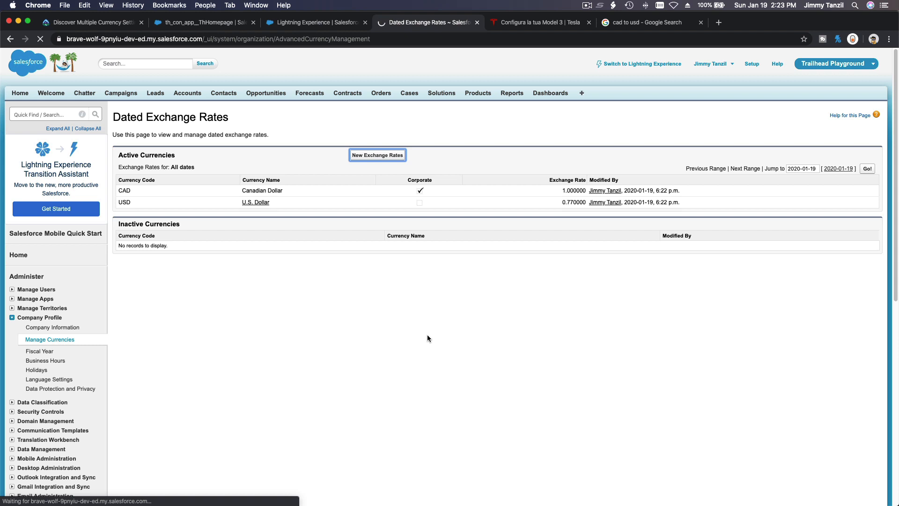
mouse_move(611, 269)
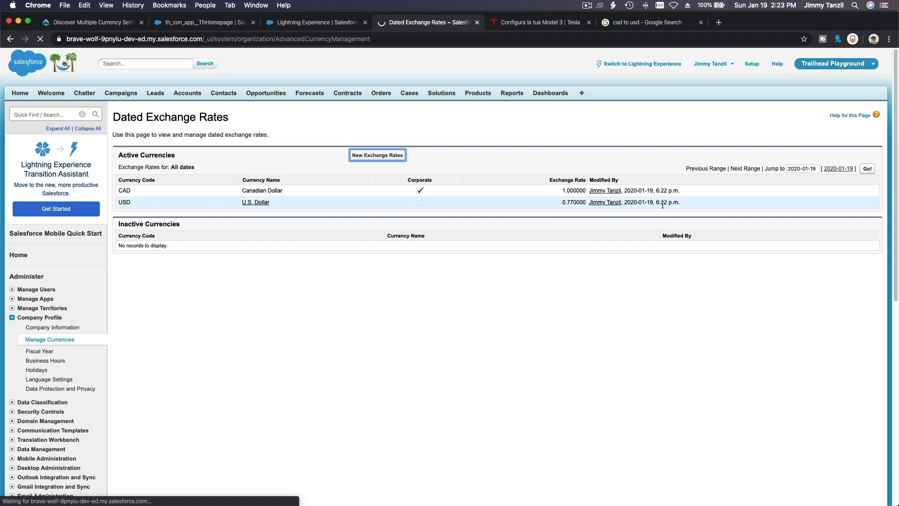
left_click(378, 154)
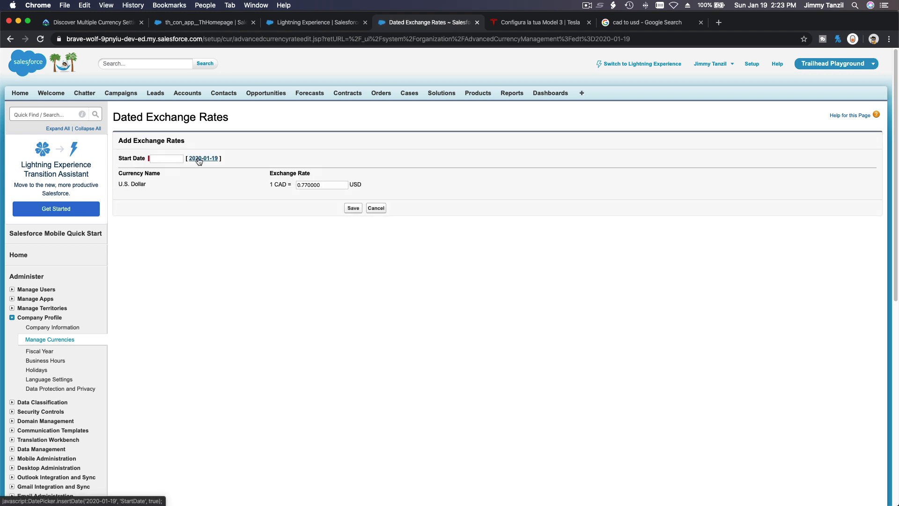
Save a dated USD rate of 0.790000 with Start Date 2020-01-20.
left_click(202, 158)
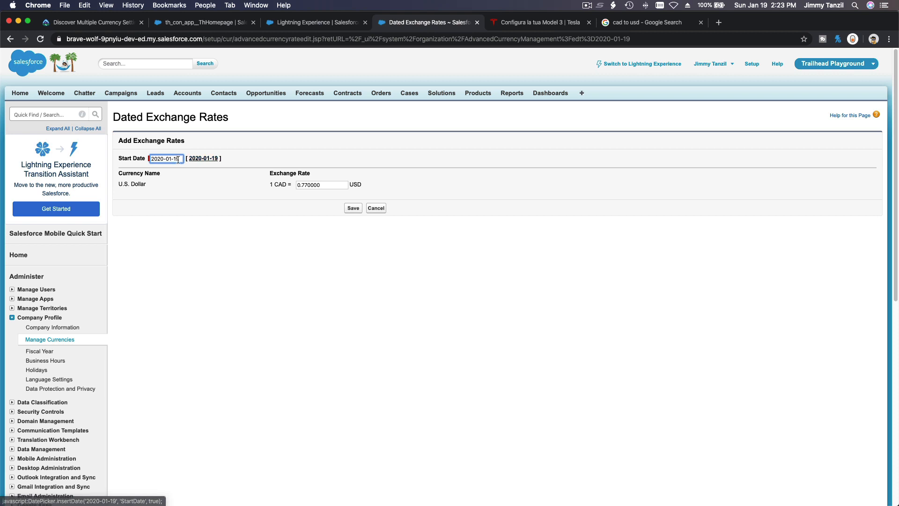
type("2020-01-20")
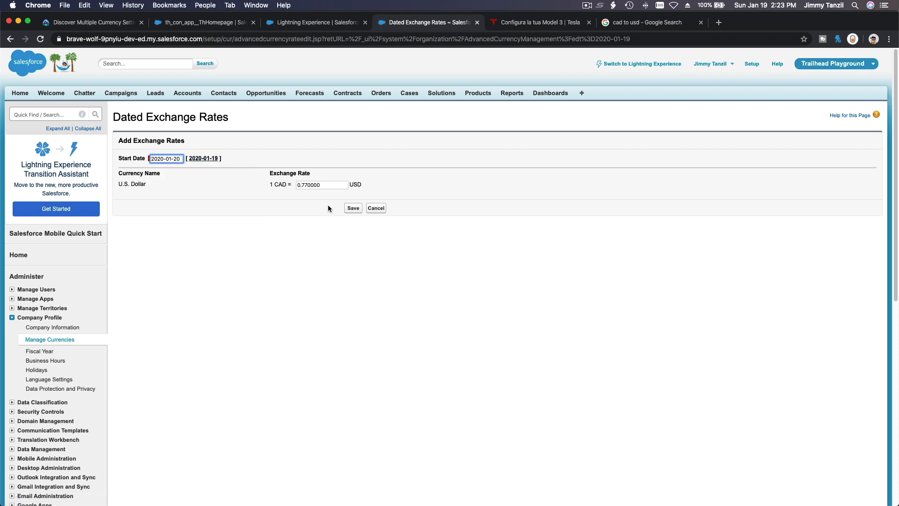
left_click(321, 184)
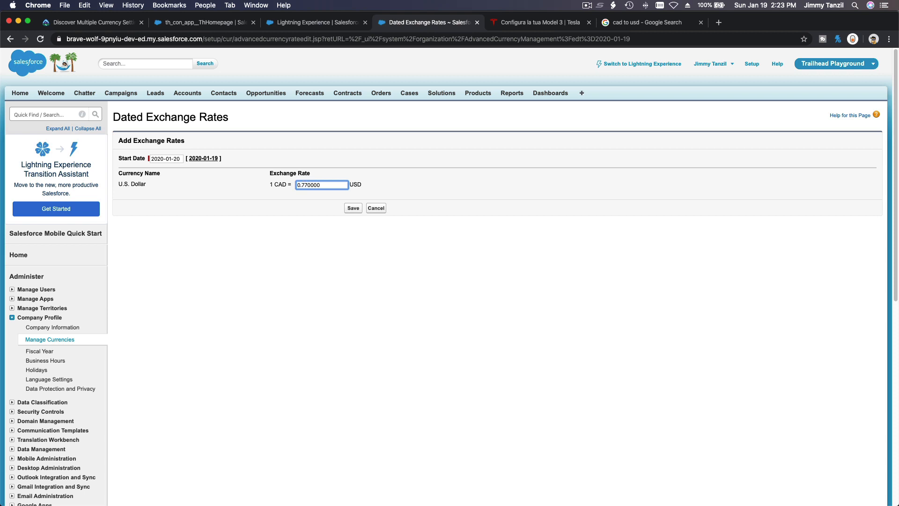
type("0.790000")
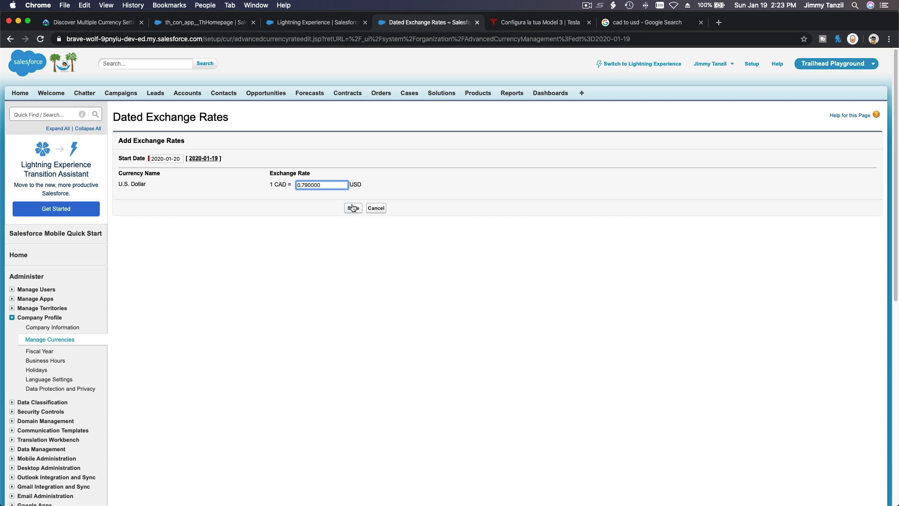
left_click(352, 208)
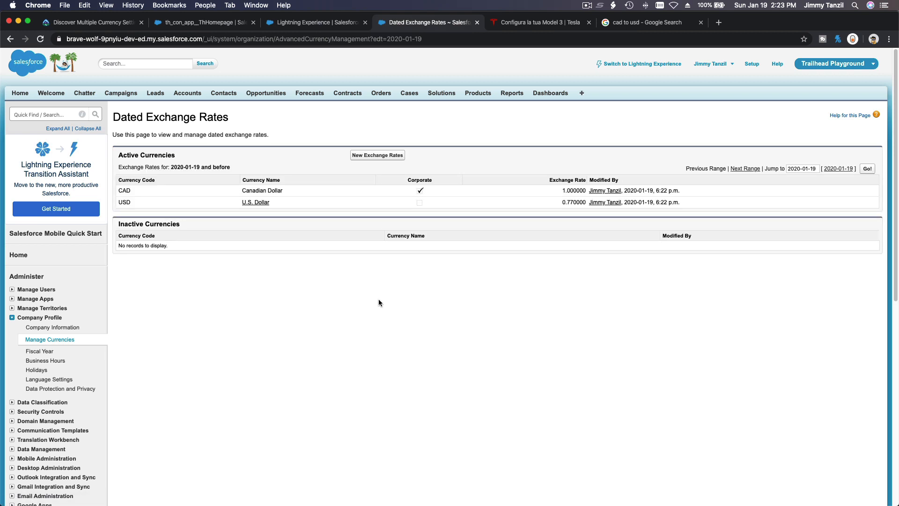
mouse_move(438, 309)
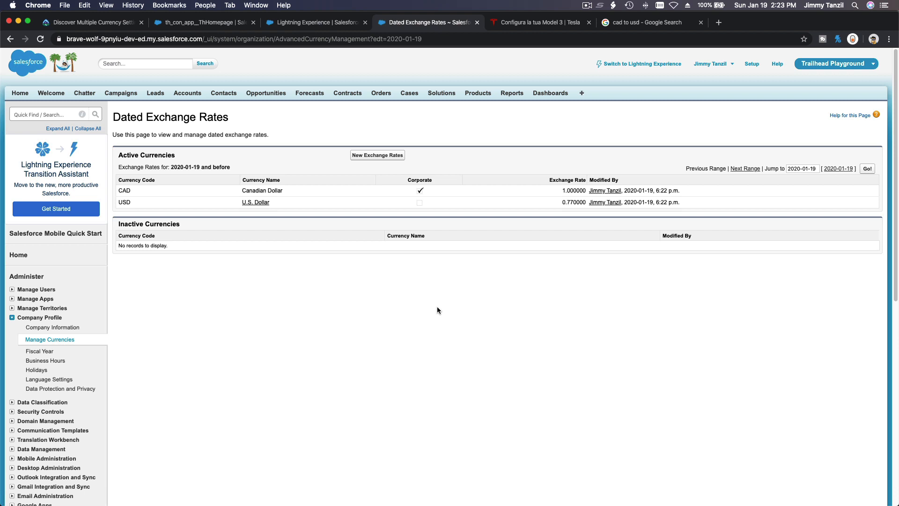
mouse_move(102, 85)
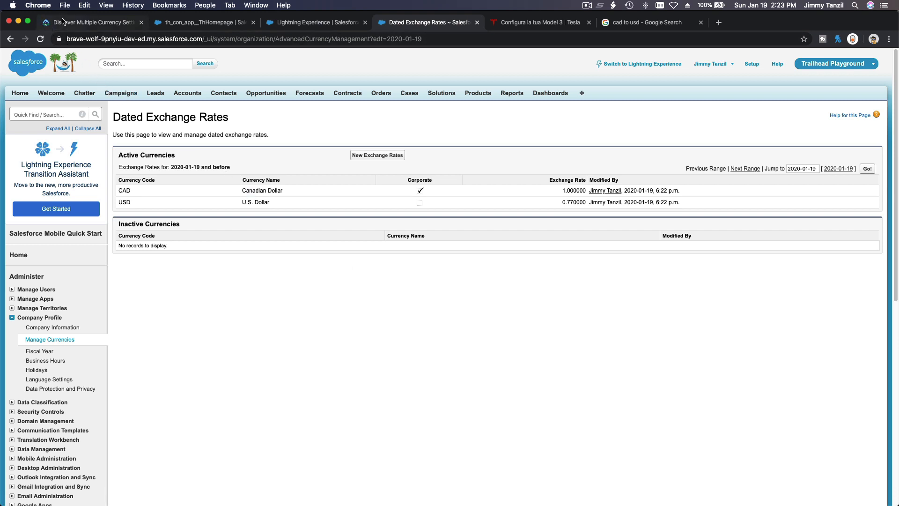
Read the Add Personal Currencies steps in Trailhead, then return to the Salesforce Currency page.
left_click(92, 22)
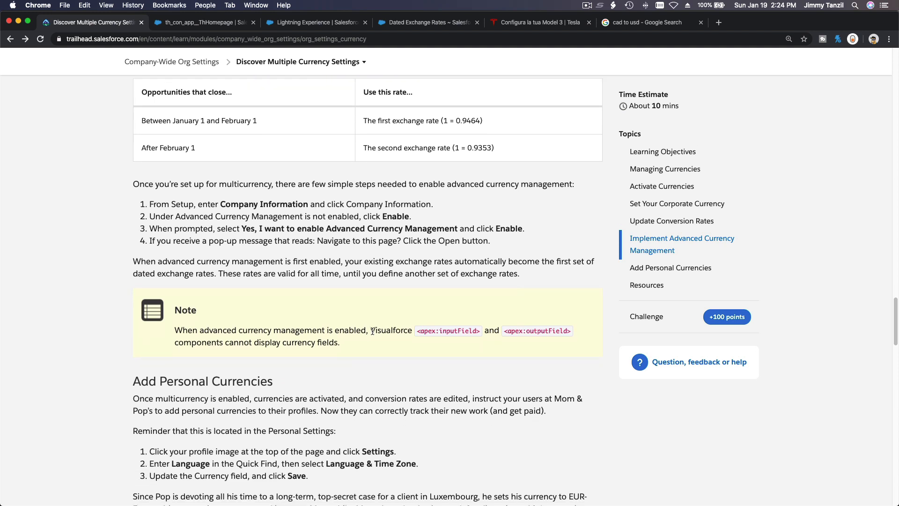
scroll("down", 3)
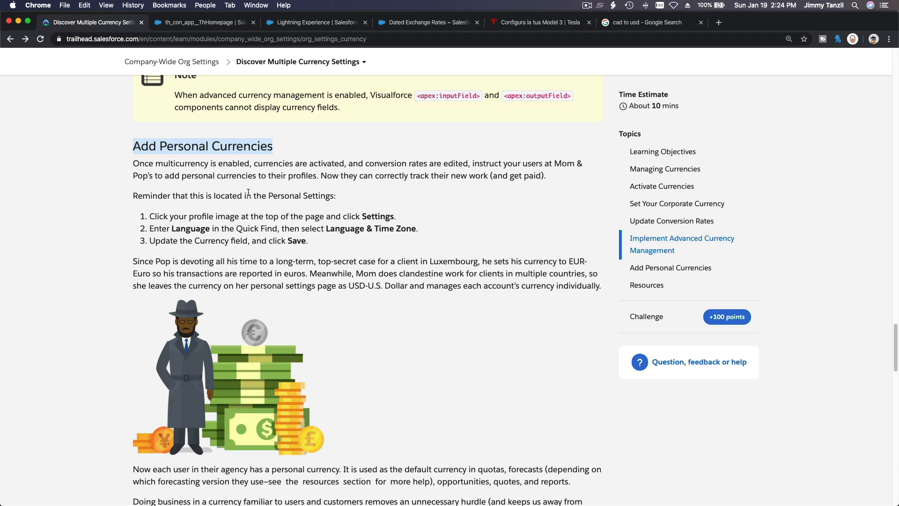
mouse_move(274, 252)
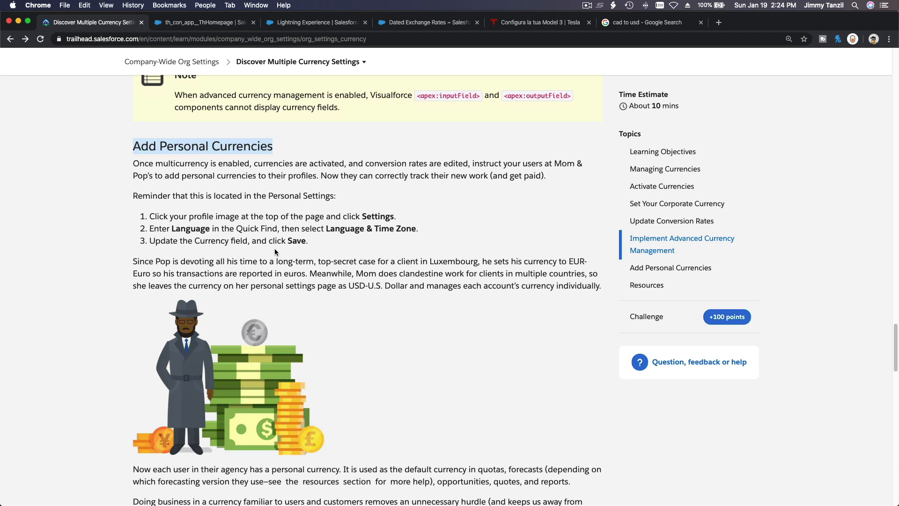
left_click_drag(149, 228, 418, 228)
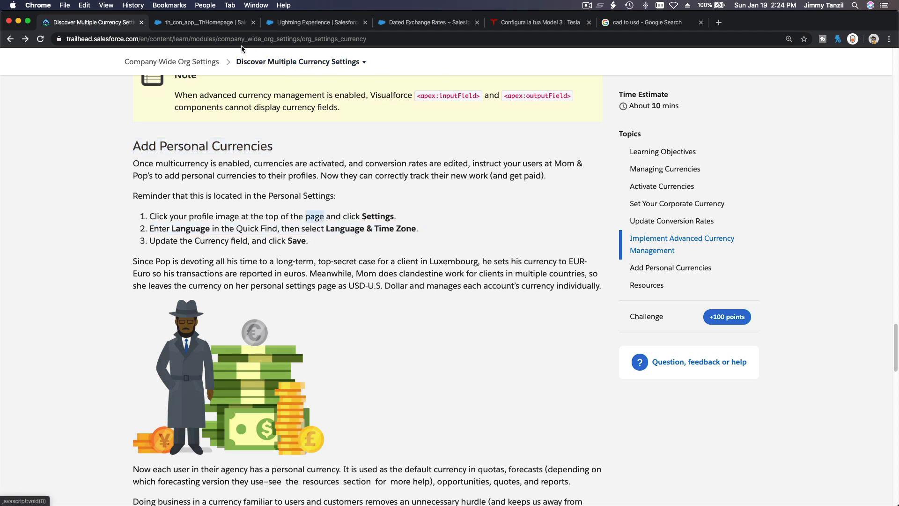
left_click(315, 21)
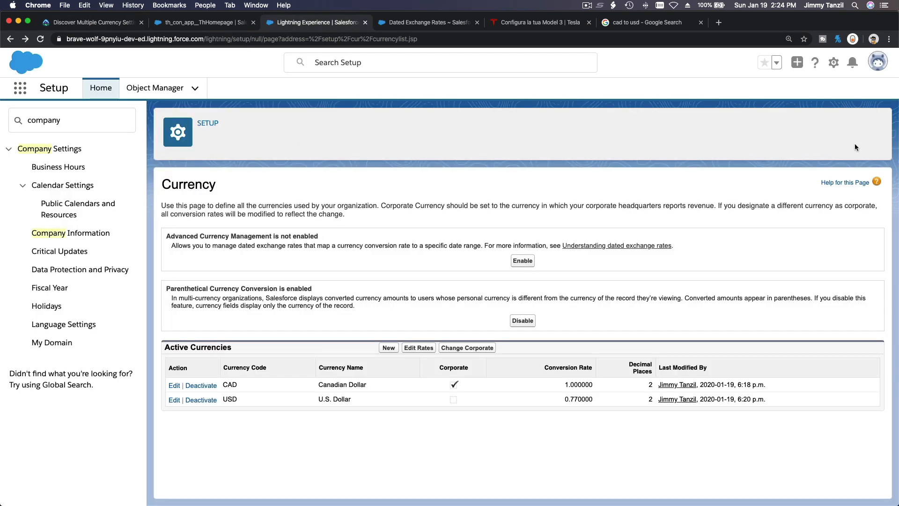
Reach personal Settings from the avatar and try 'curr' in Quick Find before clearing it.
left_click(877, 62)
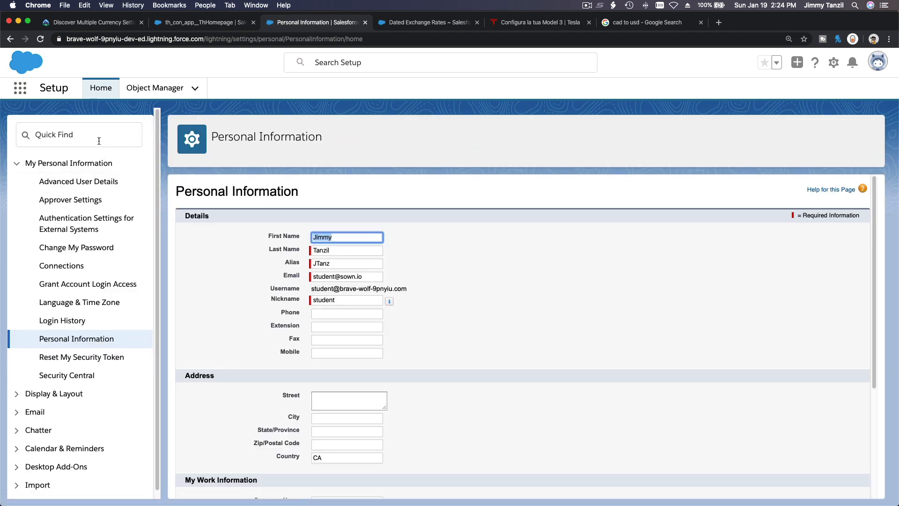
left_click(78, 134)
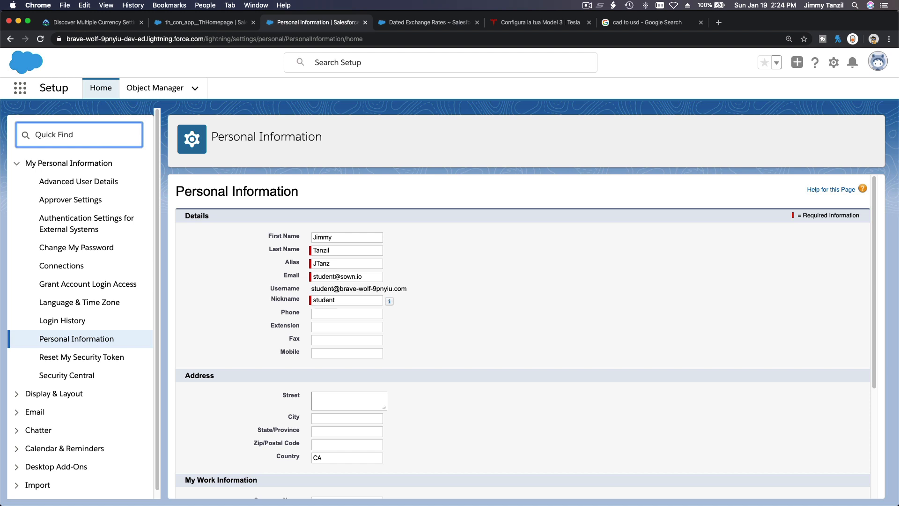
type("curr")
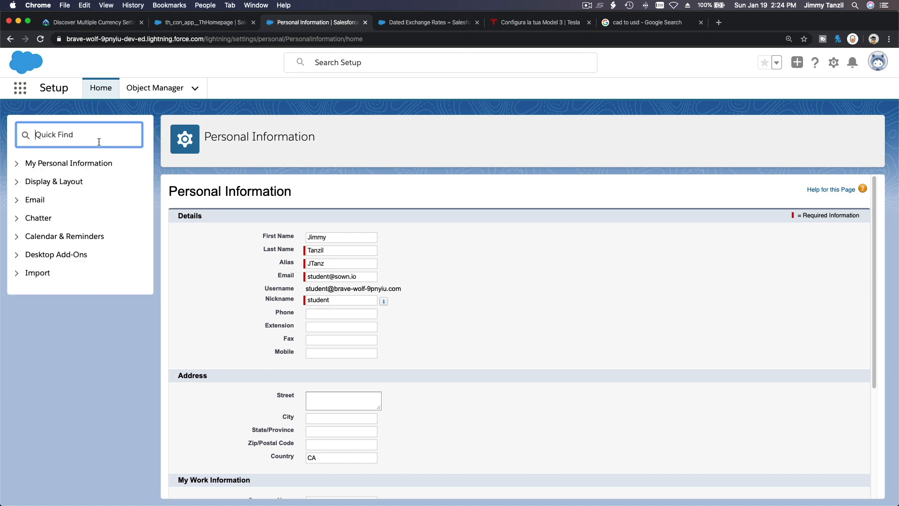
left_click(68, 163)
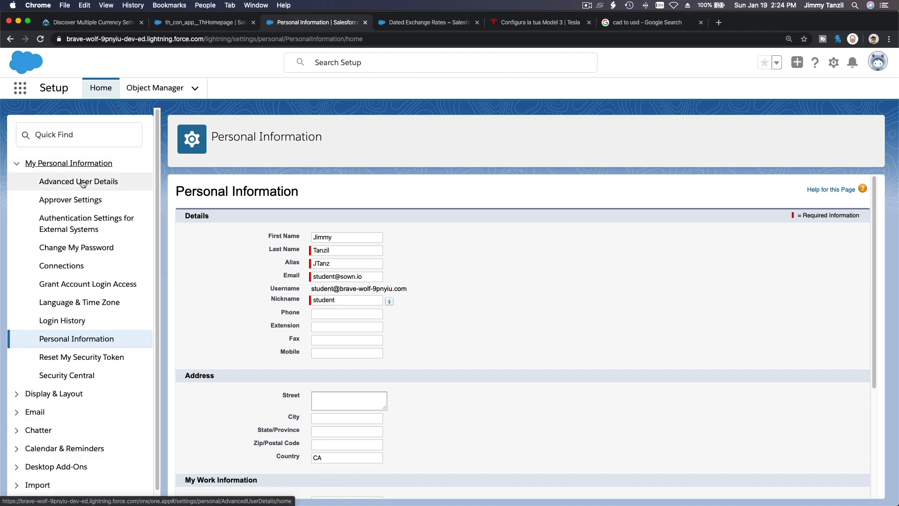
mouse_move(77, 181)
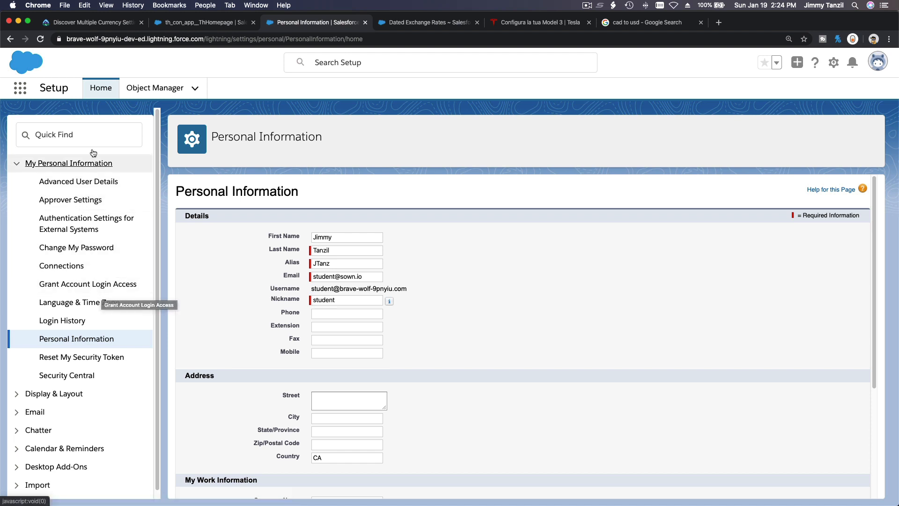
Check the Trailhead steps and come back to the Personal Information settings page.
left_click(89, 21)
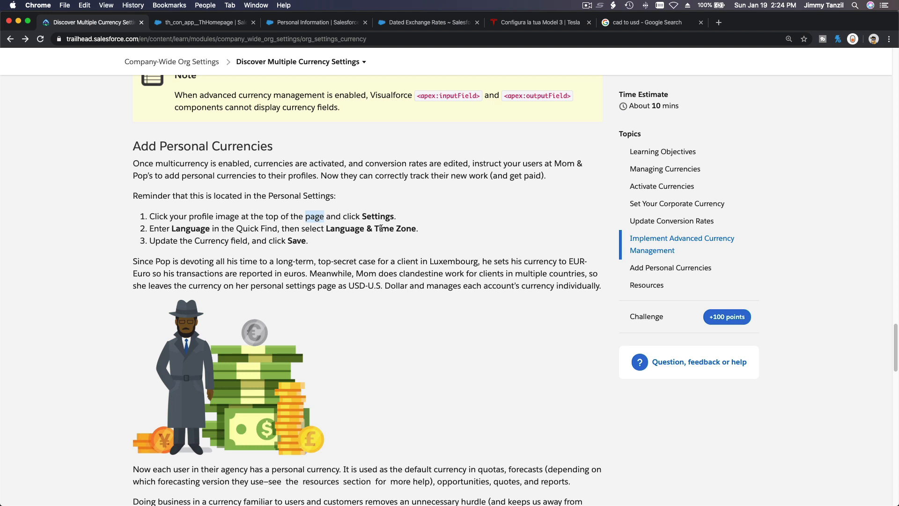
mouse_move(461, 85)
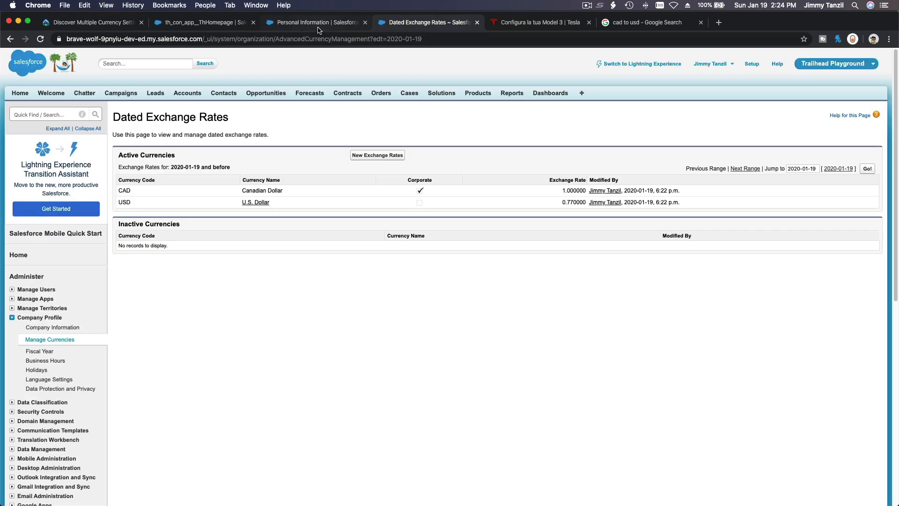
left_click(315, 21)
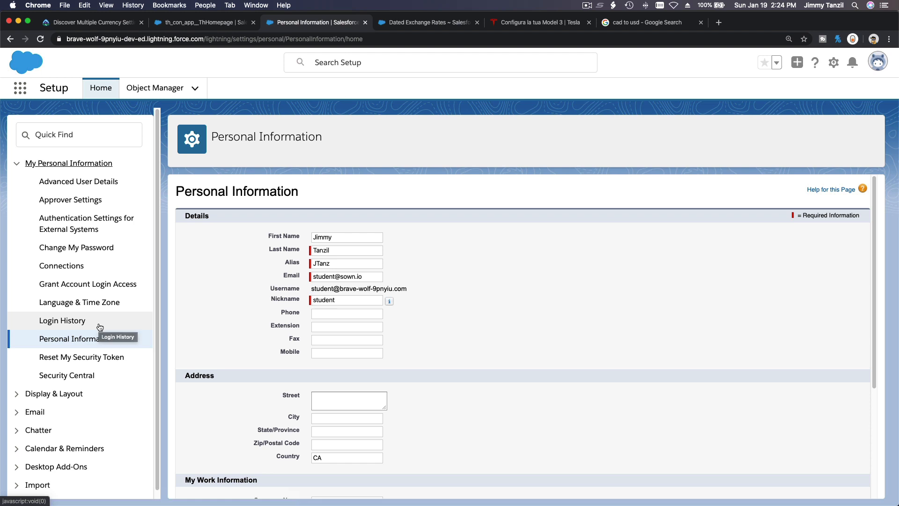
In Language & Time Zone, set the personal currency to USD - U.S. Dollar and save it.
left_click(79, 303)
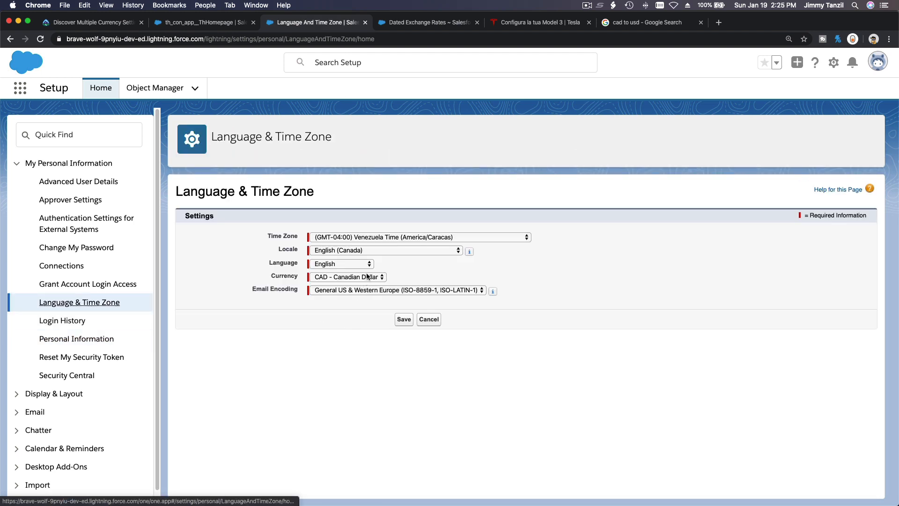
left_click(346, 276)
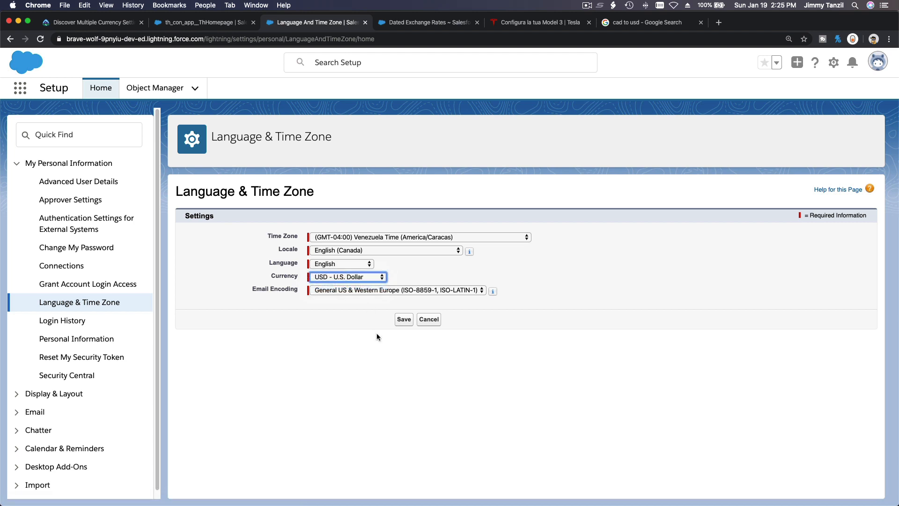
left_click(403, 318)
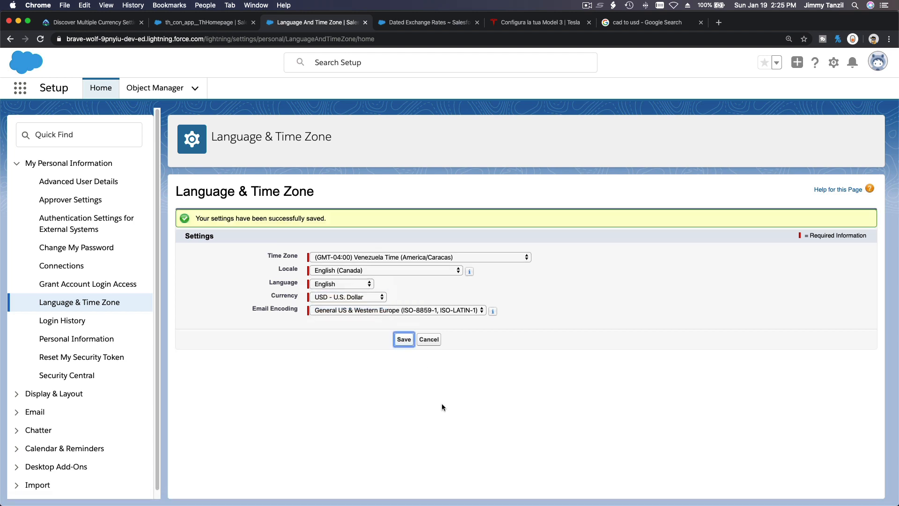
mouse_move(390, 361)
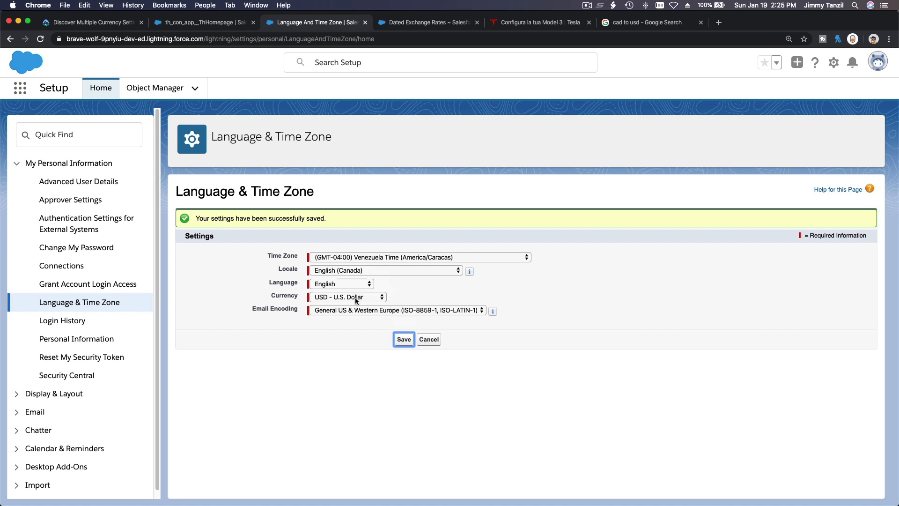
left_click(347, 297)
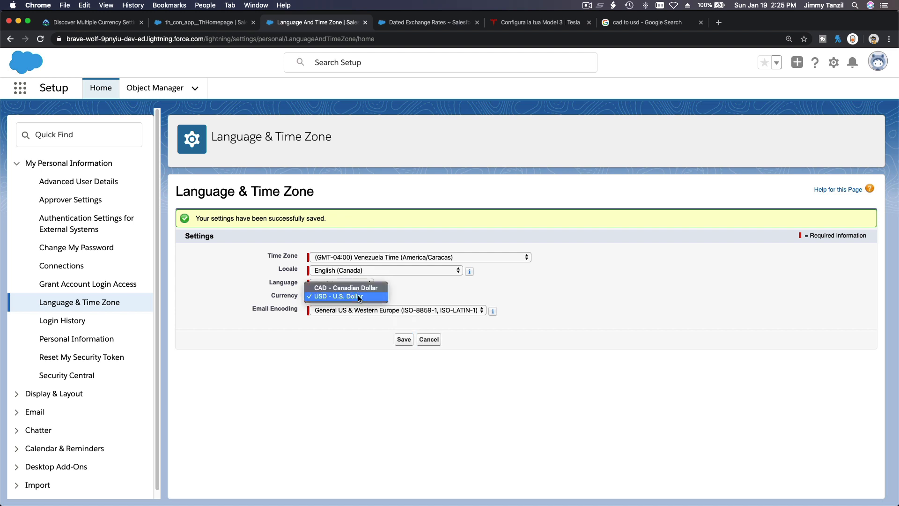
left_click(345, 287)
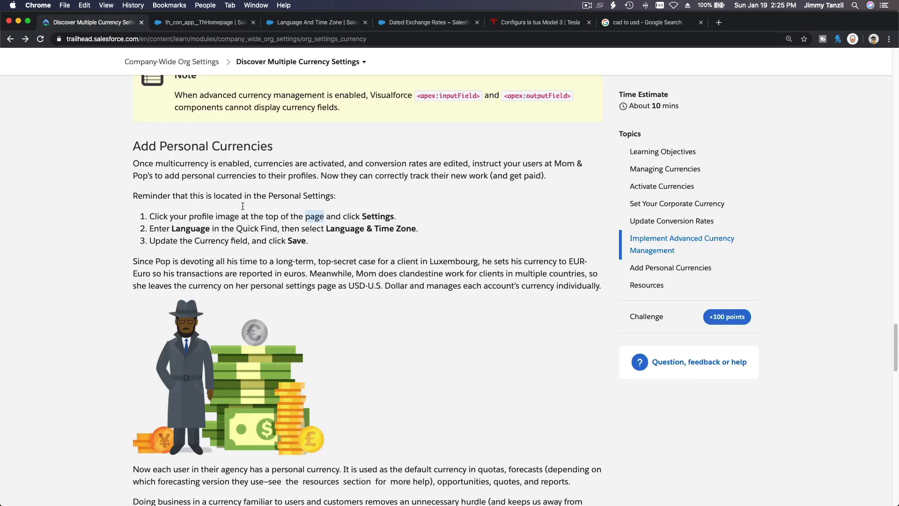
Answer question 3 with 'Manage dated exchange rates' and question 4 with 'Select a personal currency'.
scroll("down", 3)
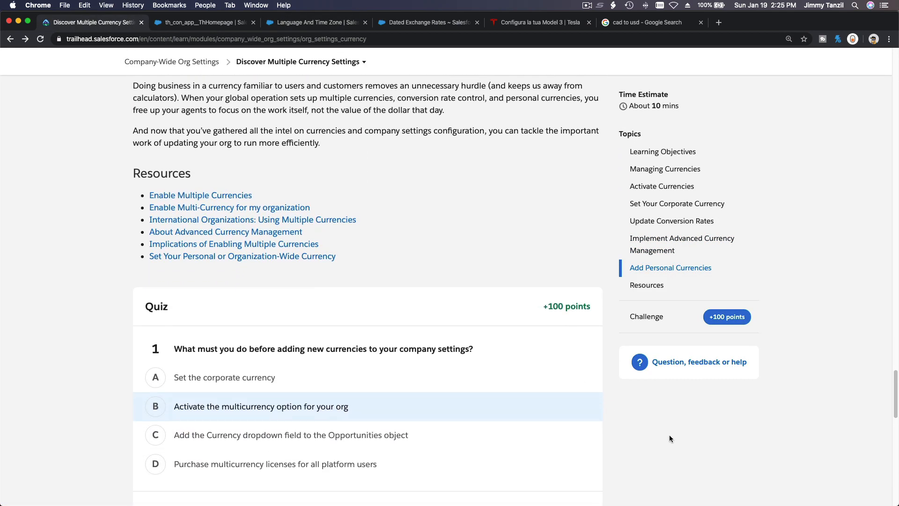
scroll("down", 3)
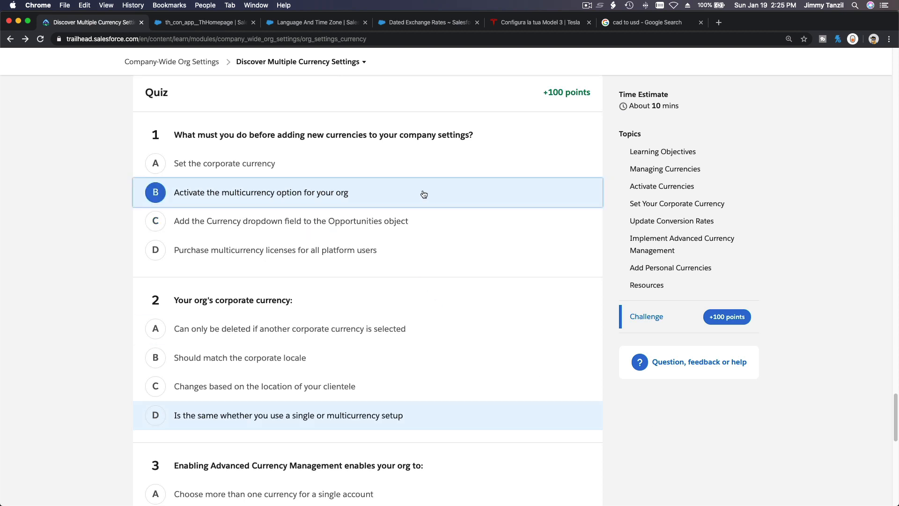
scroll("down", 3)
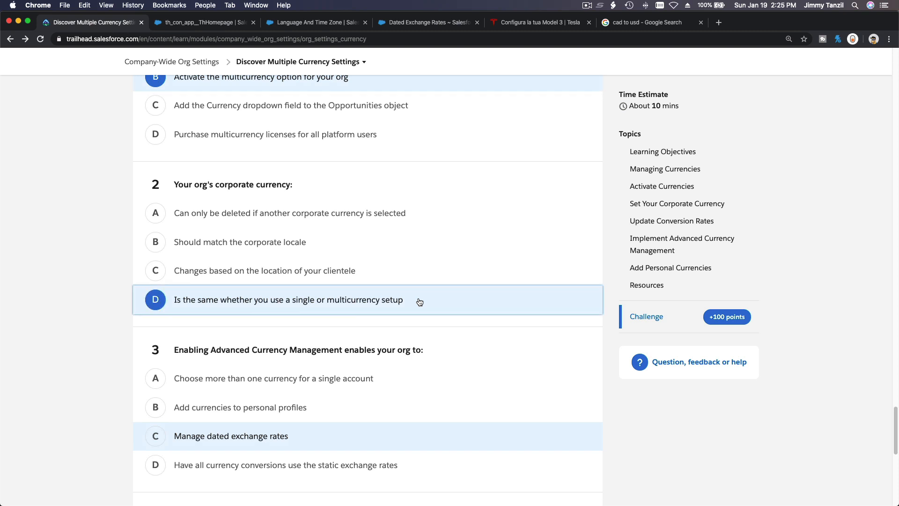
scroll("down", 3)
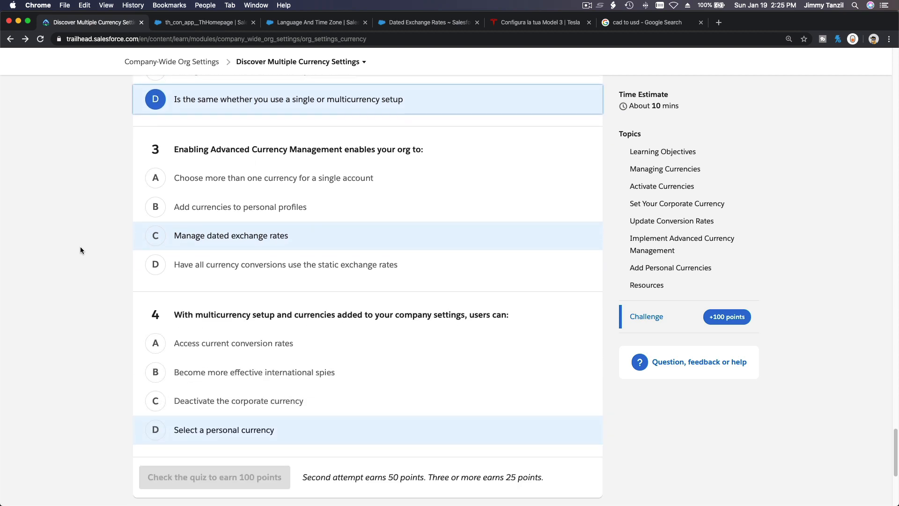
left_click(230, 235)
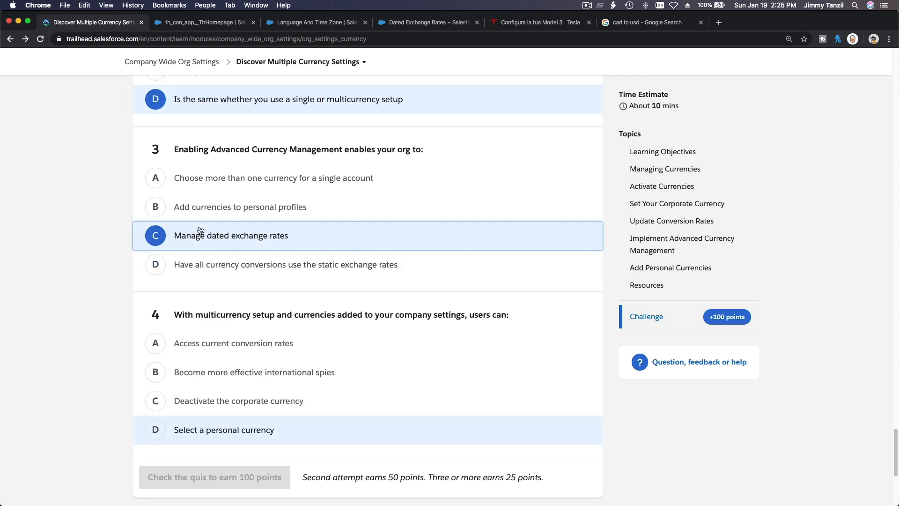
scroll("down", 3)
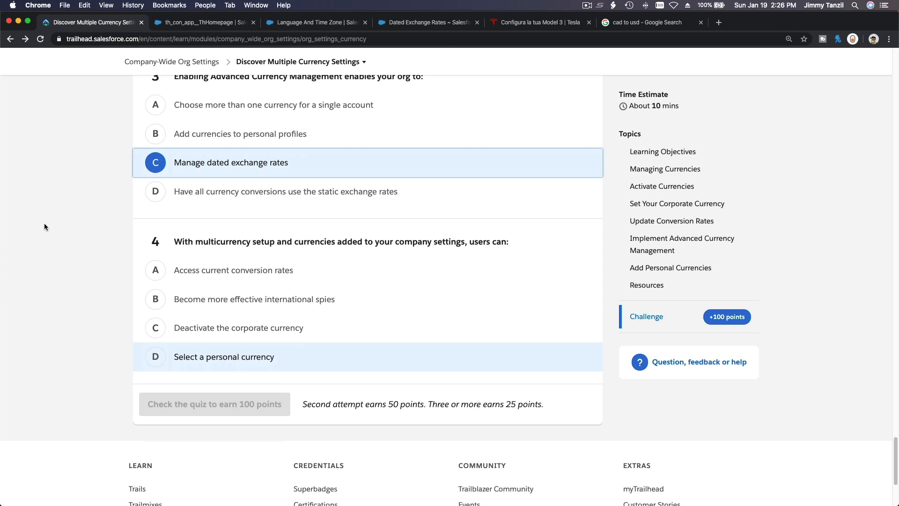
left_click(223, 356)
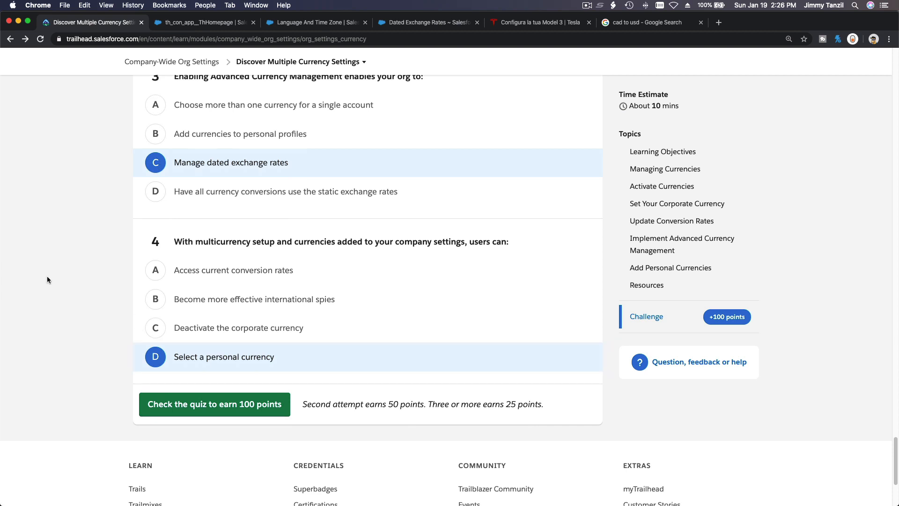
Submit the quiz answers for checking to earn the 100 points.
scroll("down", 3)
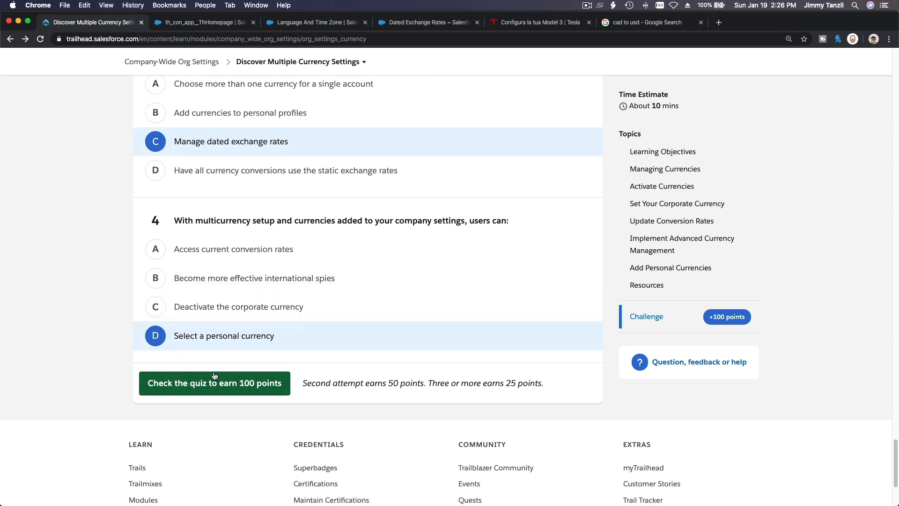
left_click(214, 383)
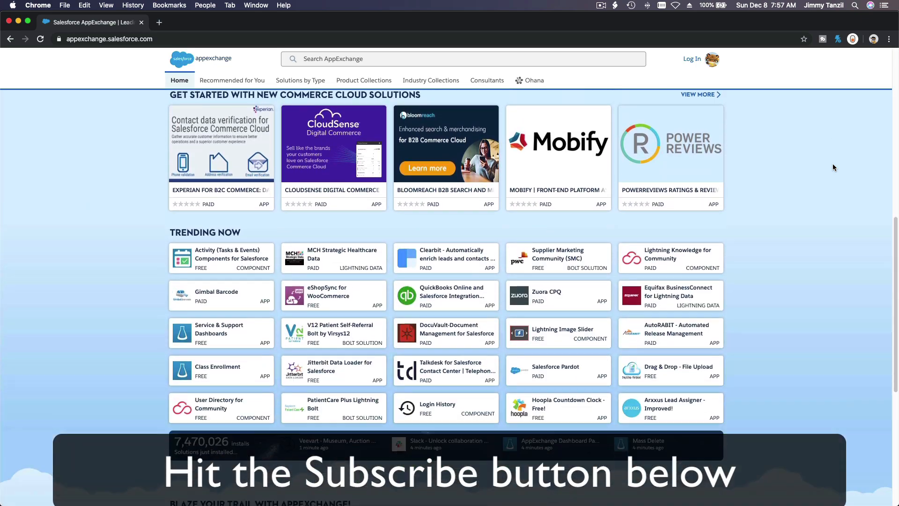
Scroll down the AppExchange home page to the Blaze Your Trail section.
scroll("down", 3)
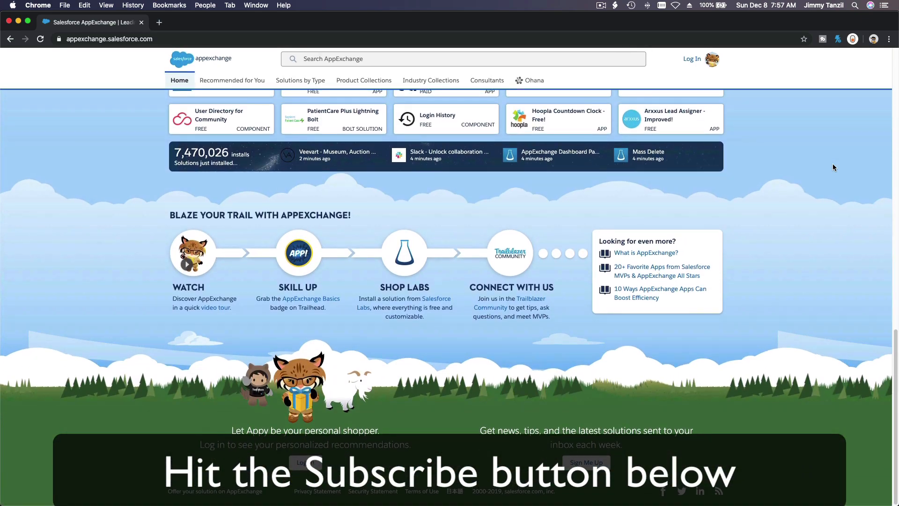